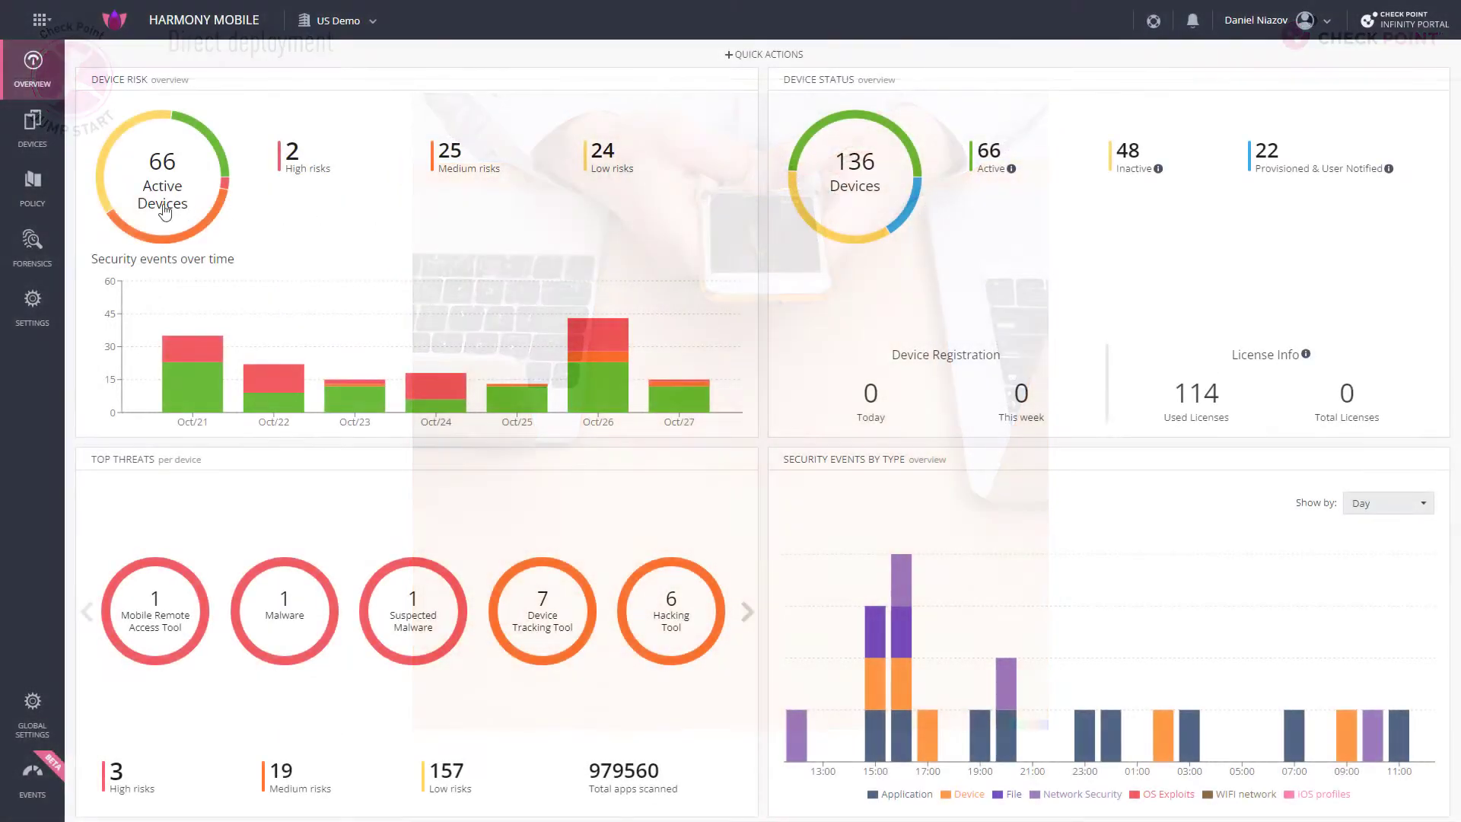
- From Policy, expand the Global profile, glance at its Device settings, and return to the rulebase with the locked Global rule
left_click(32, 186)
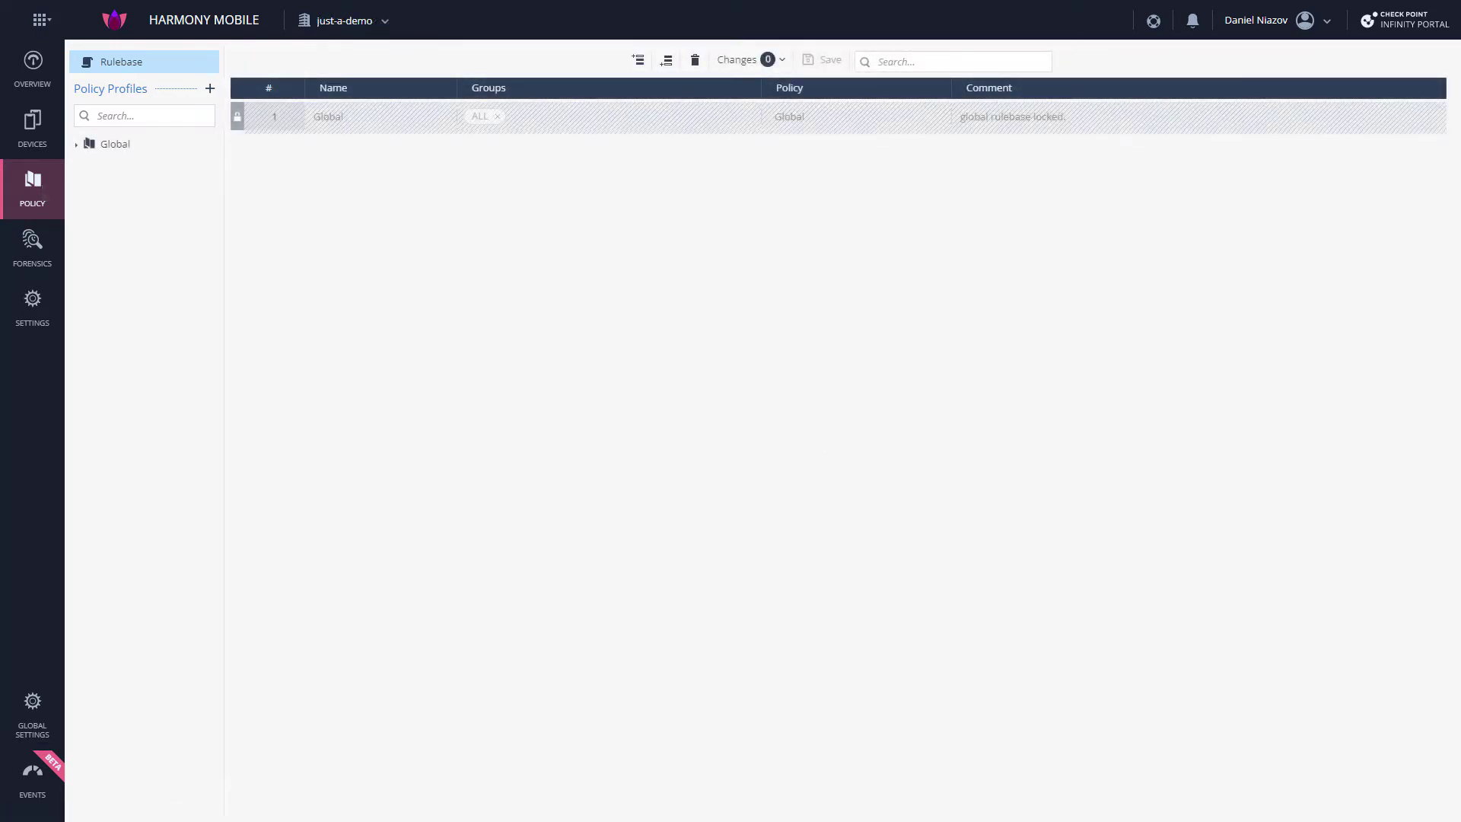
left_click(114, 143)
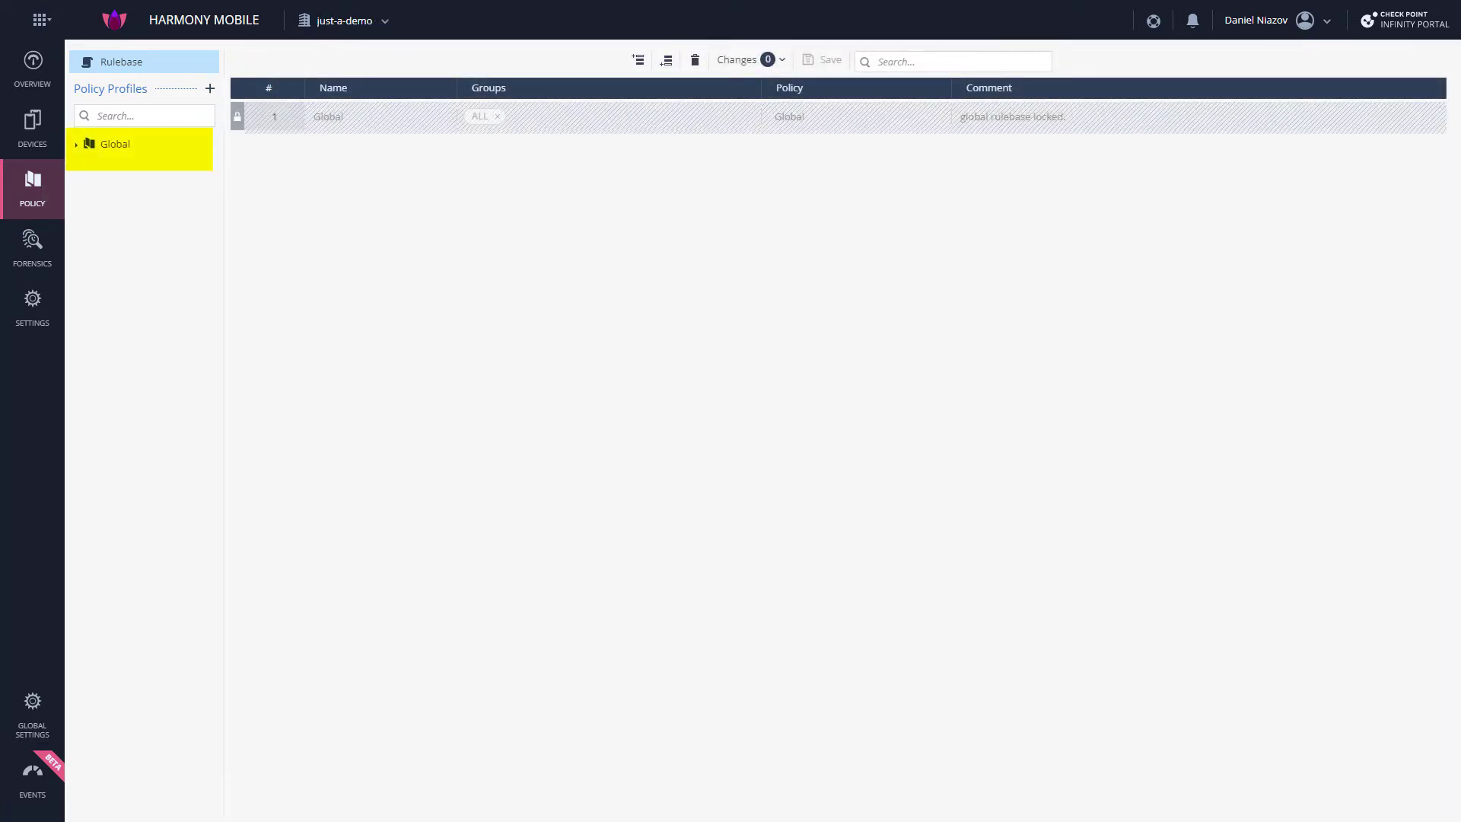
left_click(114, 143)
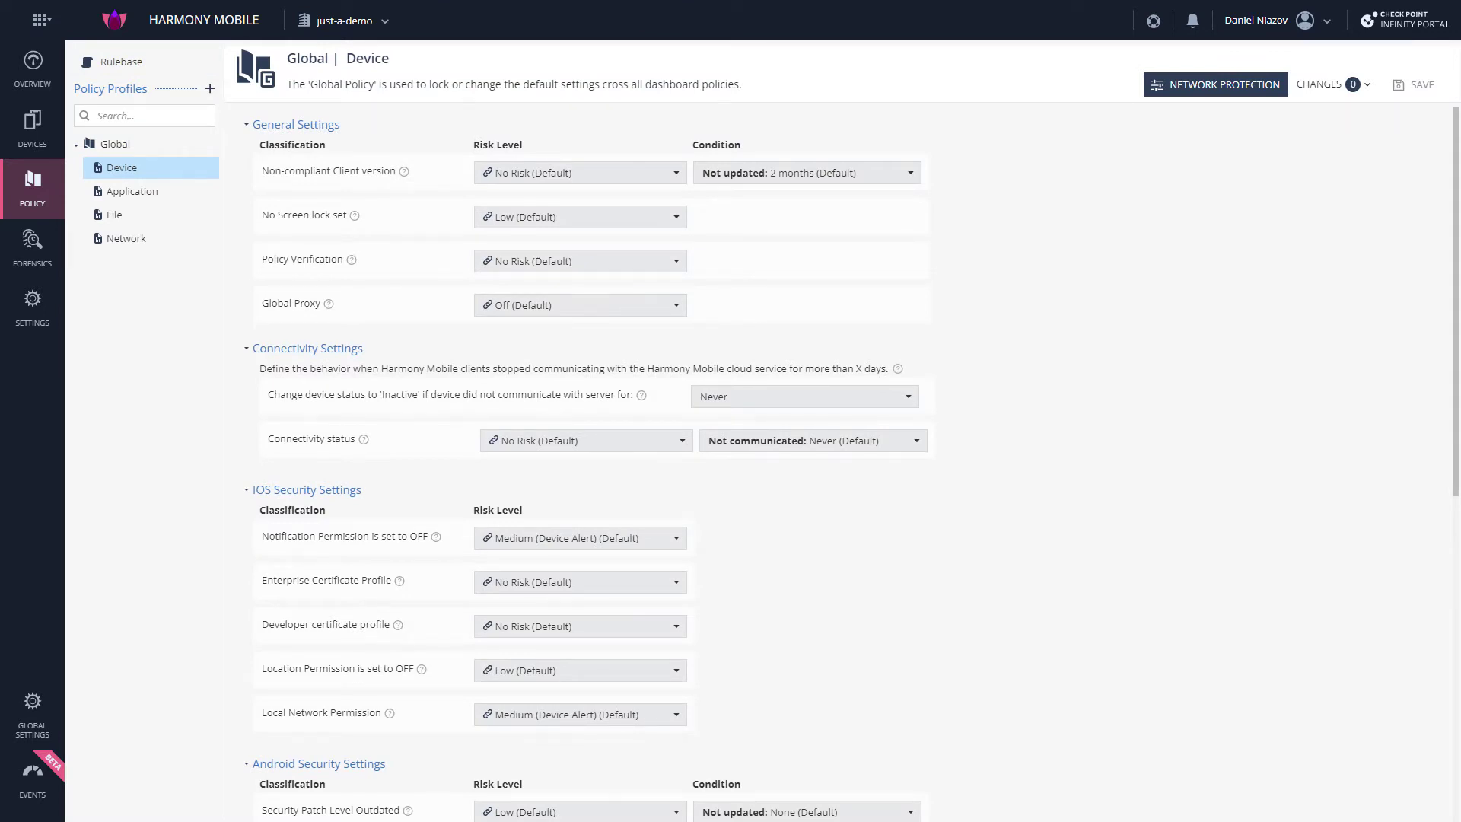
left_click(120, 61)
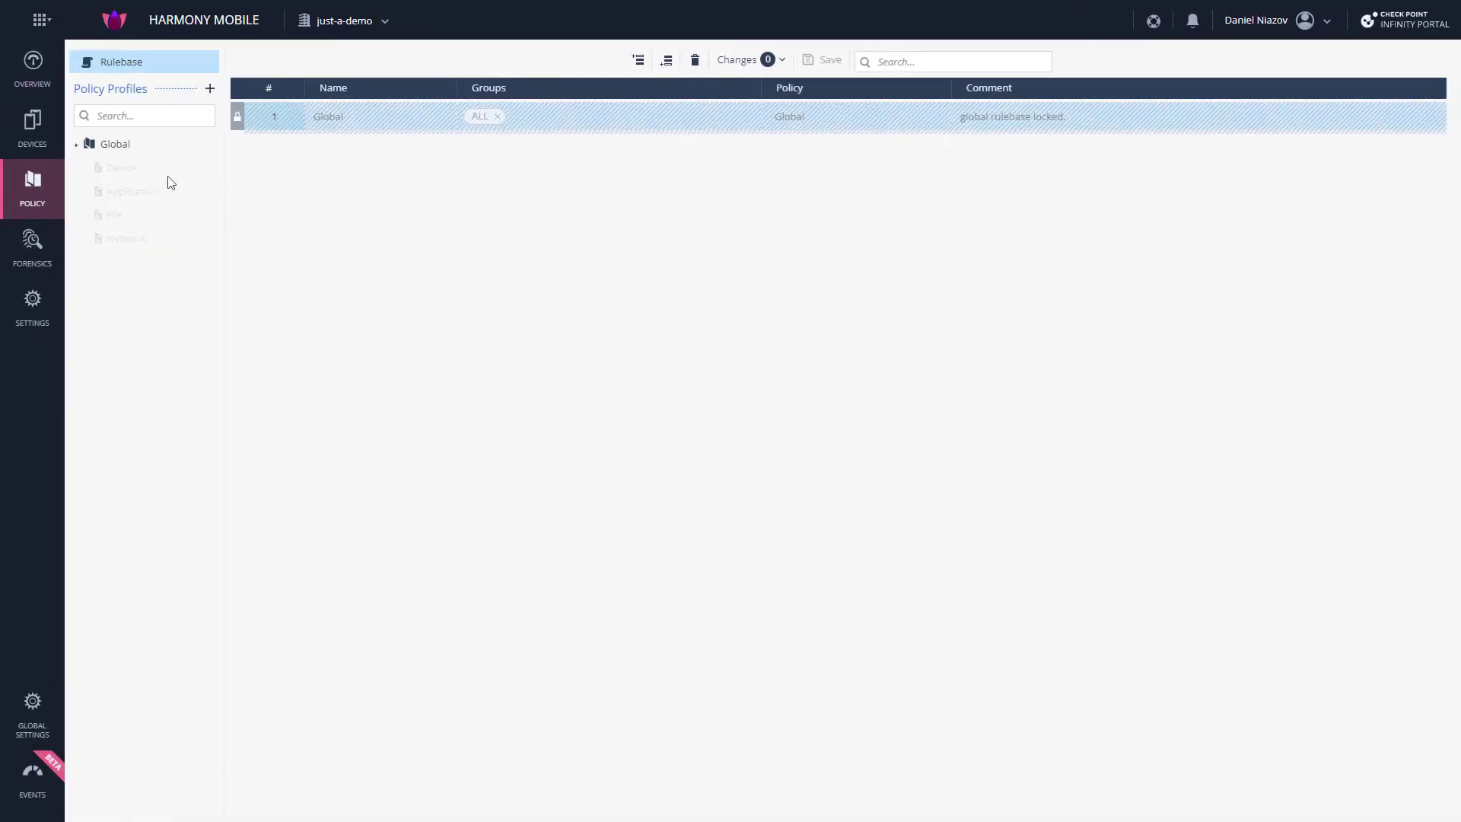
- Create a new 'Strict Policy' profile described 'For C-Level', then show the Global profile's Network settings
left_click(210, 88)
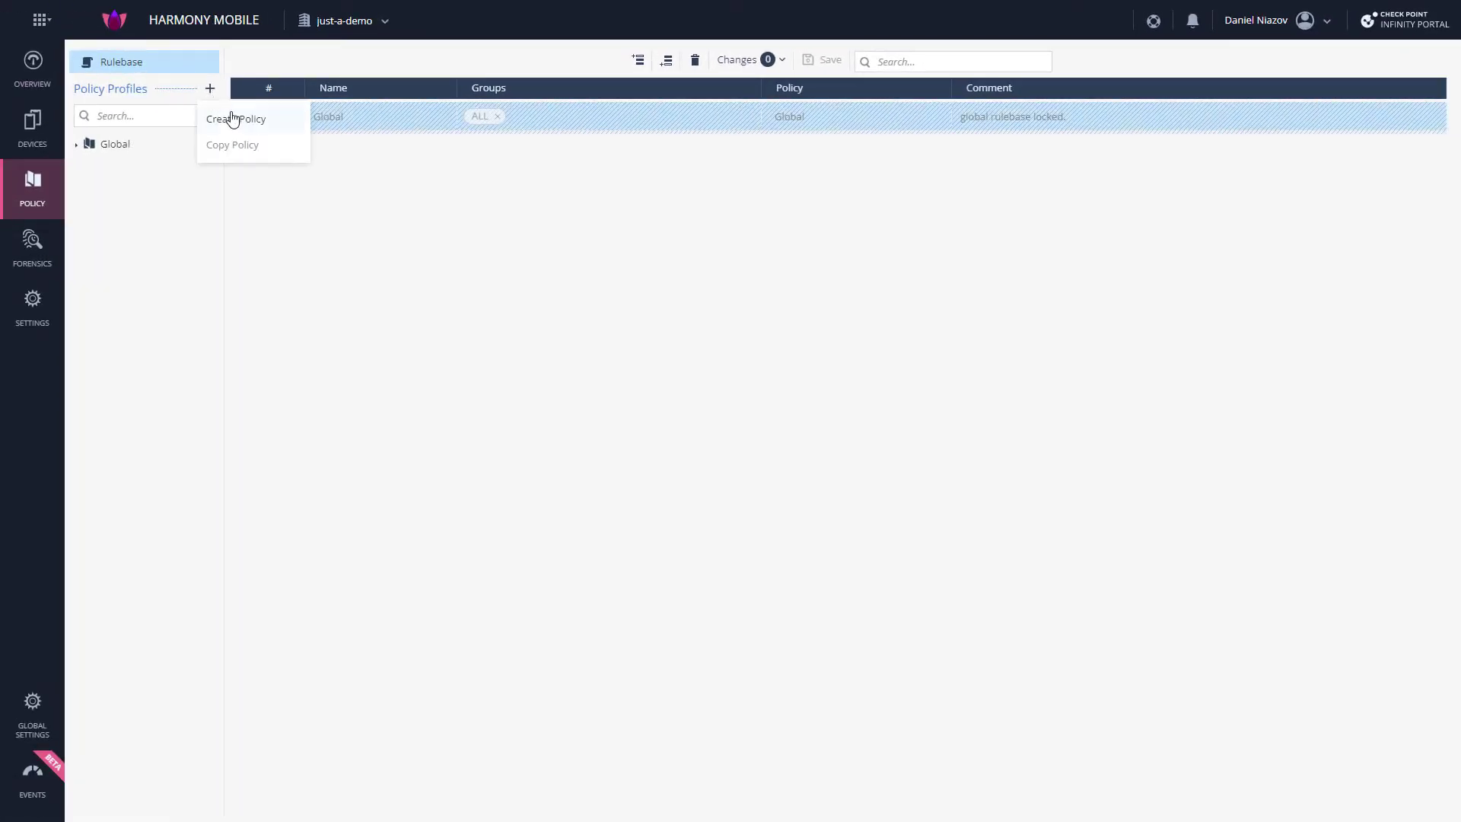
left_click(236, 119)
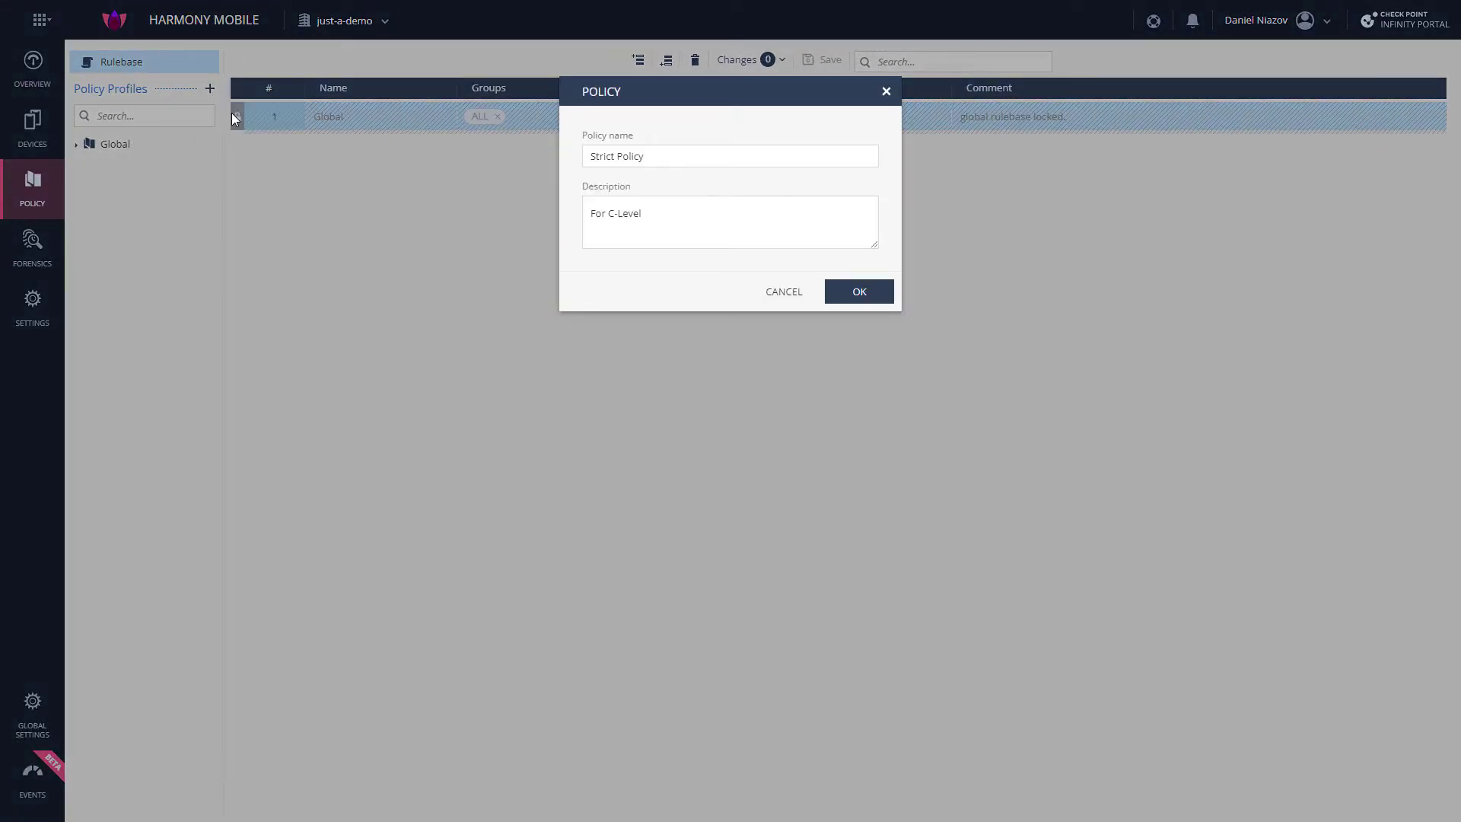
left_click(856, 291)
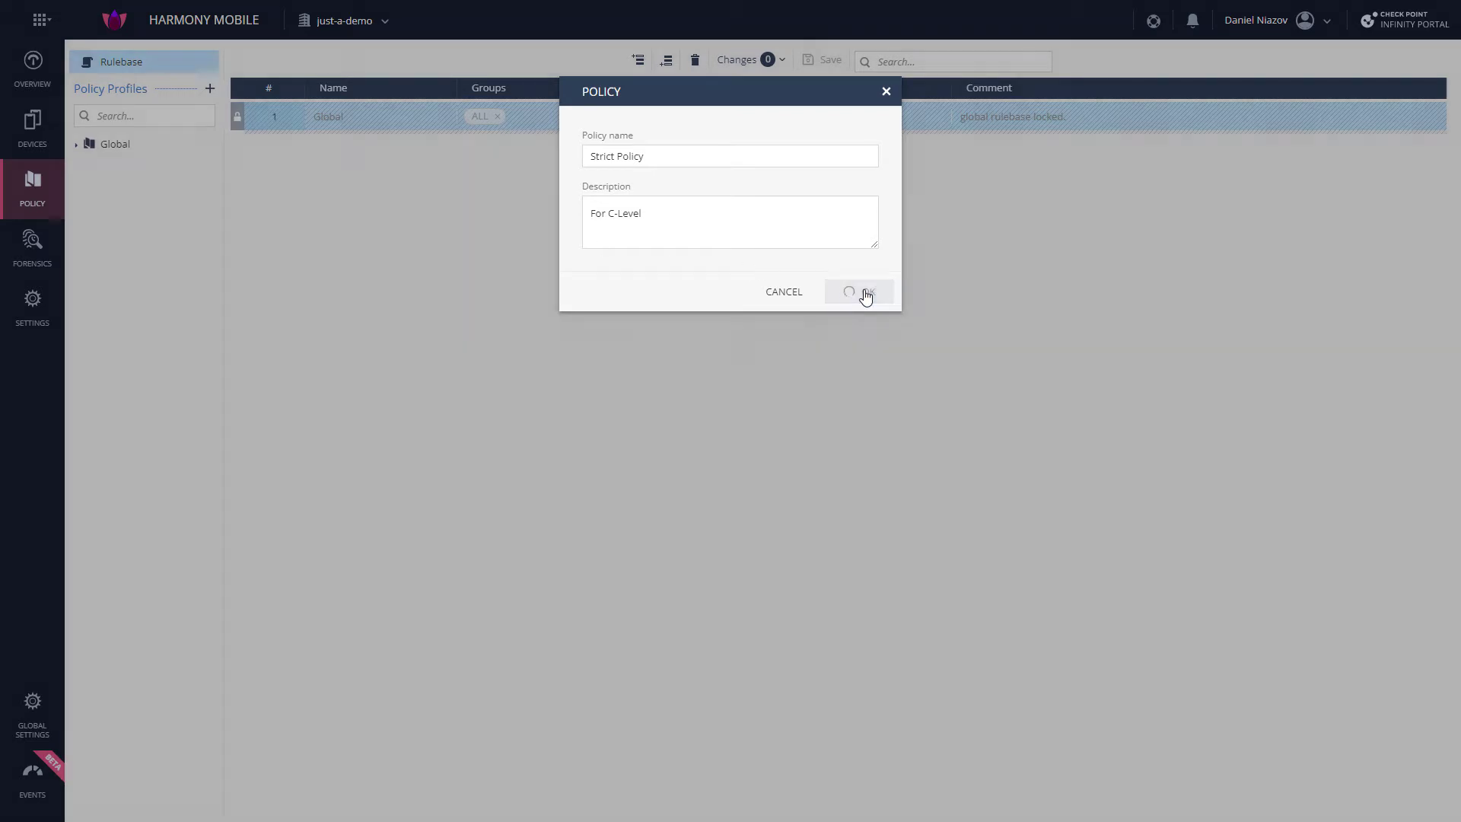
left_click(861, 291)
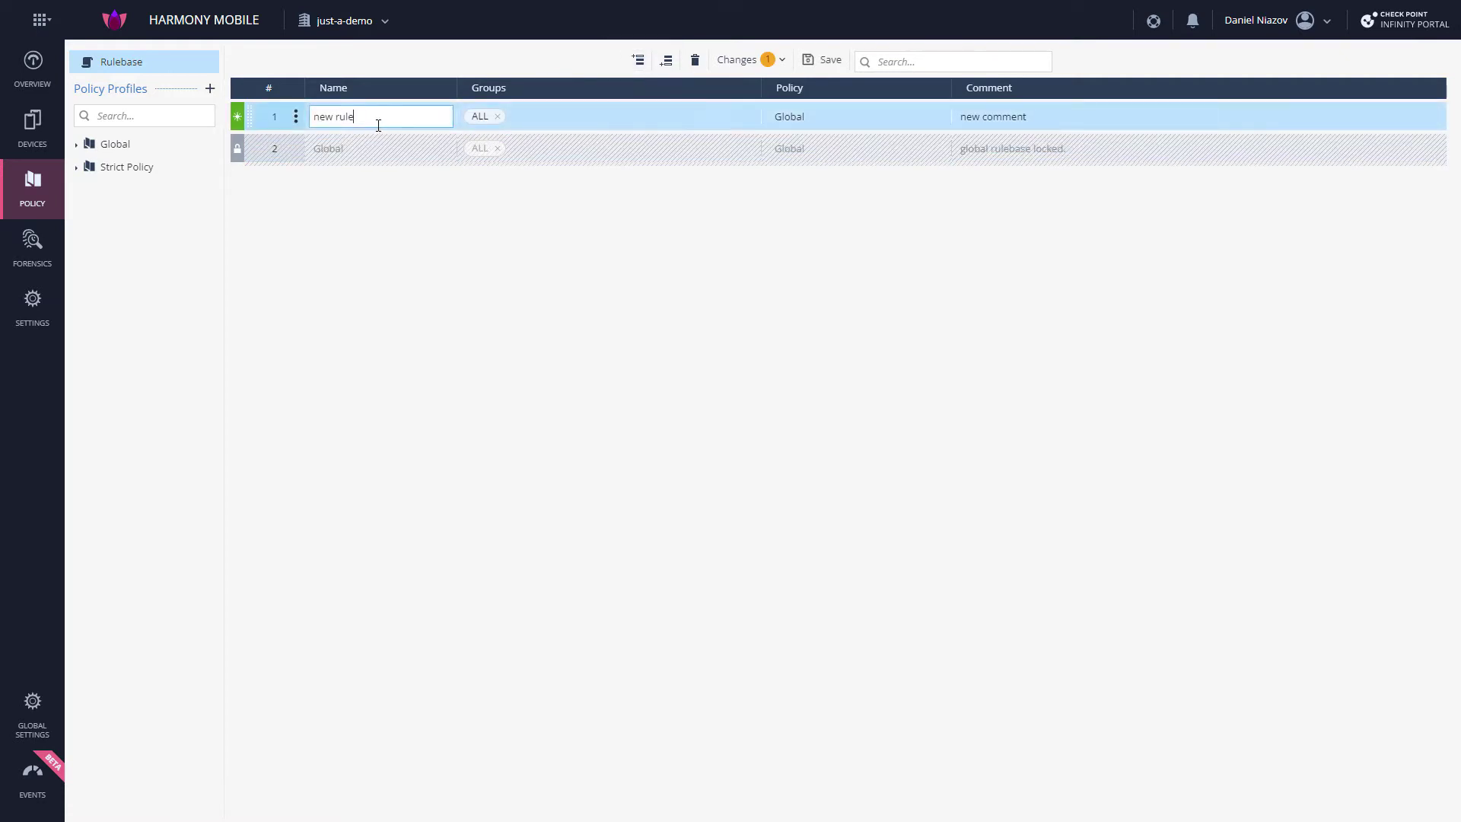
left_click(788, 116)
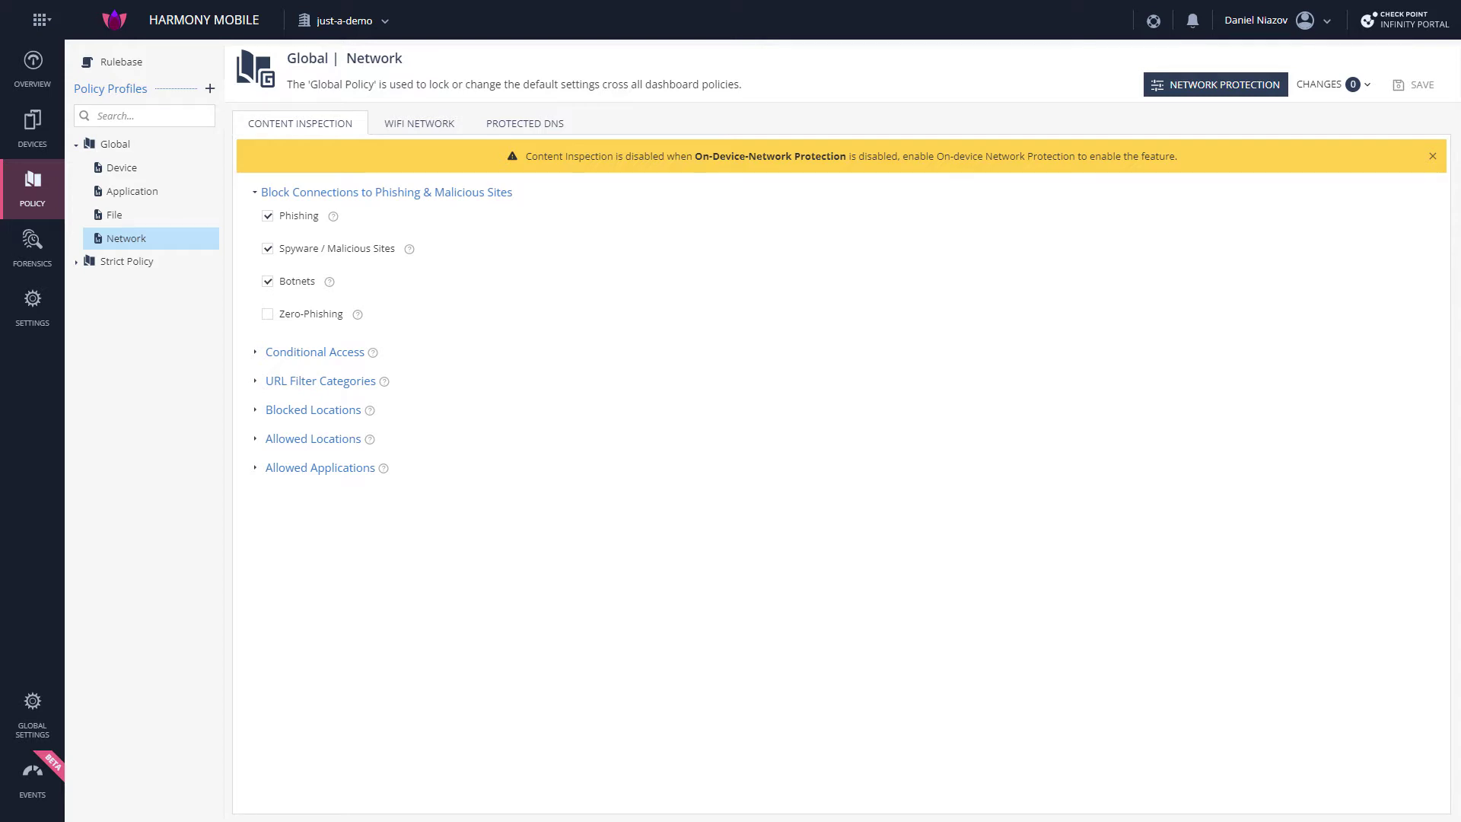
left_click(118, 167)
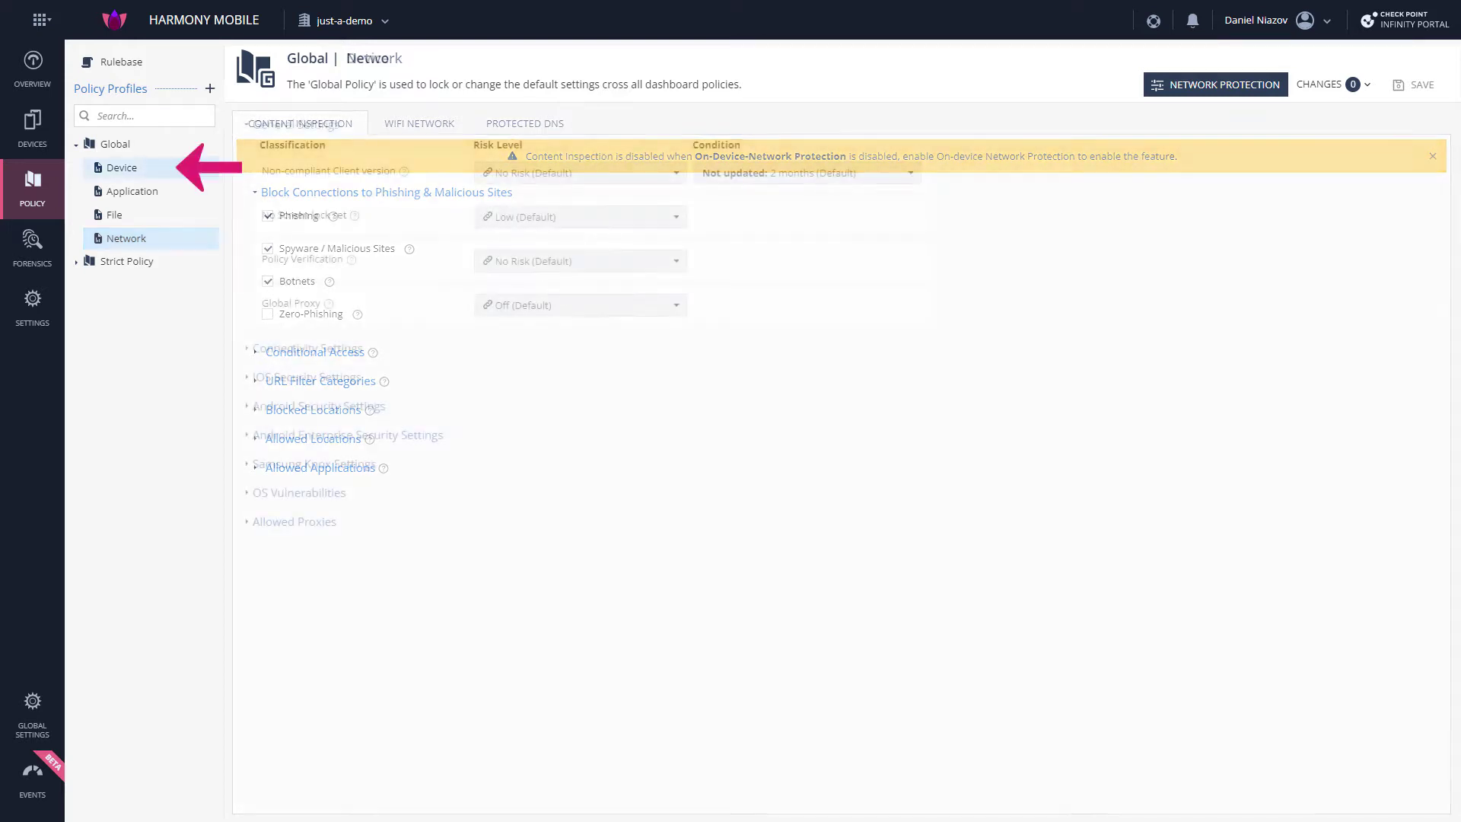
left_click(127, 192)
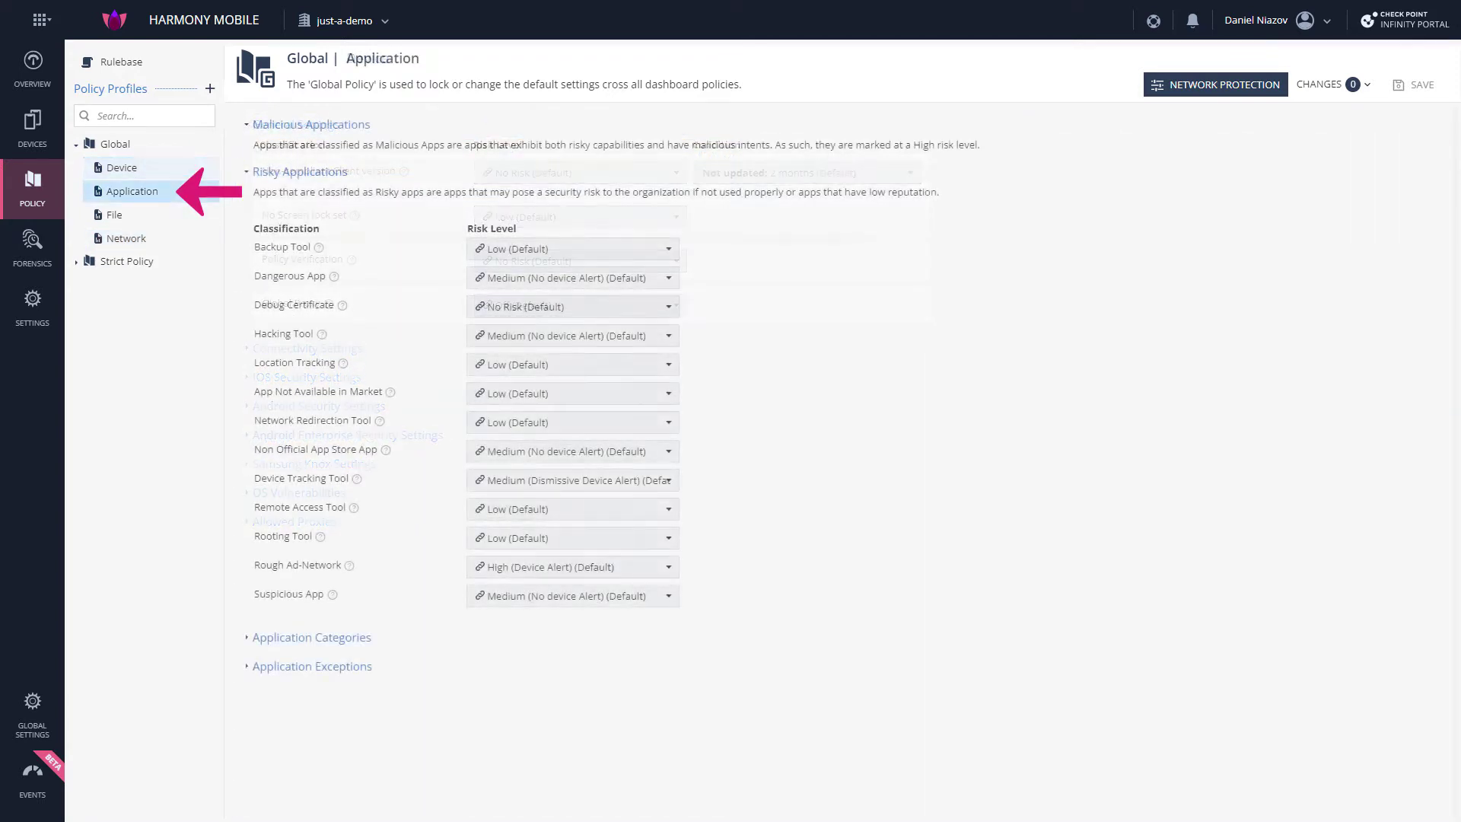
left_click(125, 237)
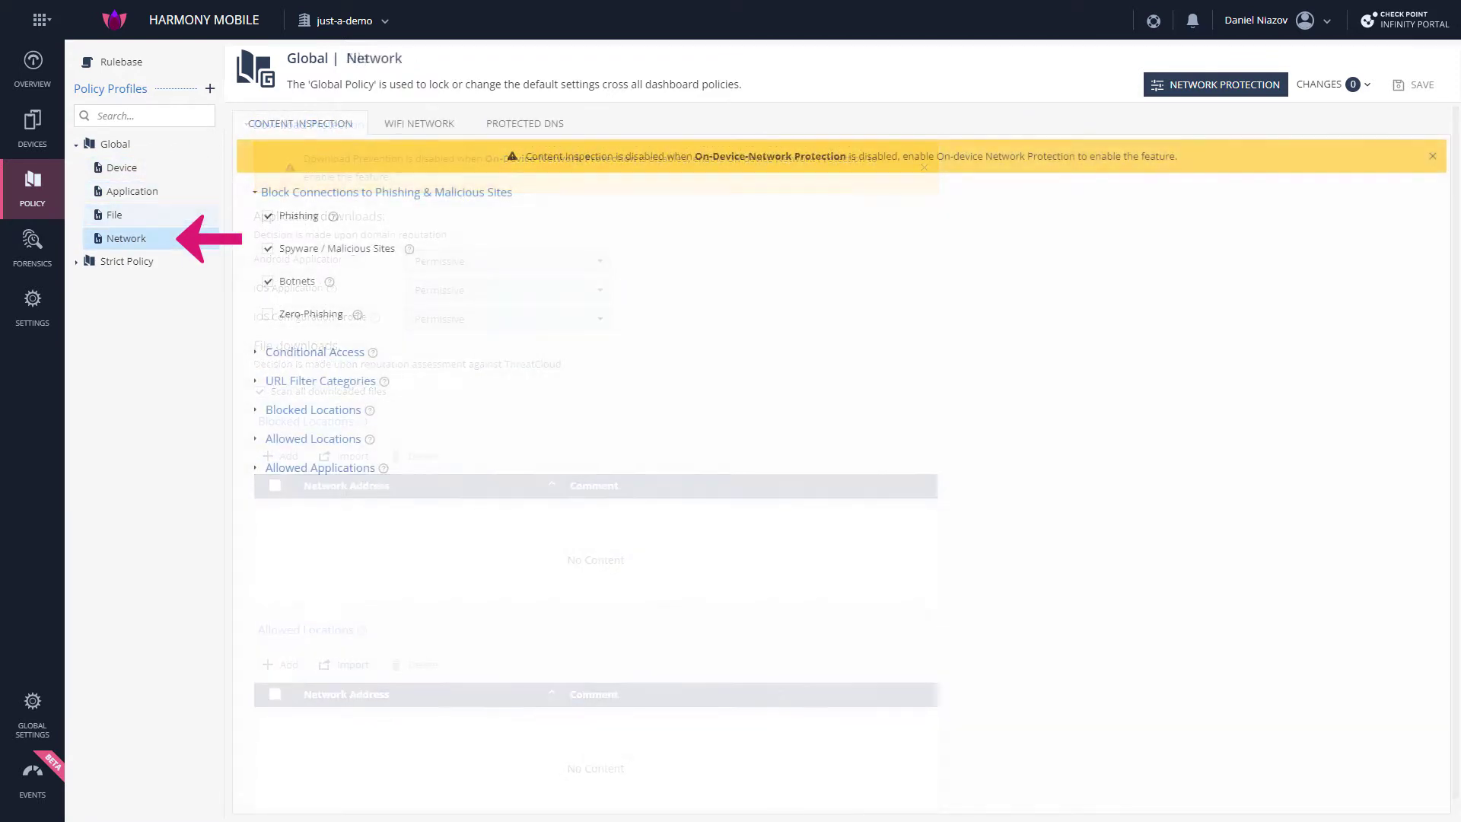
left_click(125, 237)
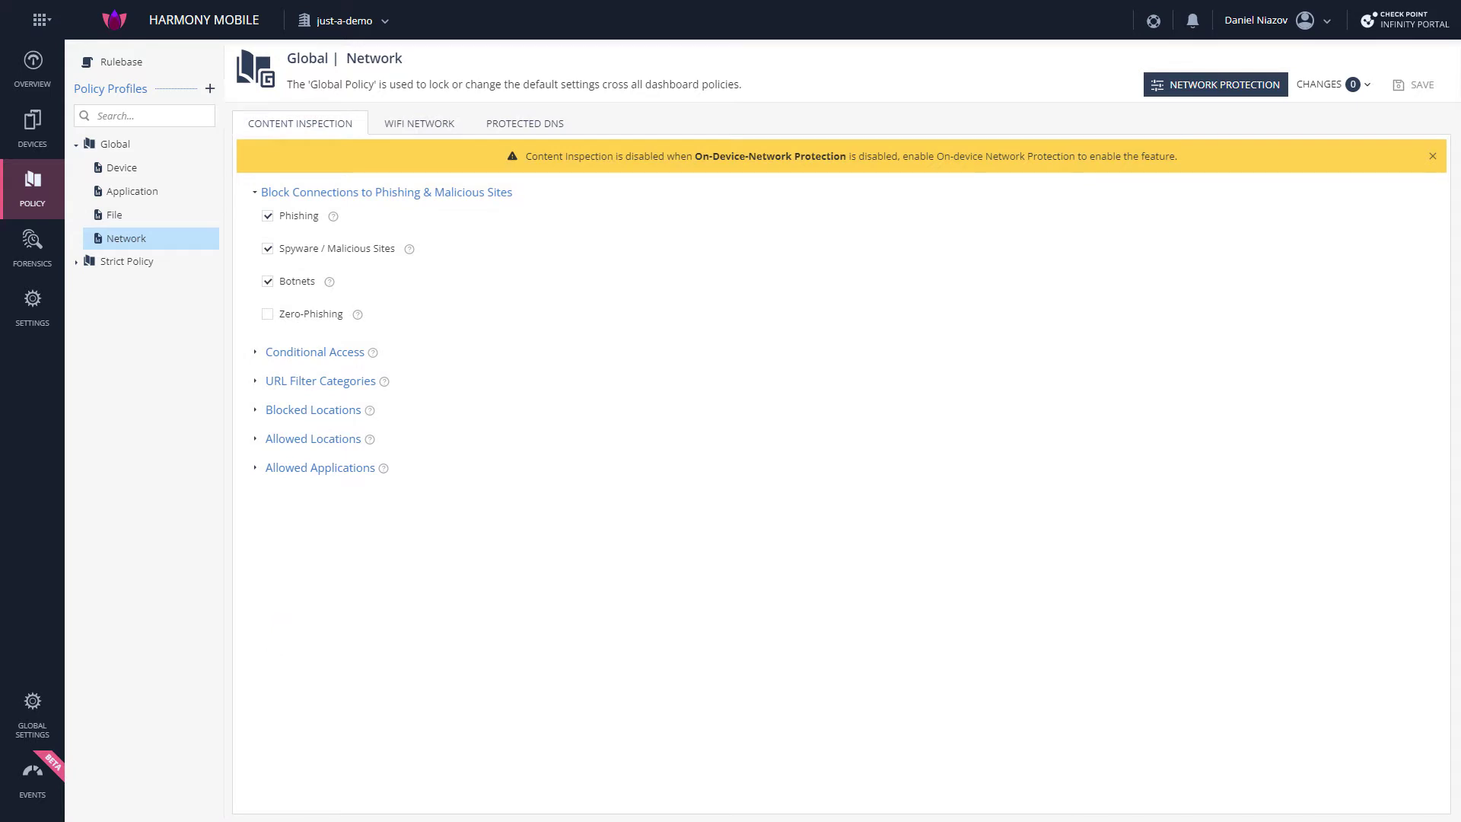
mouse_move(1214, 84)
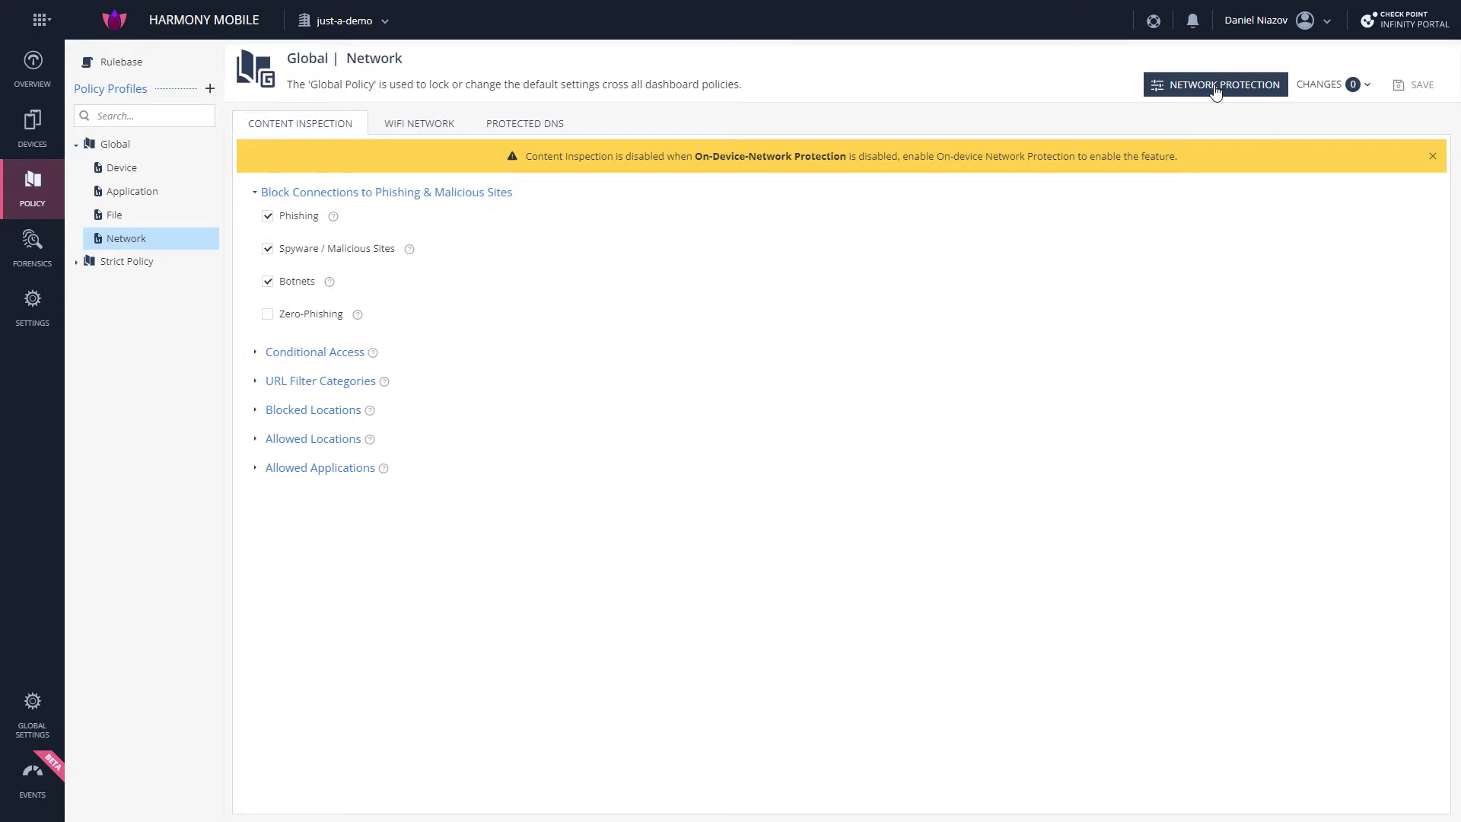
left_click(1214, 84)
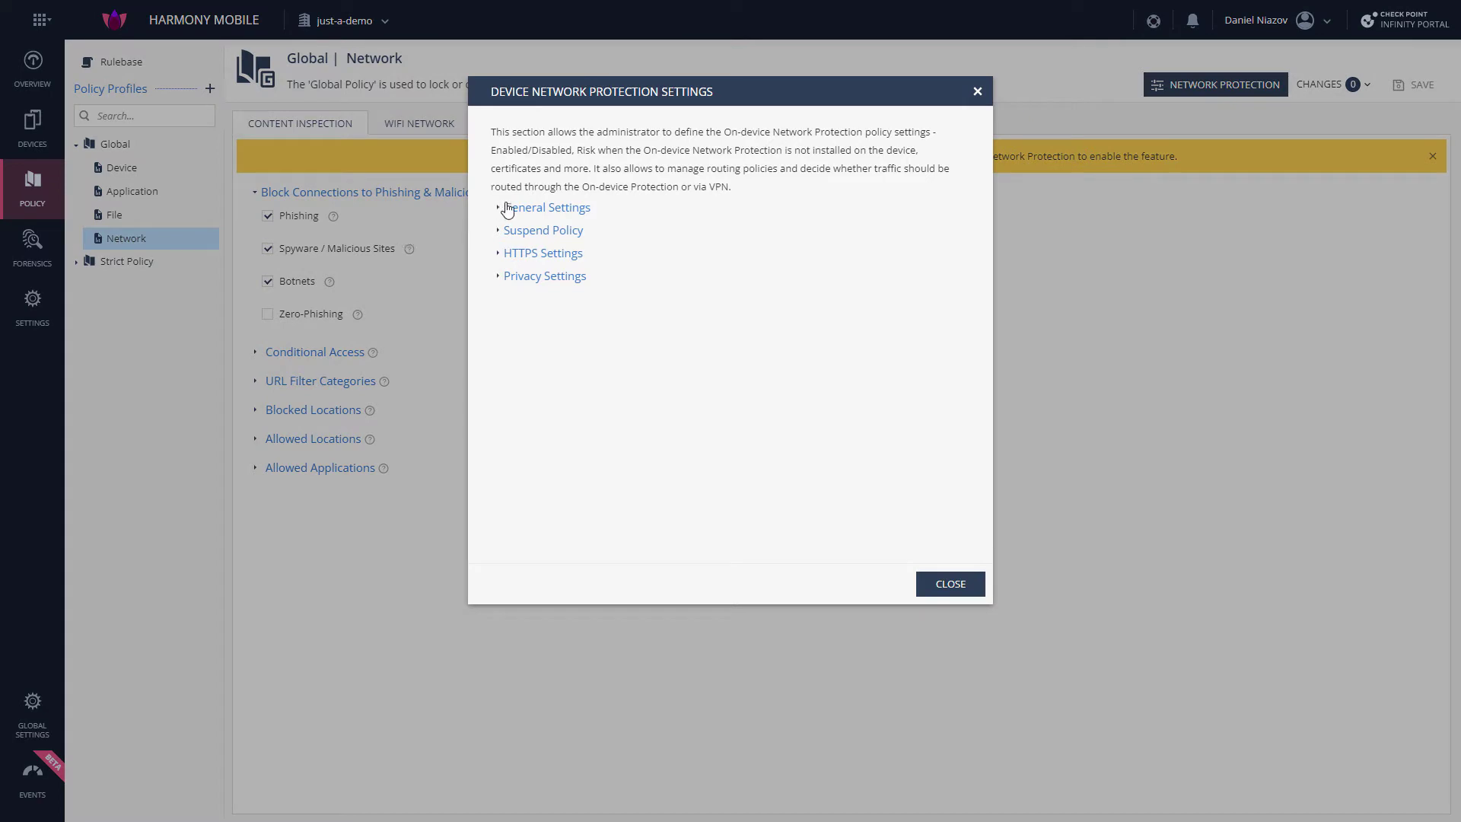
left_click(547, 206)
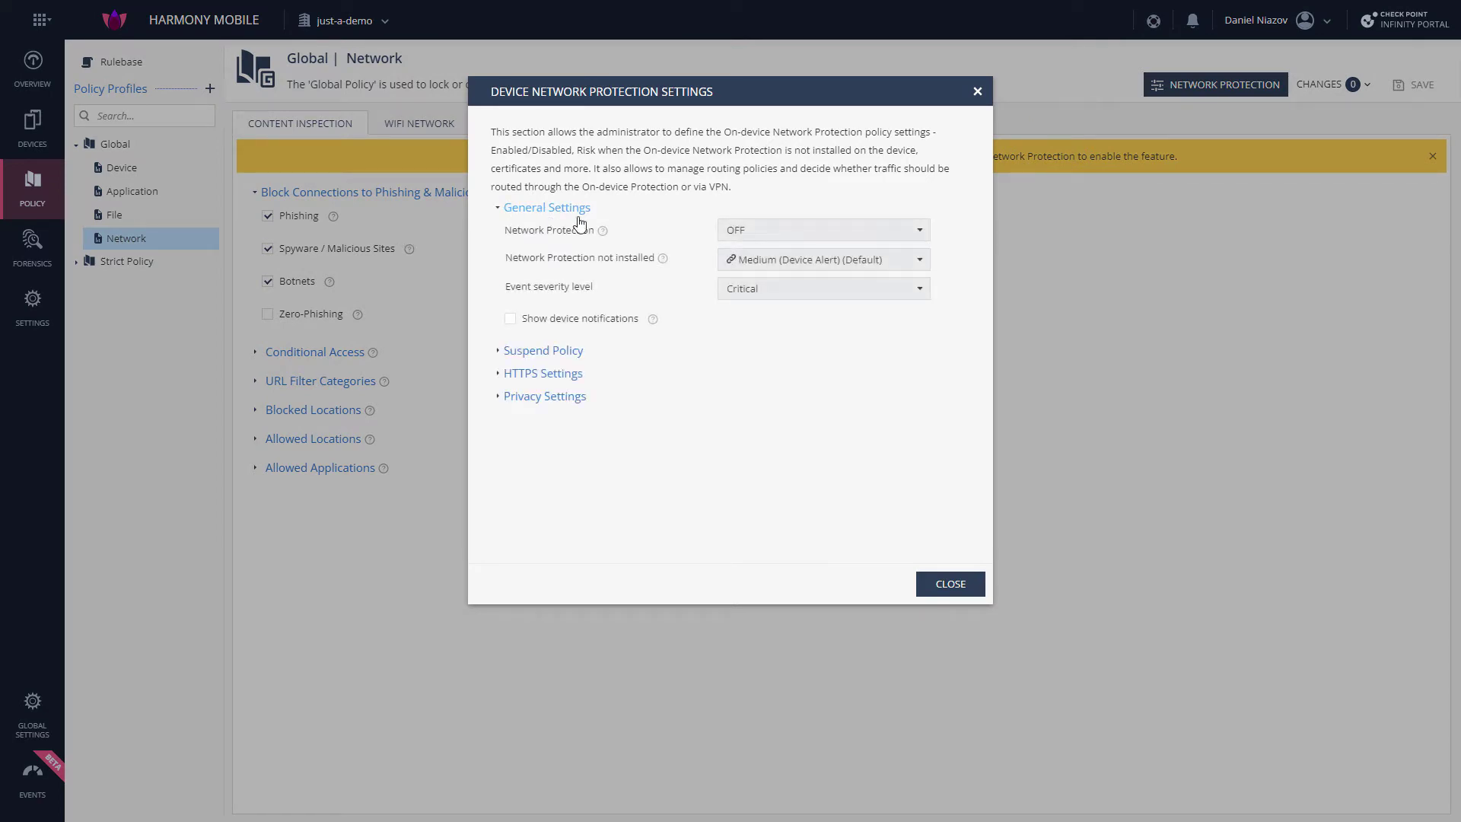
left_click(820, 230)
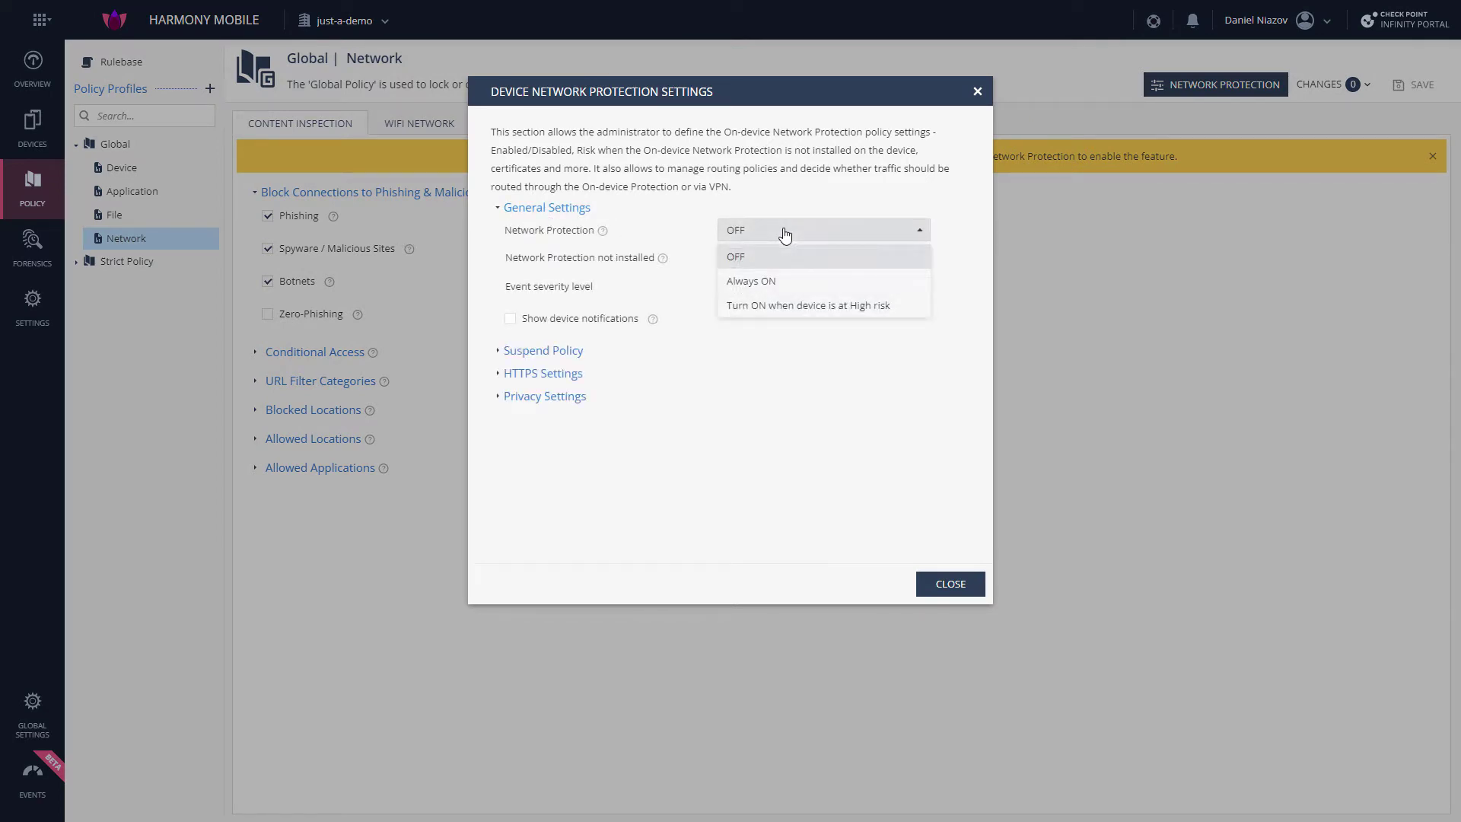
left_click(735, 256)
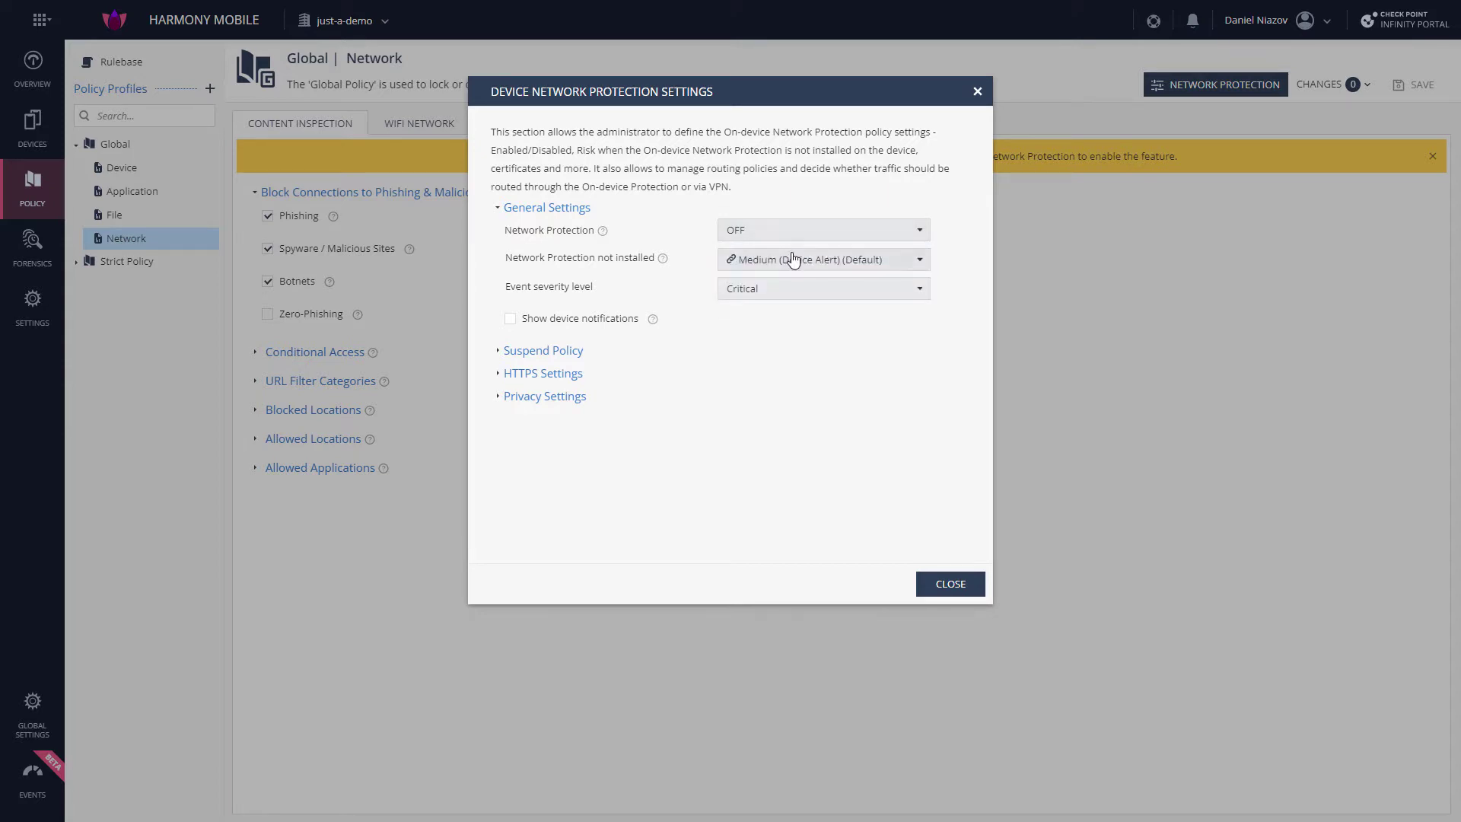
left_click(820, 259)
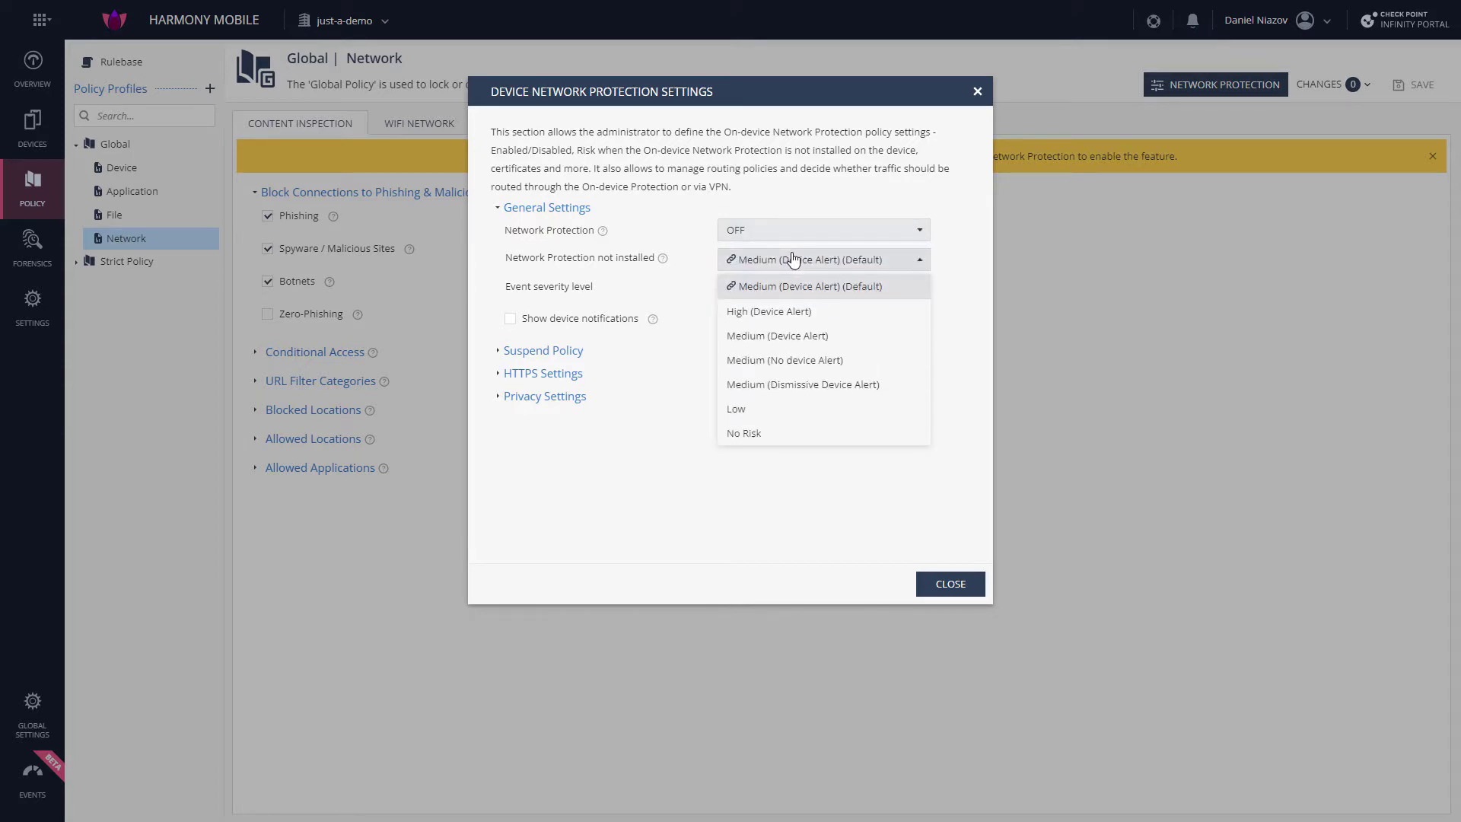
left_click(801, 286)
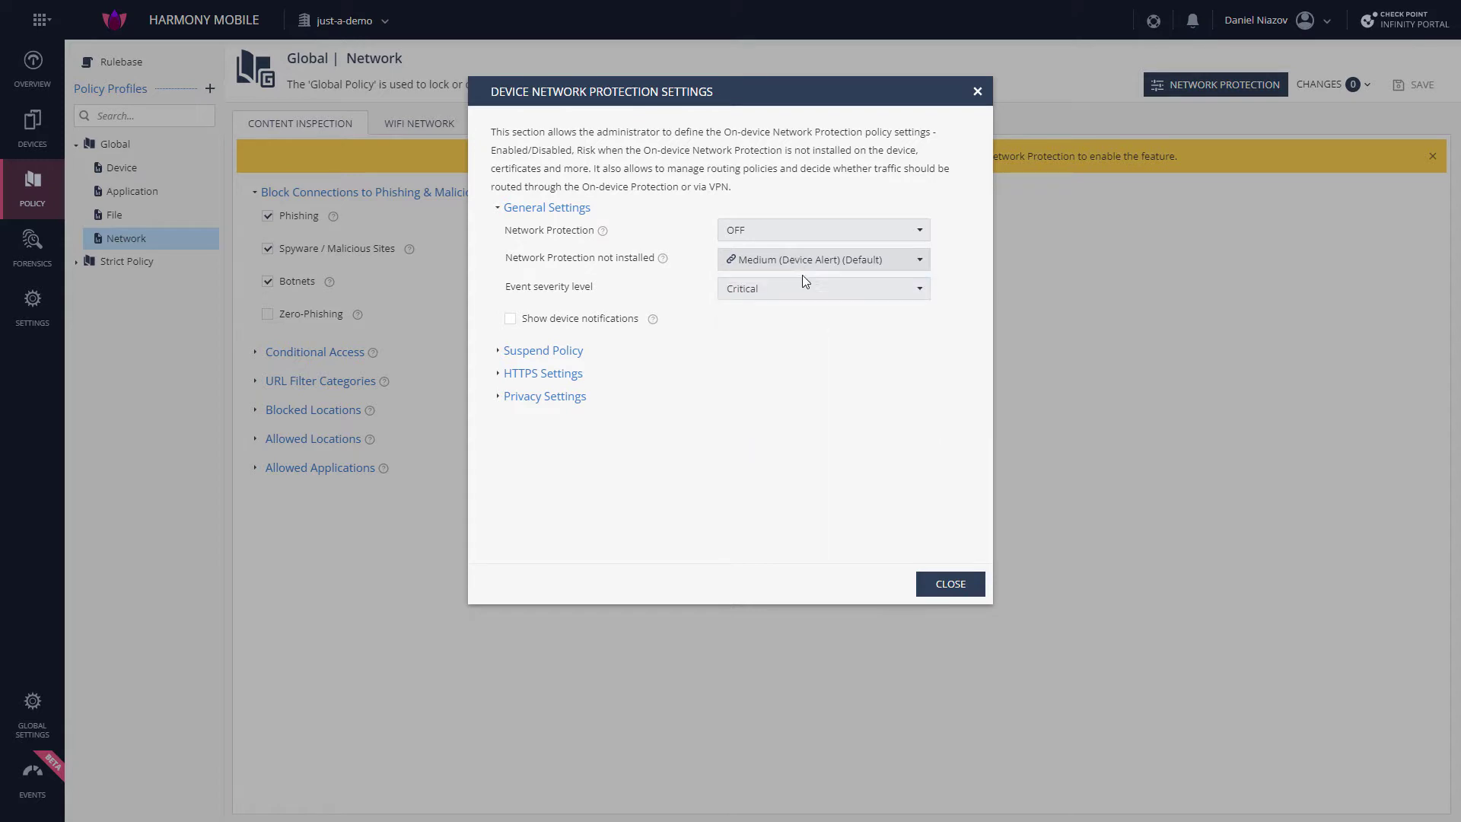
left_click(822, 288)
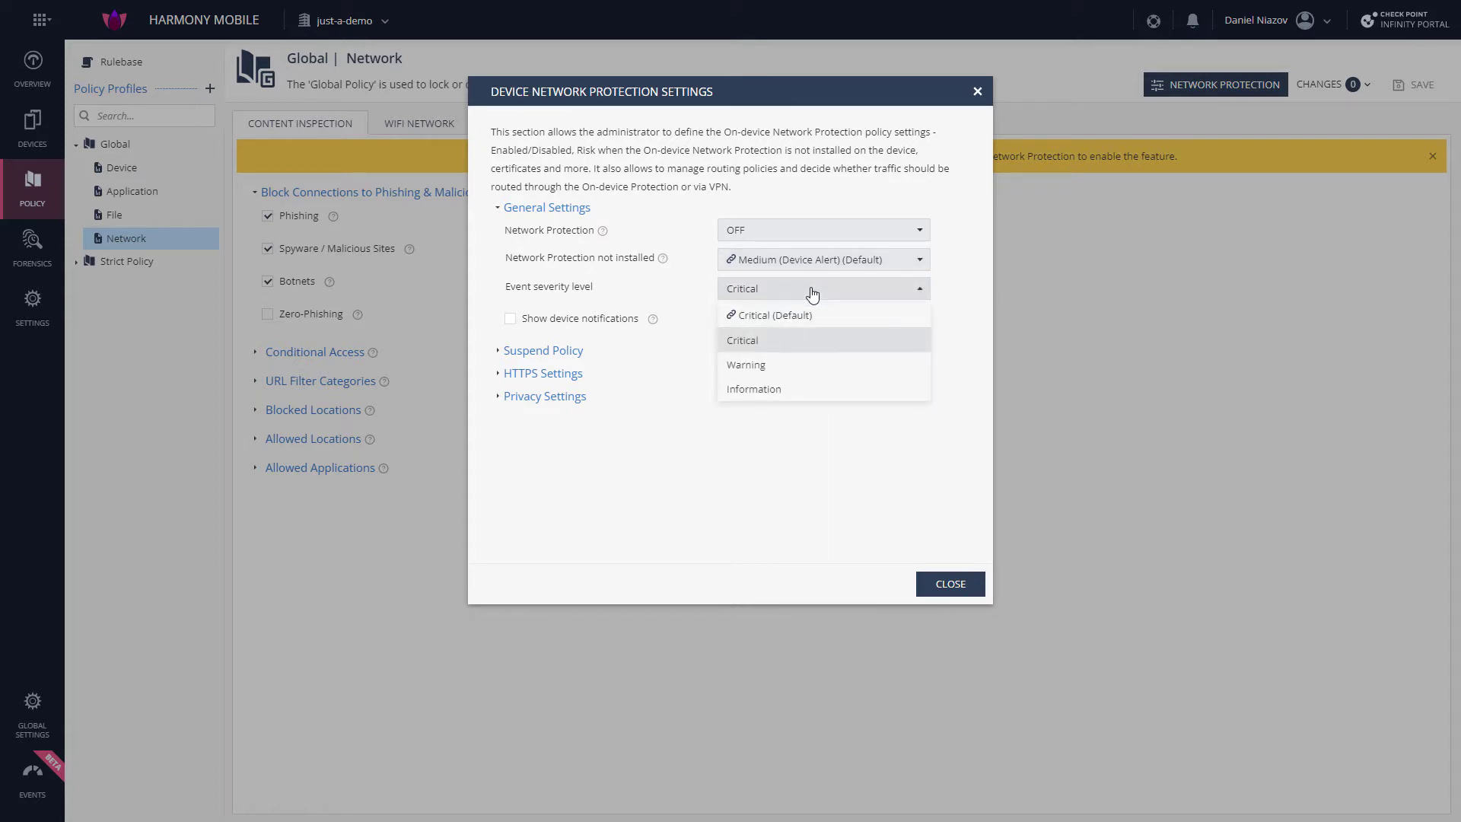
left_click(741, 339)
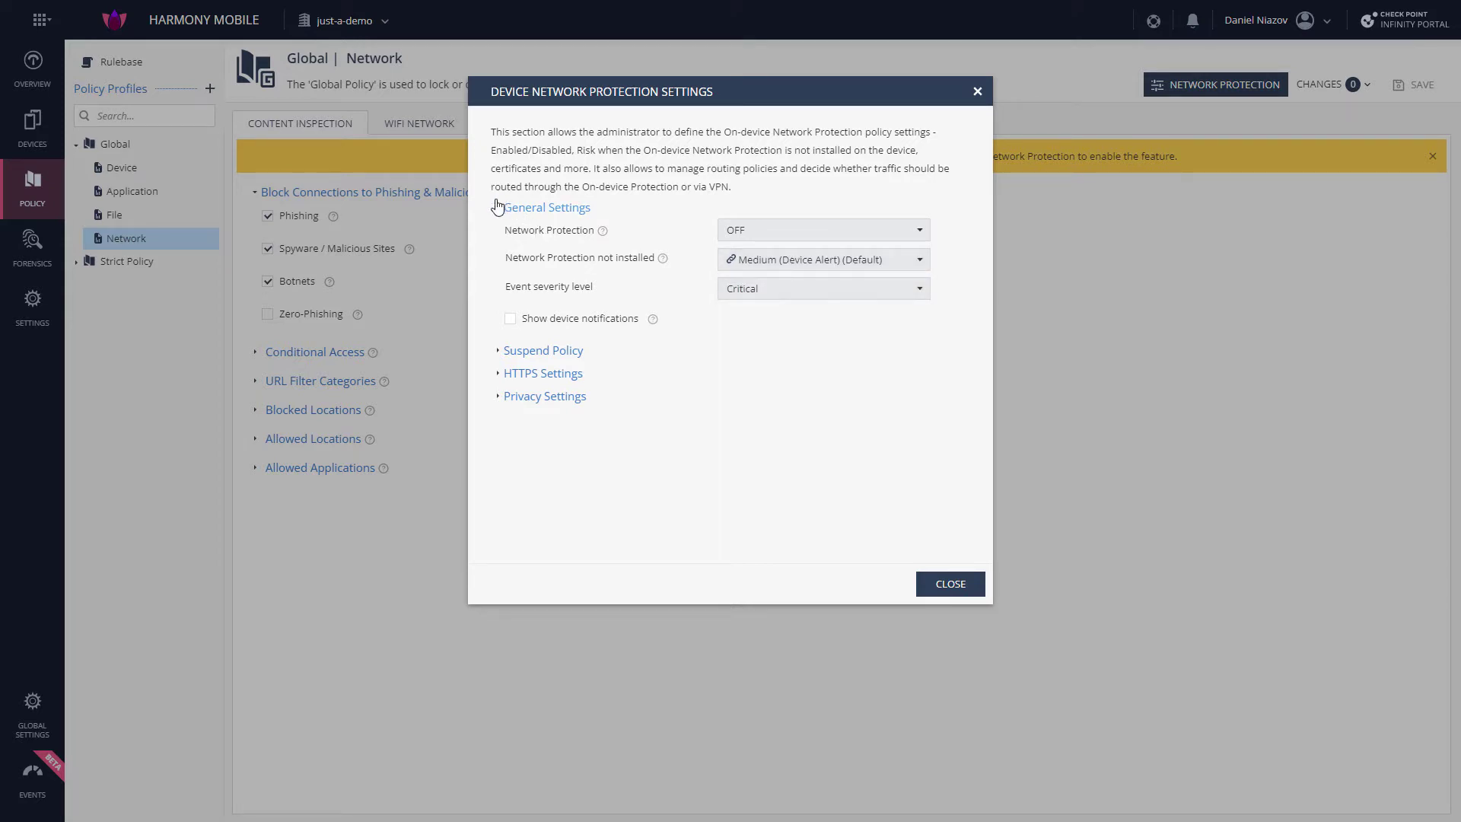
left_click(546, 207)
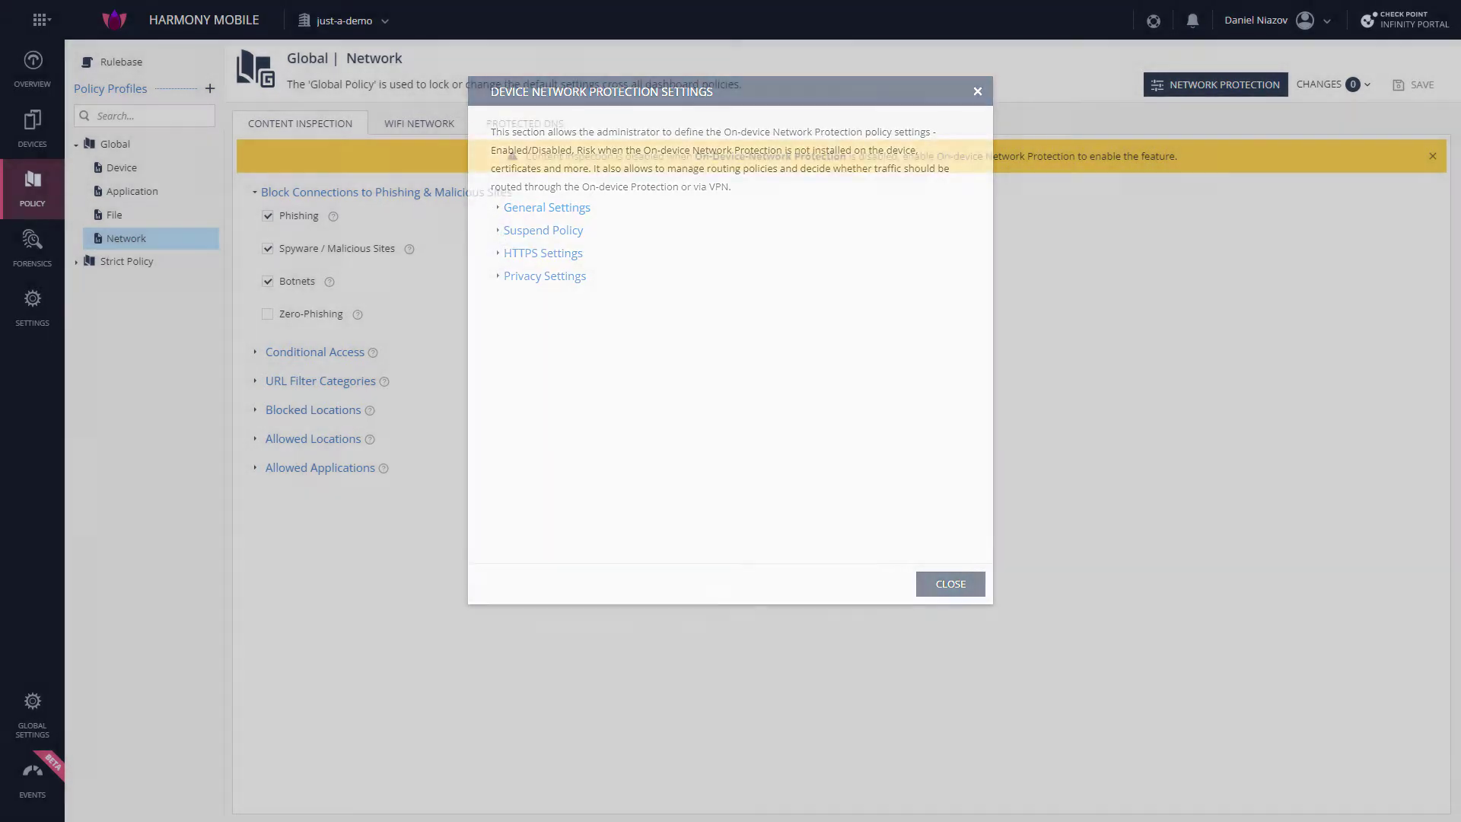
left_click(948, 583)
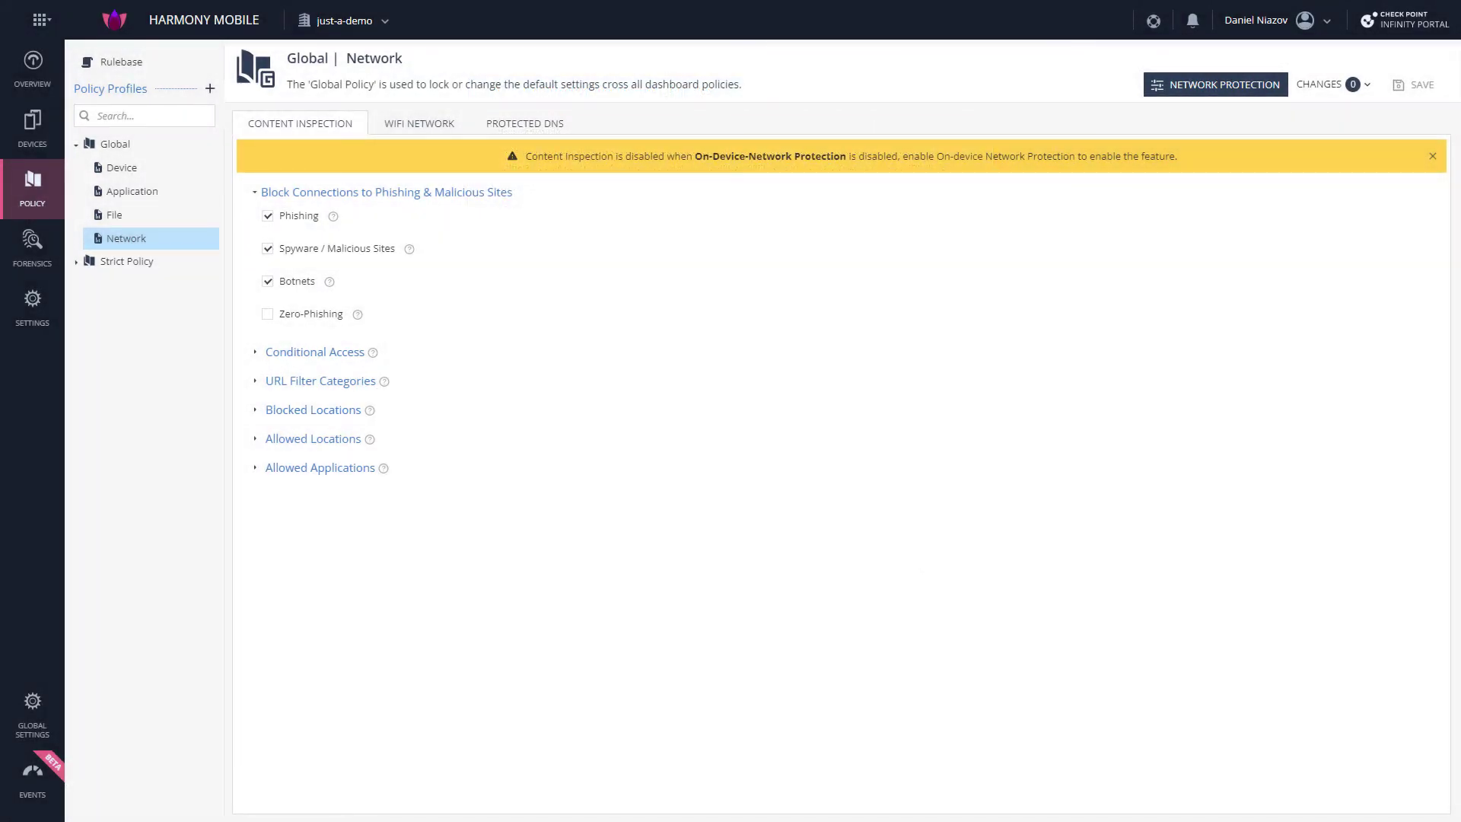
- Show the Global Device risk levels with the iOS and Android security sections expanded
left_click(120, 168)
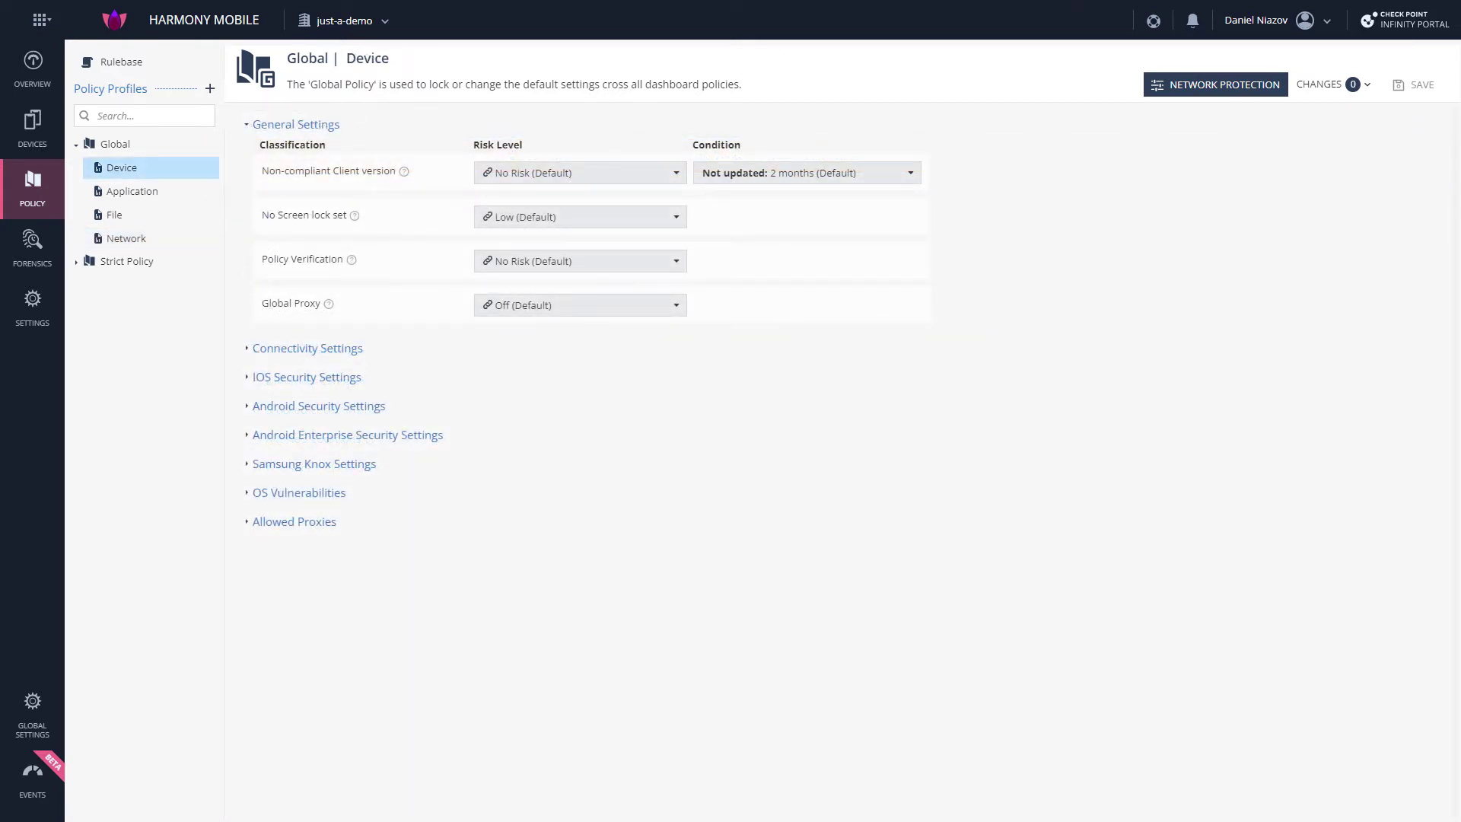
left_click(306, 376)
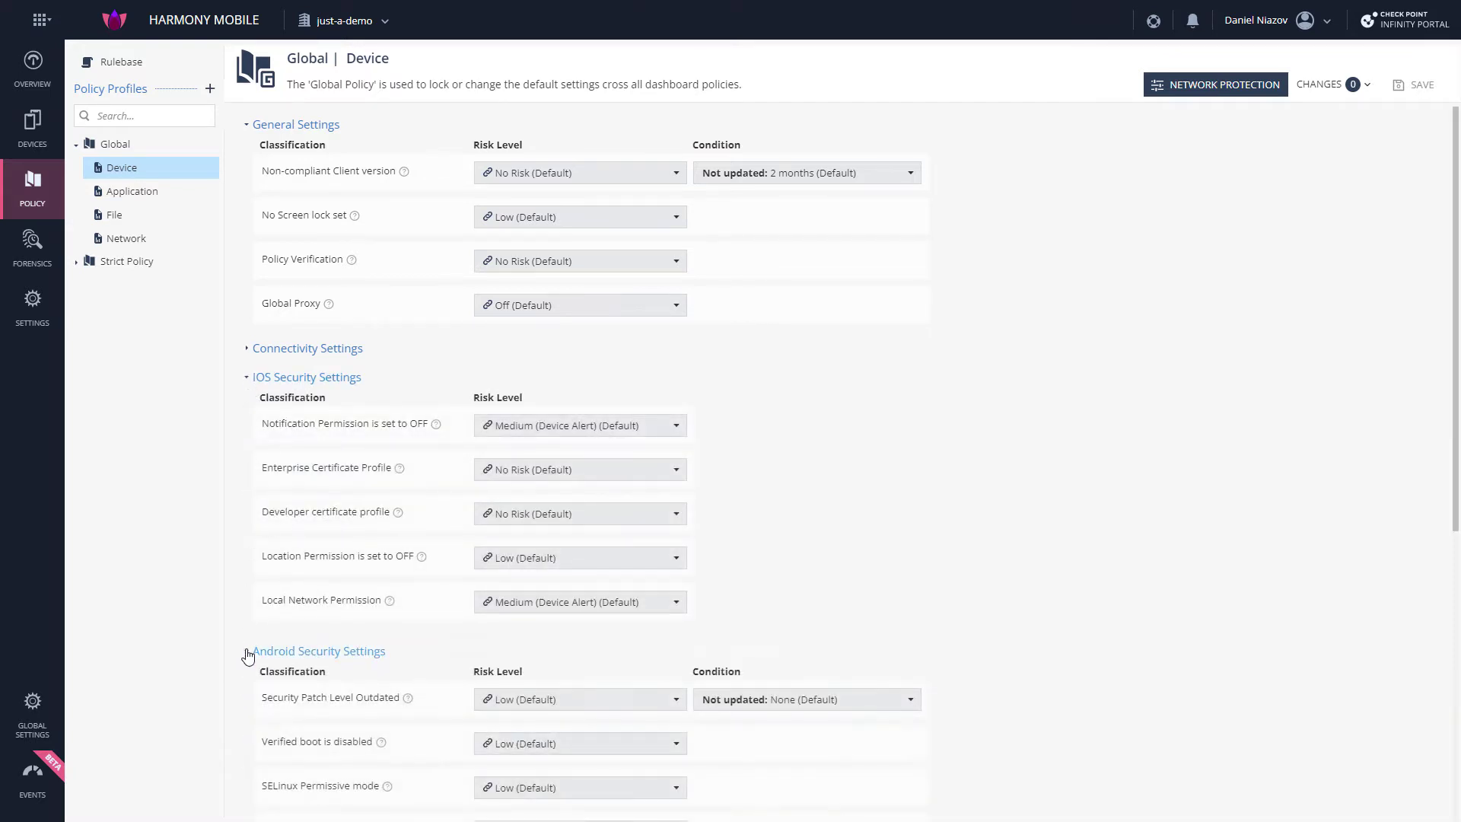
scroll("down", 3)
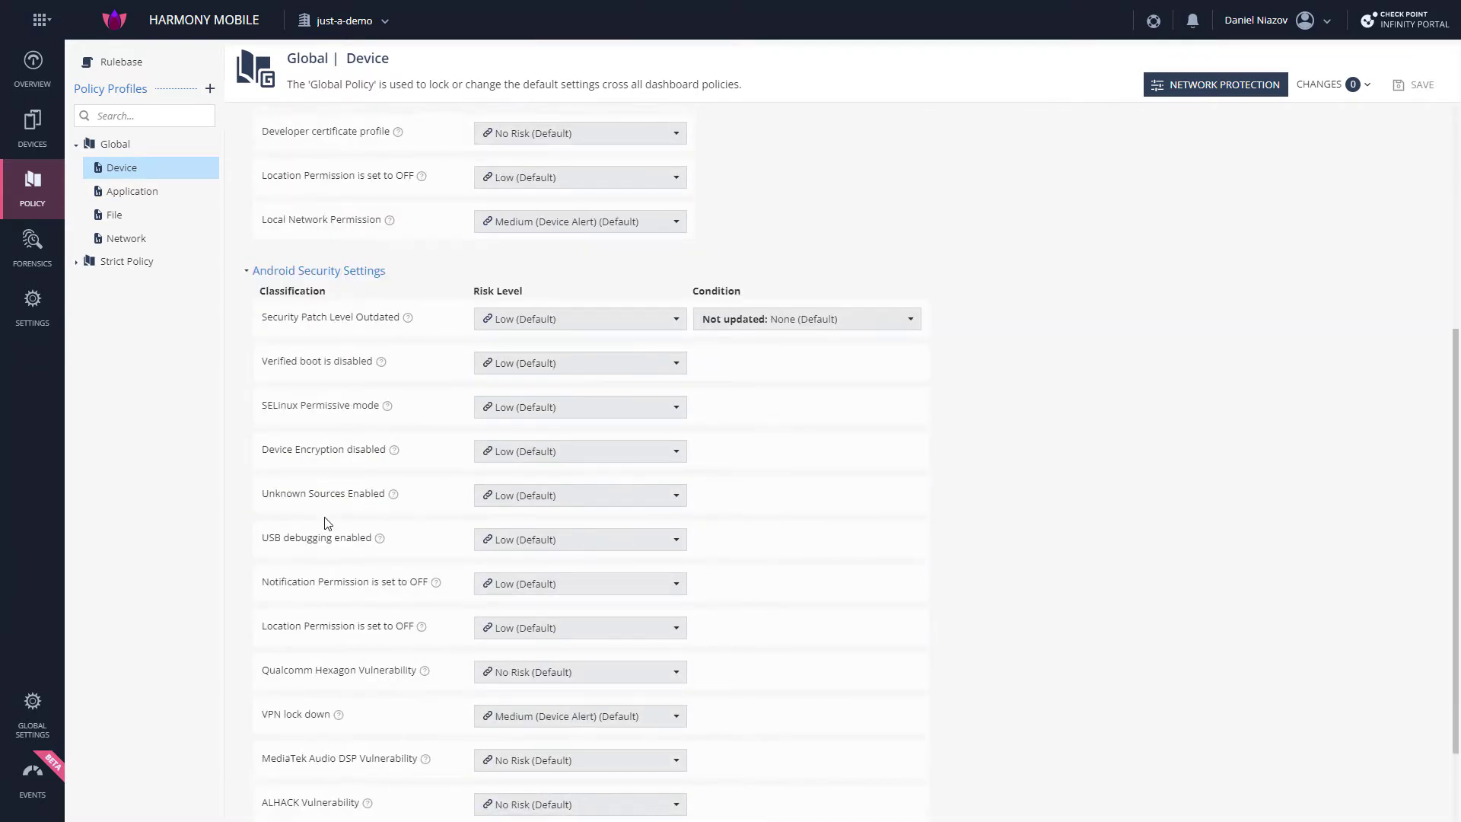
scroll("down", 3)
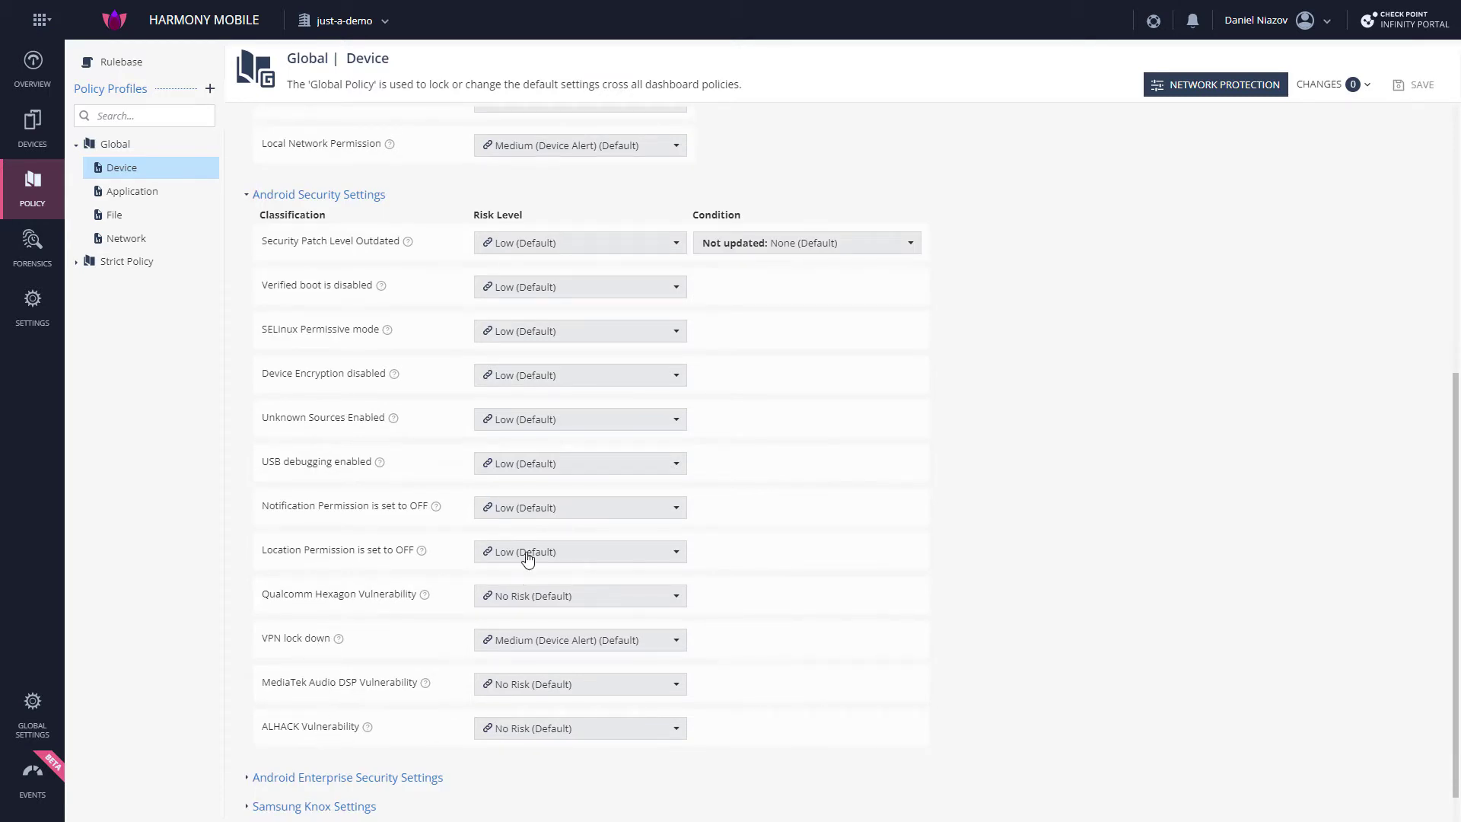
scroll("up", 3)
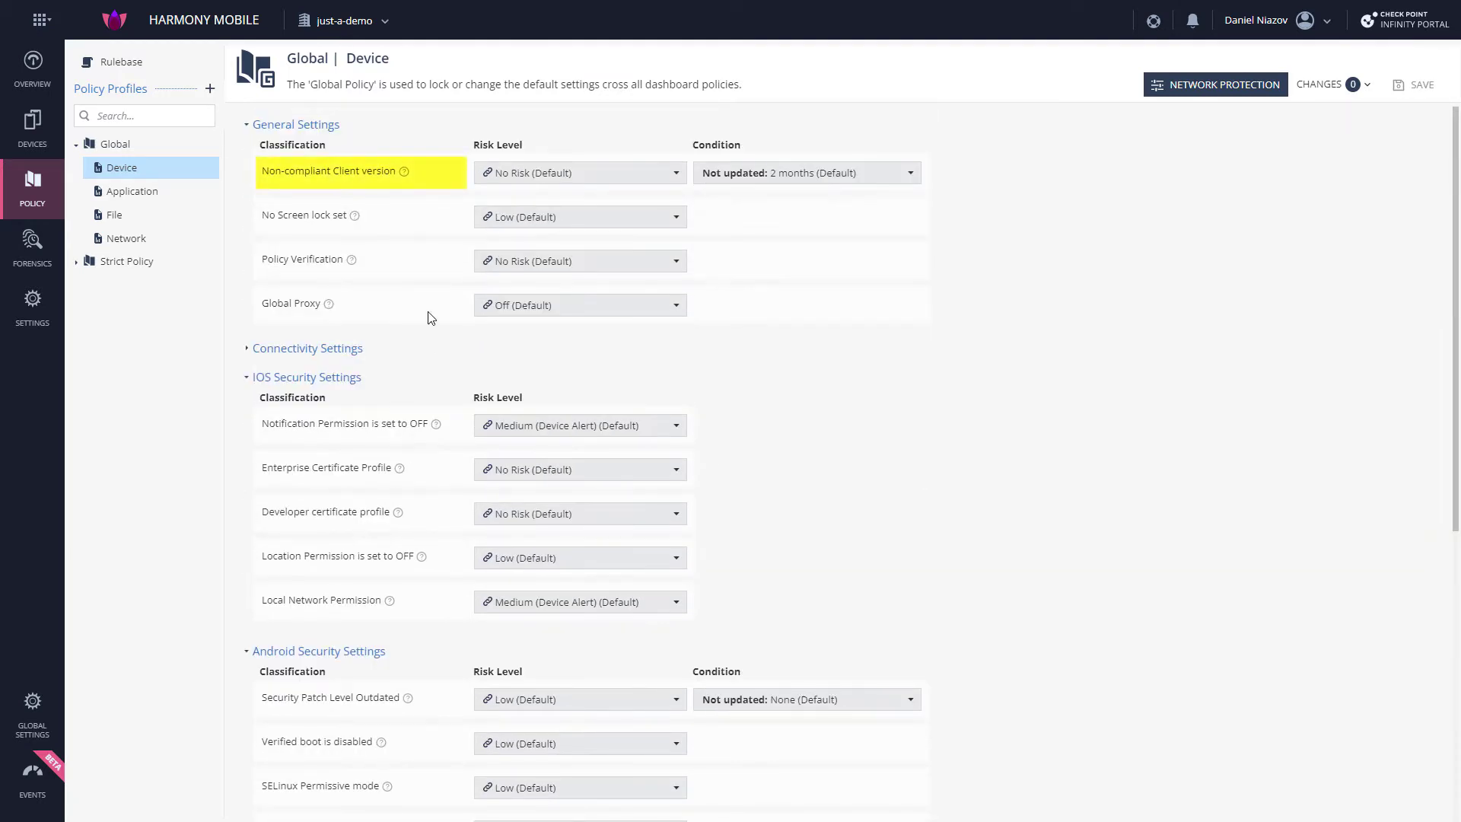
mouse_move(545, 178)
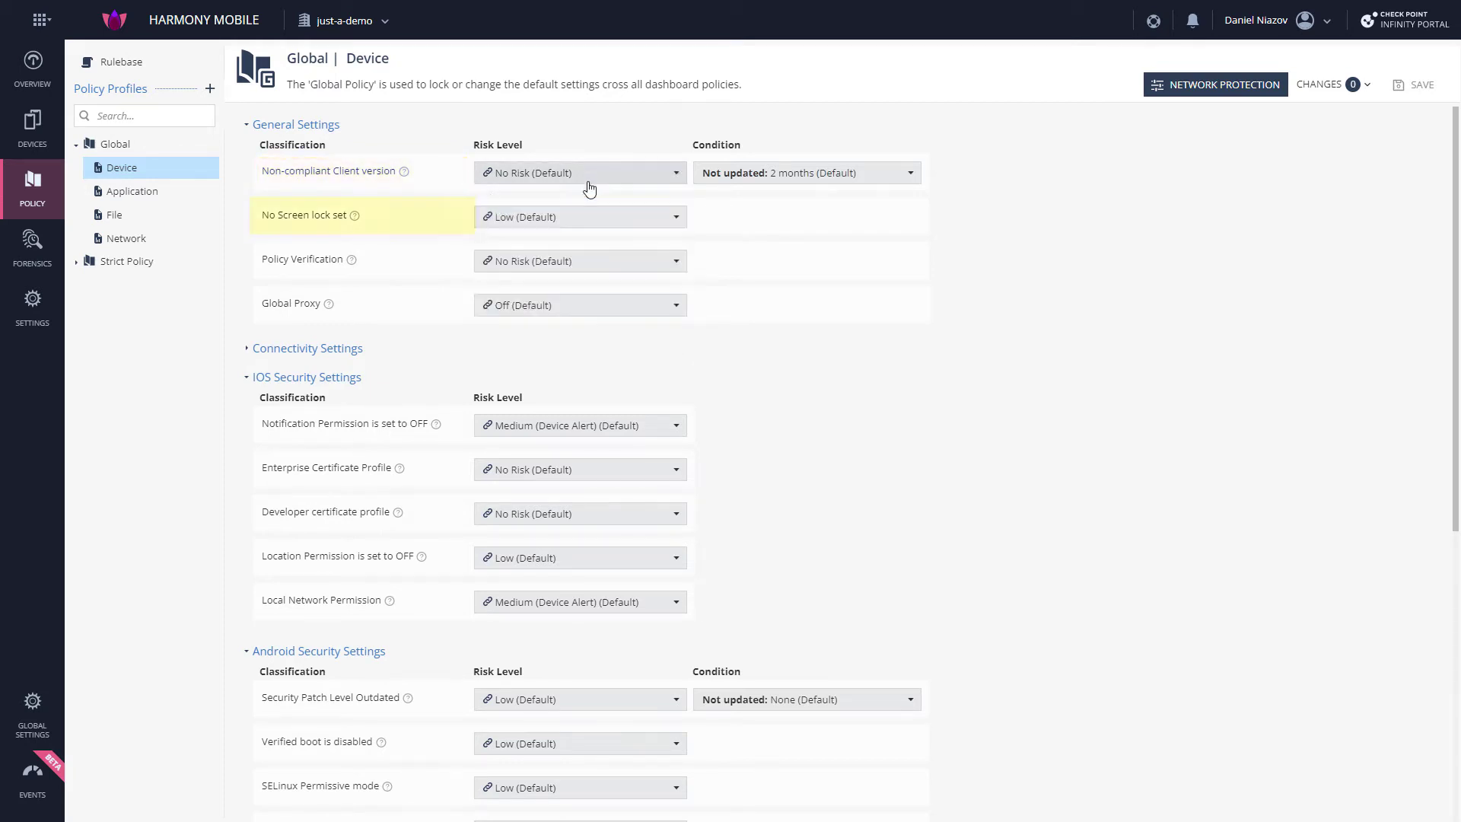
- Try High as the risk for No Screen lock set, then leave it at Low with Android Security Settings expanded
left_click(578, 216)
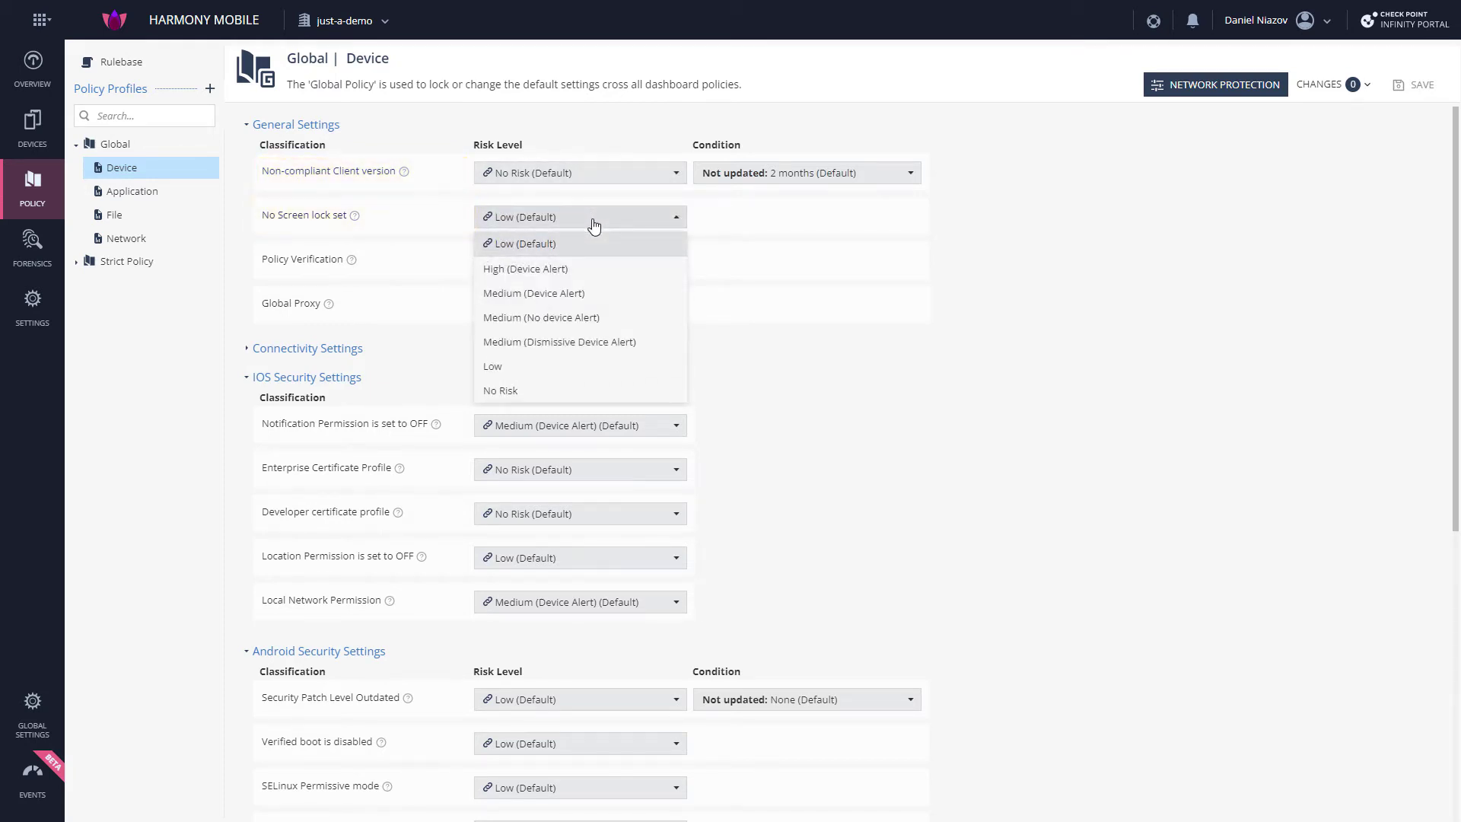
left_click(519, 244)
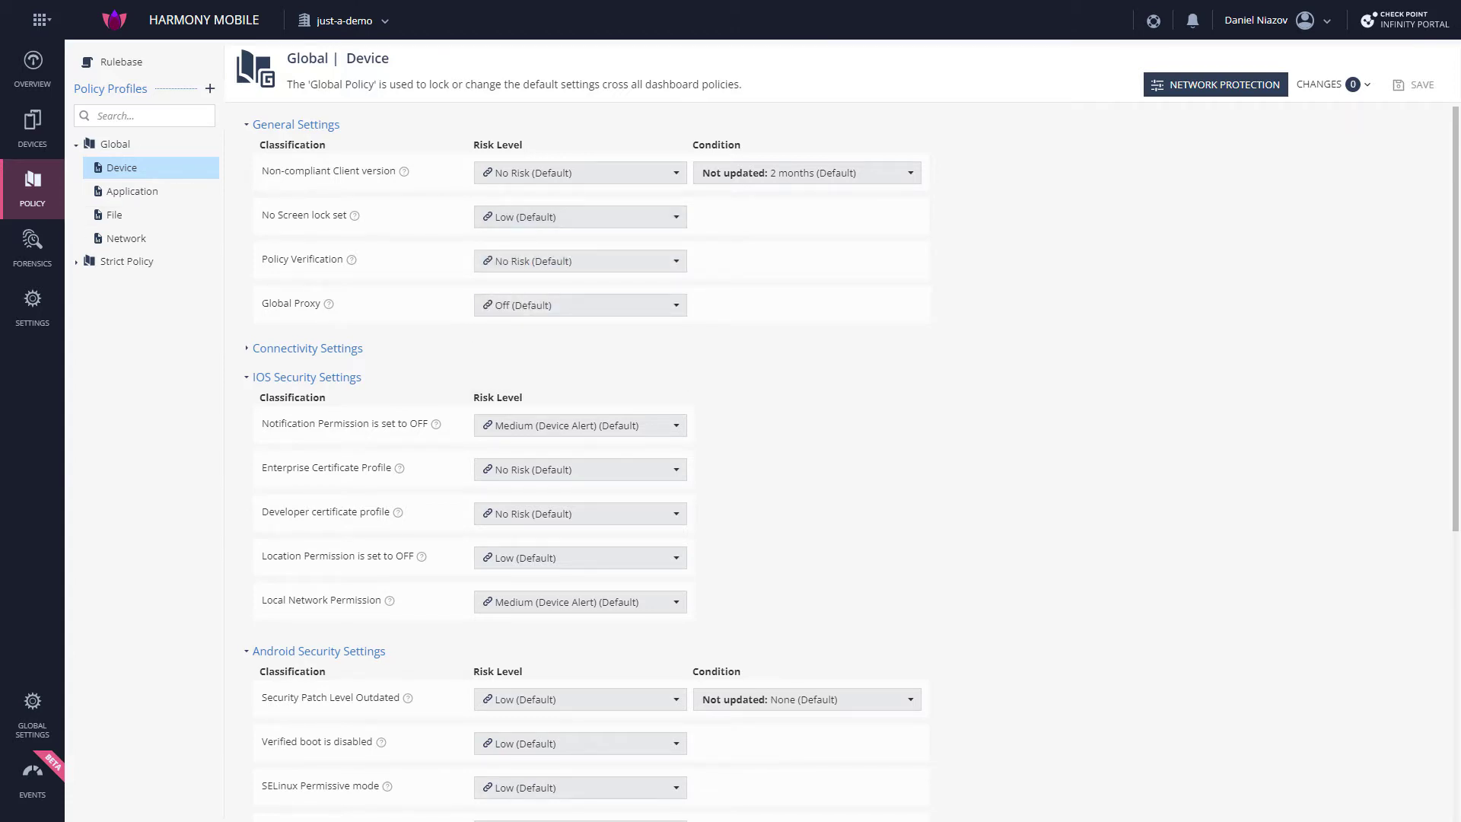
left_click(578, 216)
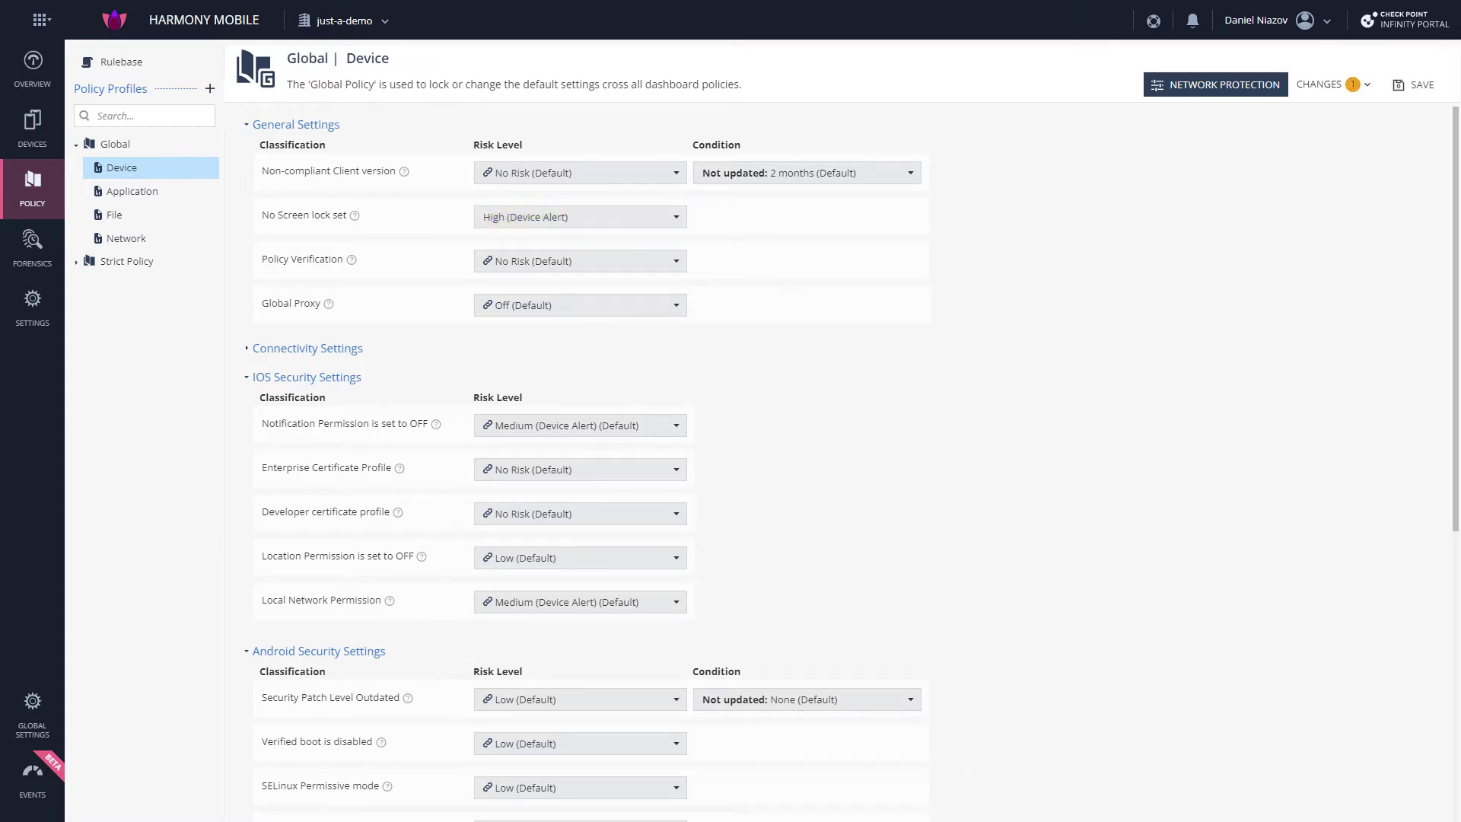
left_click(32, 69)
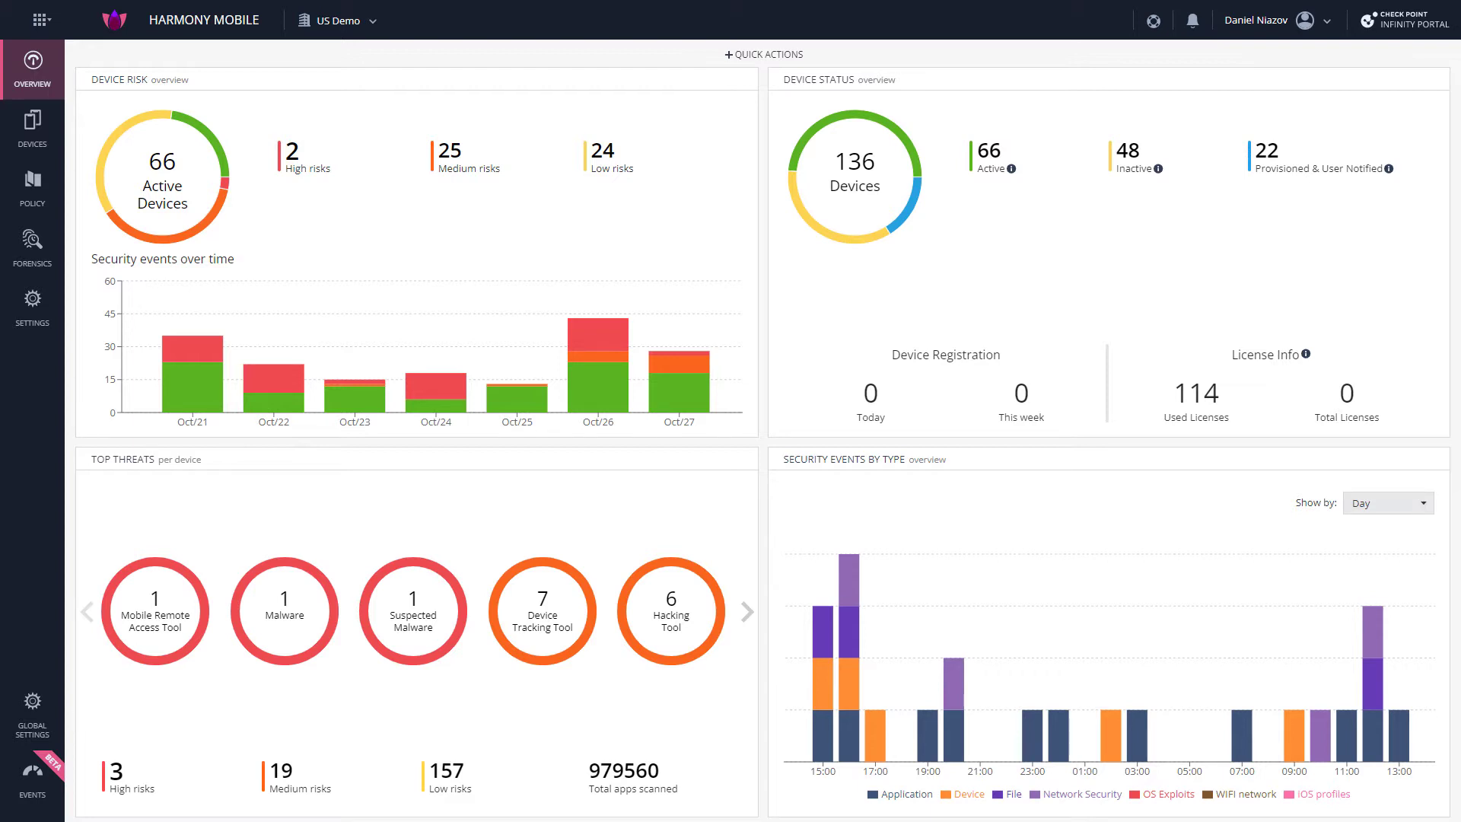
left_click(32, 188)
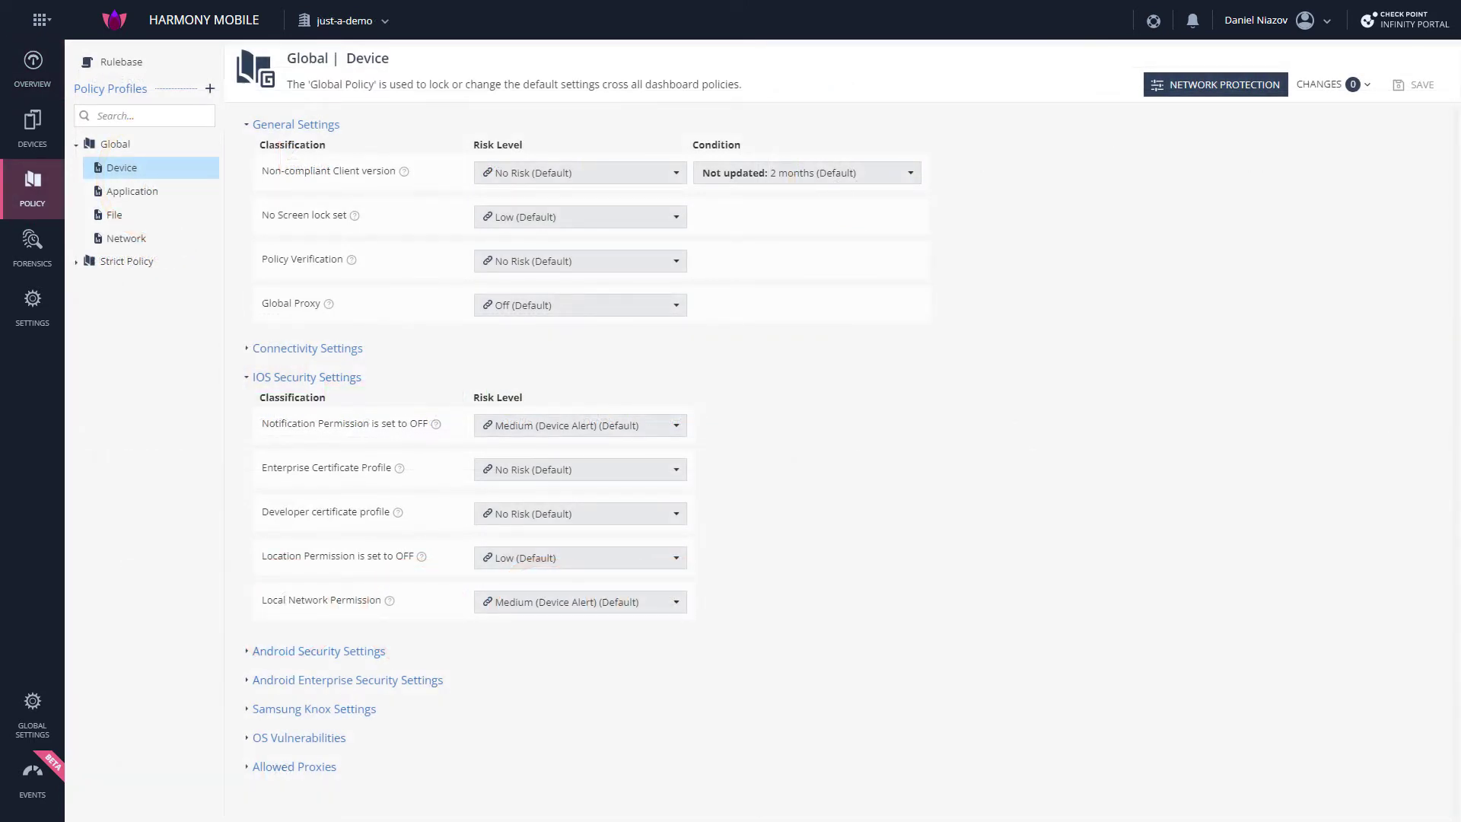
scroll("down", 3)
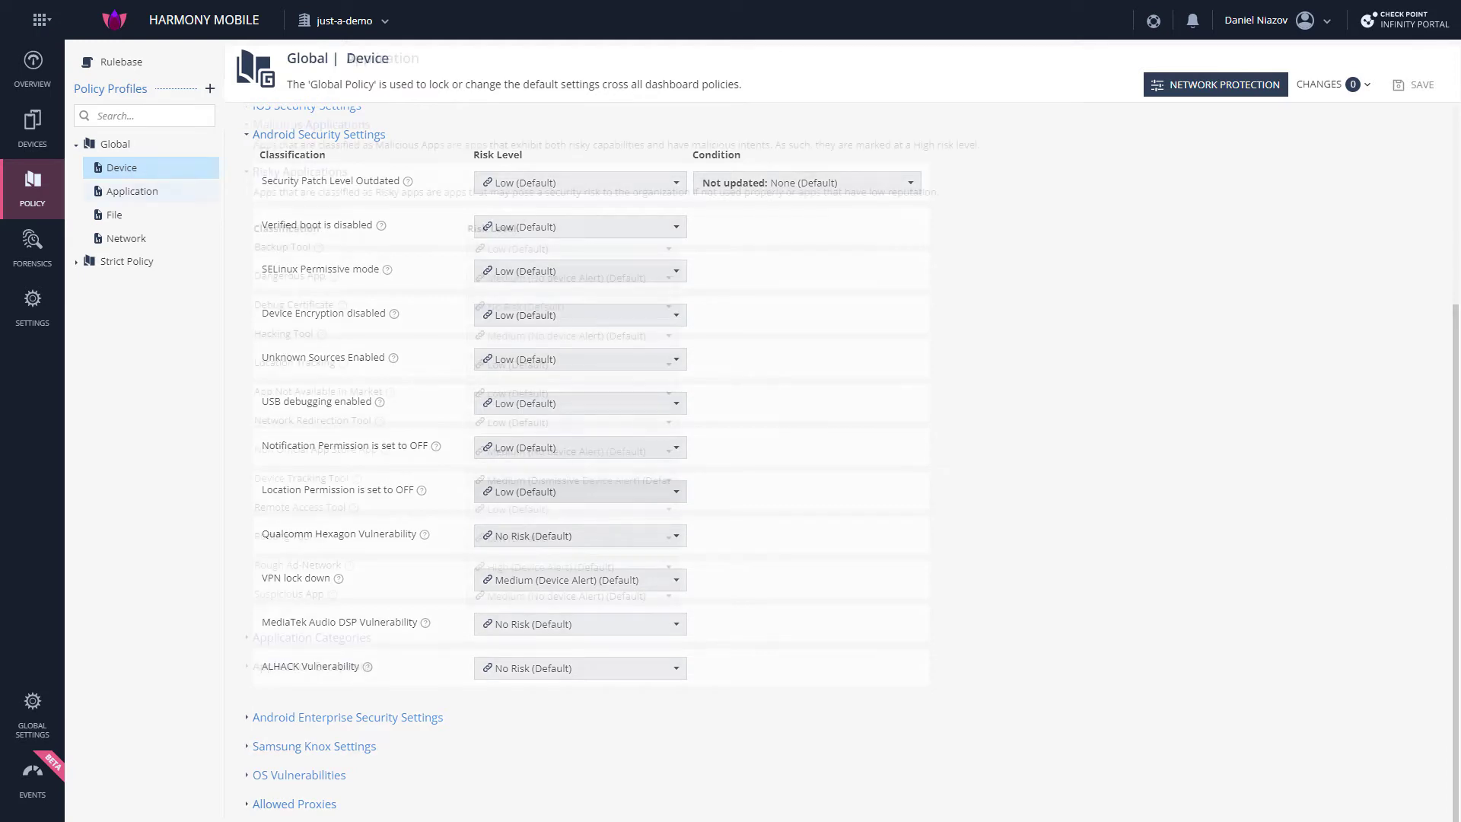
- In the Global Application Categories table, add a Casino category rule at High (Device Alert) risk
left_click(129, 192)
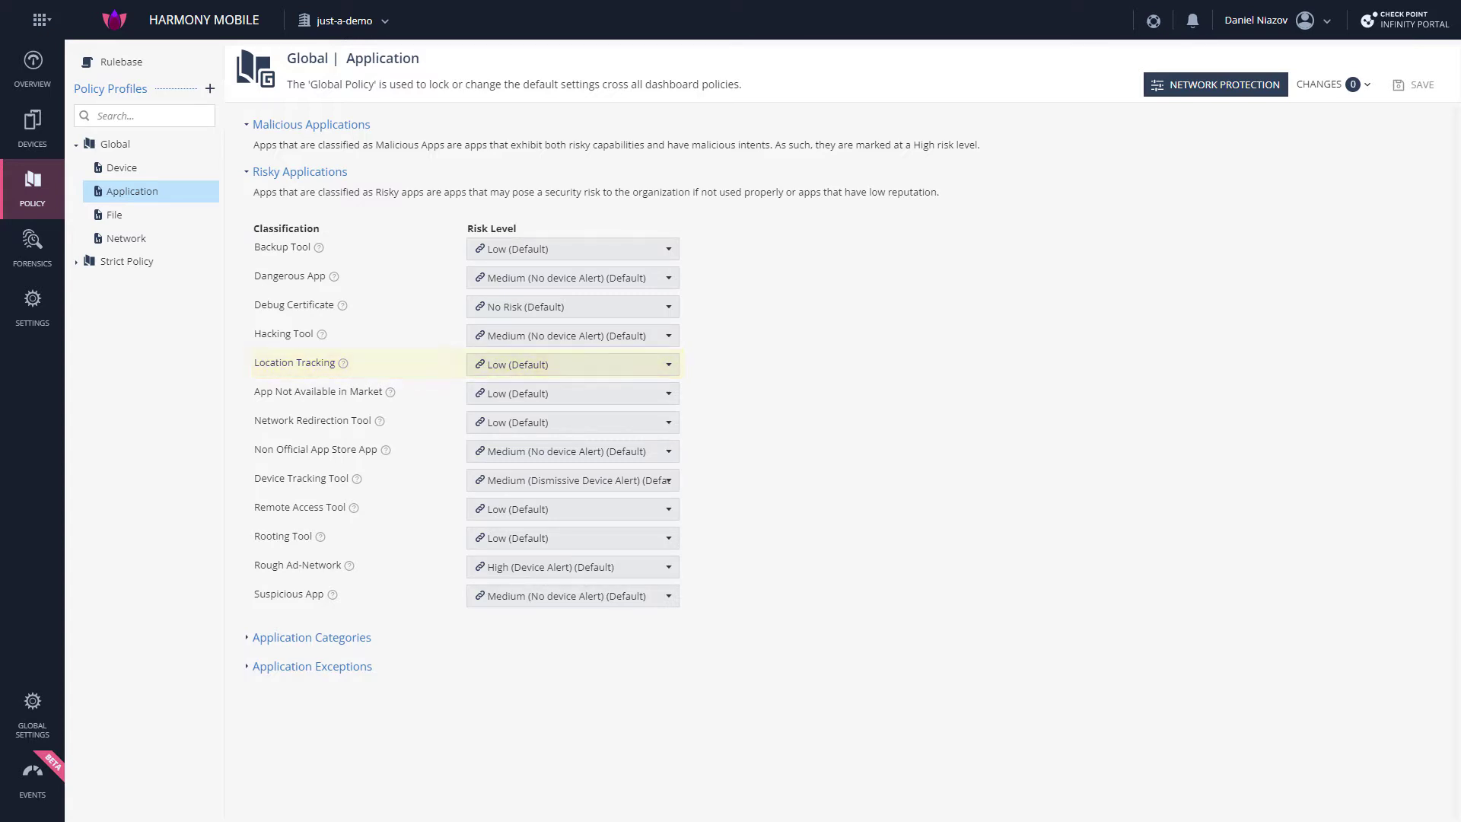
left_click(572, 363)
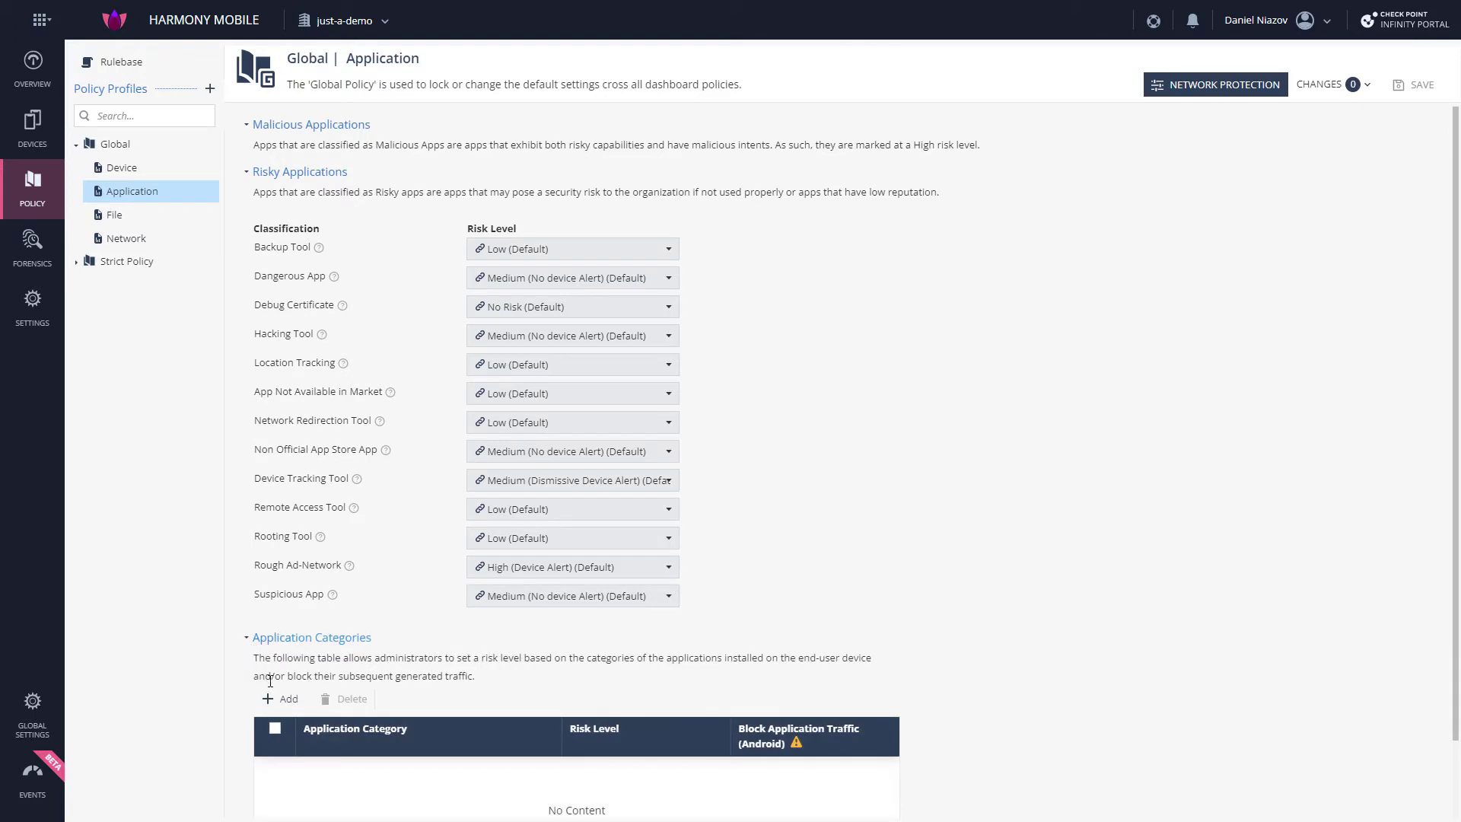
scroll("down", 3)
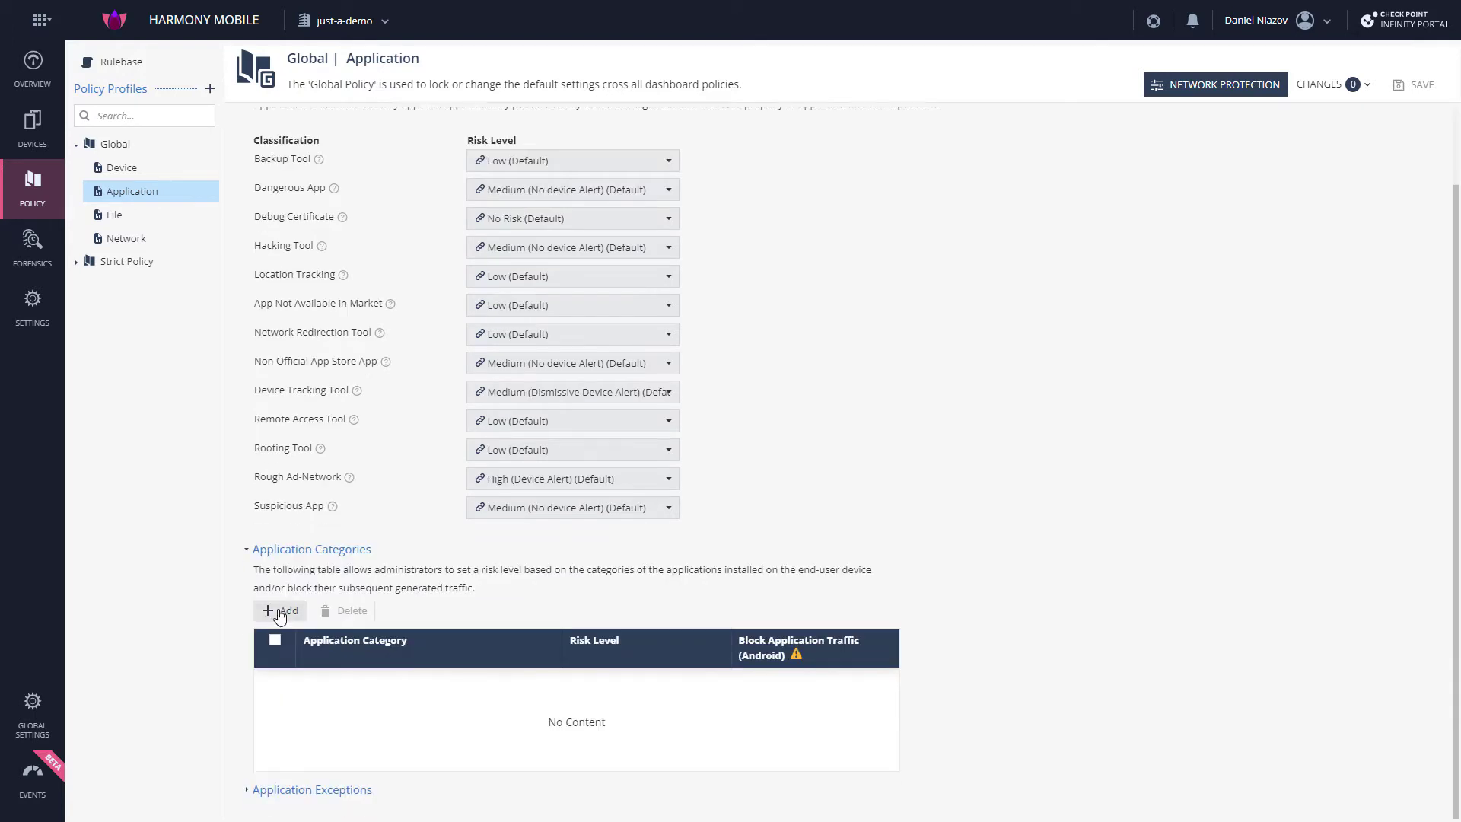
left_click(280, 610)
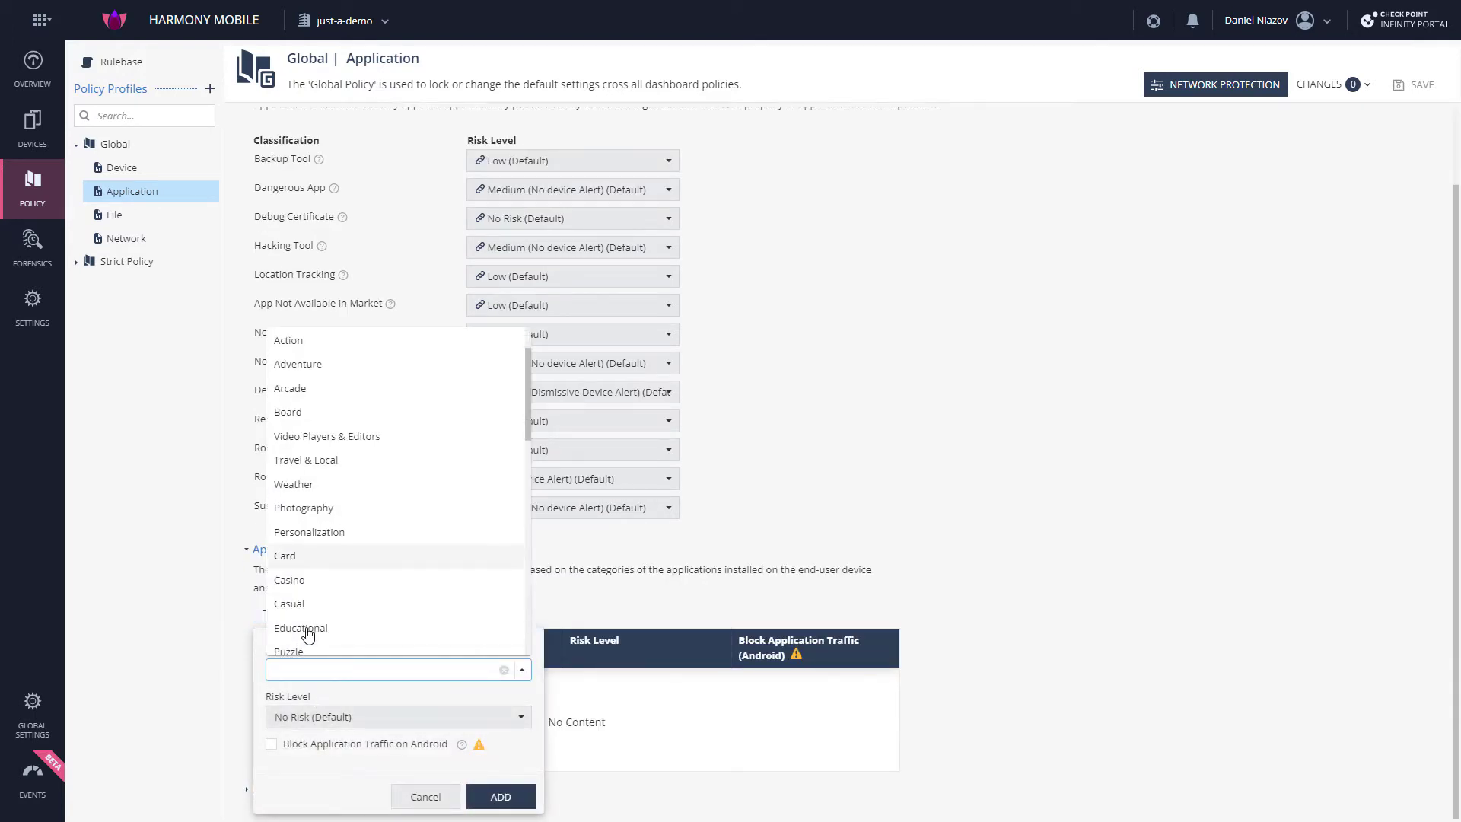
left_click(289, 580)
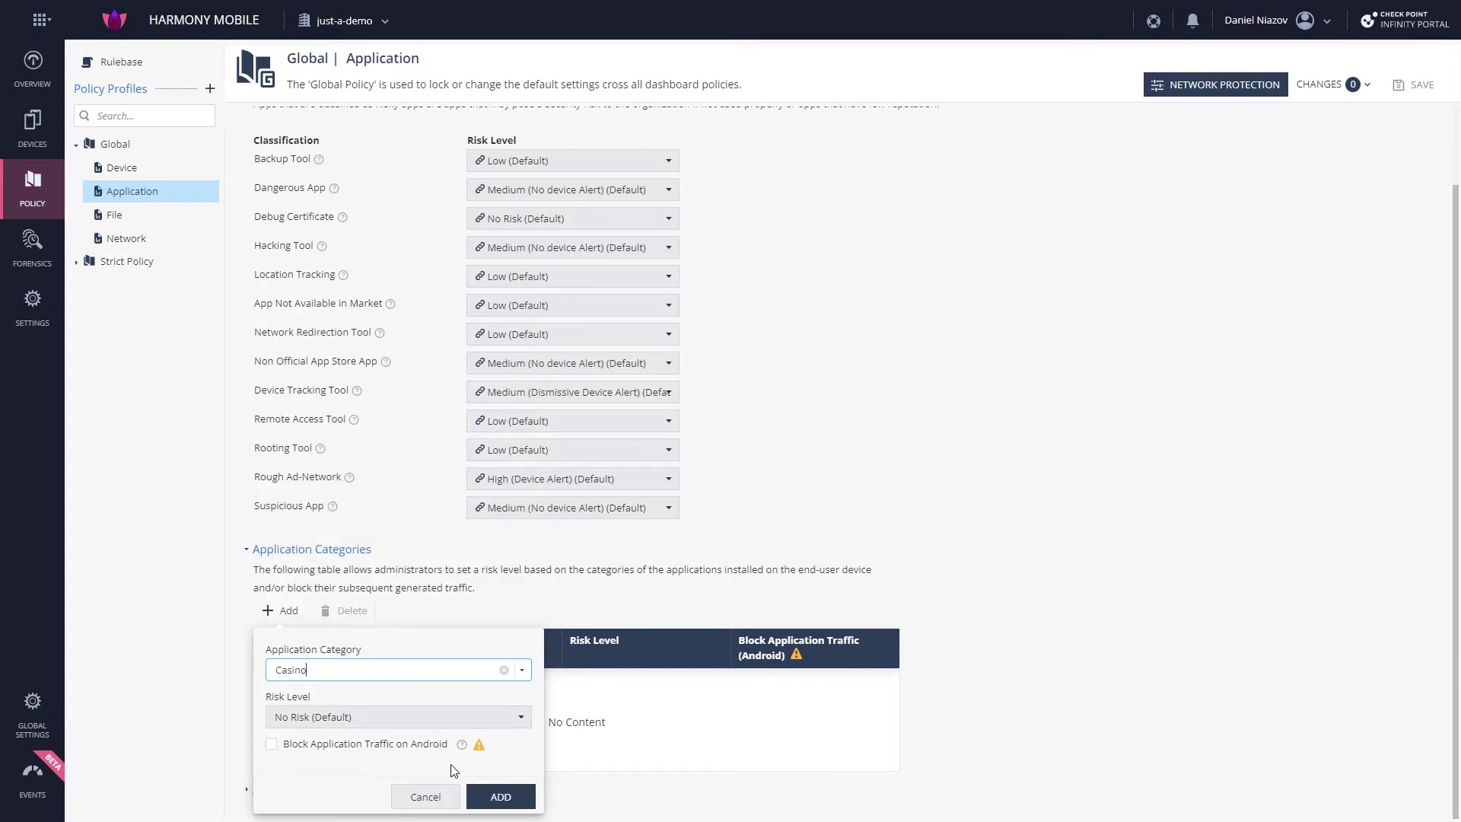
left_click(501, 796)
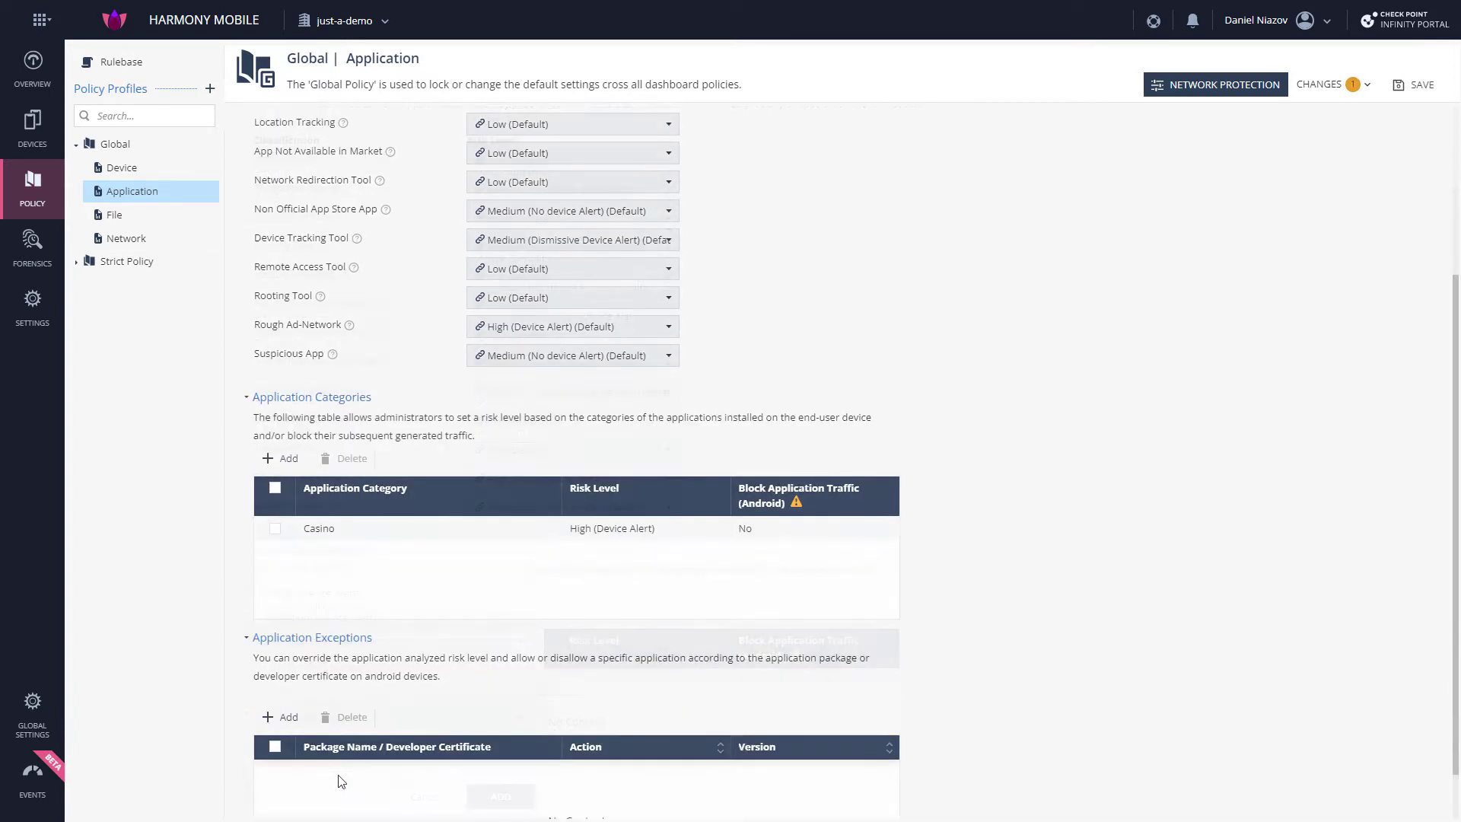
scroll("down", 3)
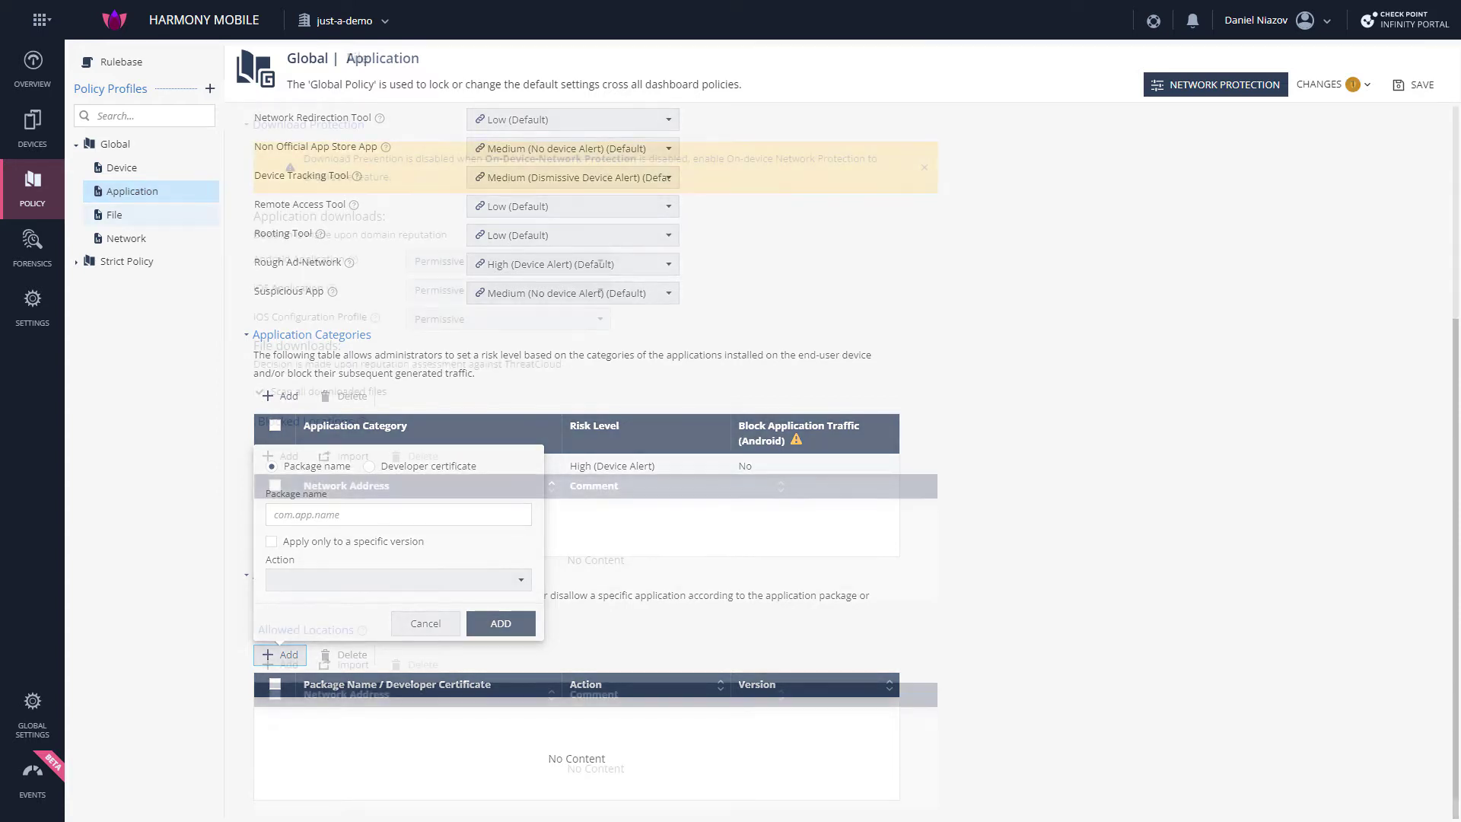
- In Global File settings, try Moderate for Android application downloads, revert to Permissive, and scroll the locations
left_click(114, 214)
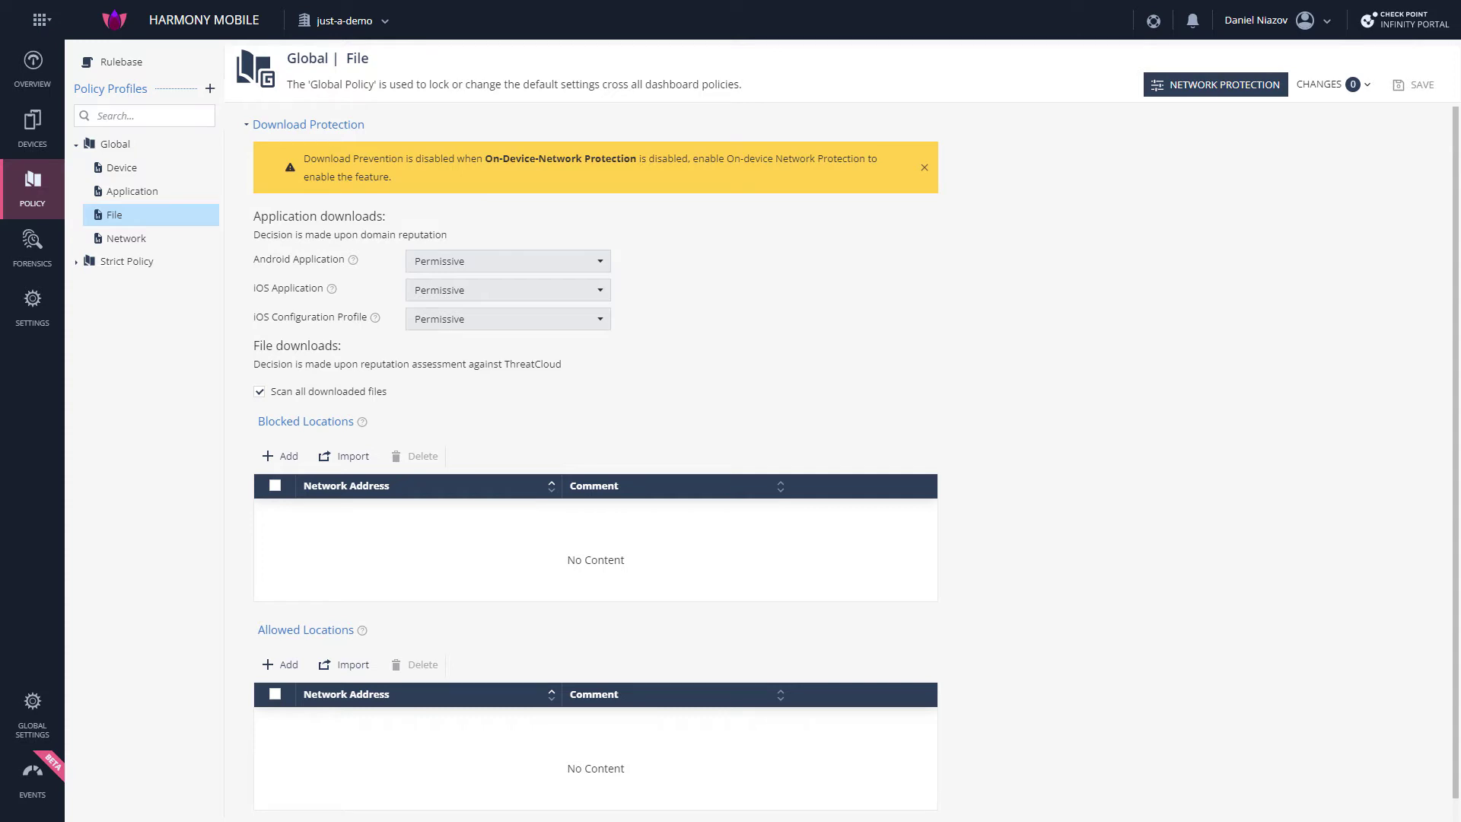
left_click(506, 261)
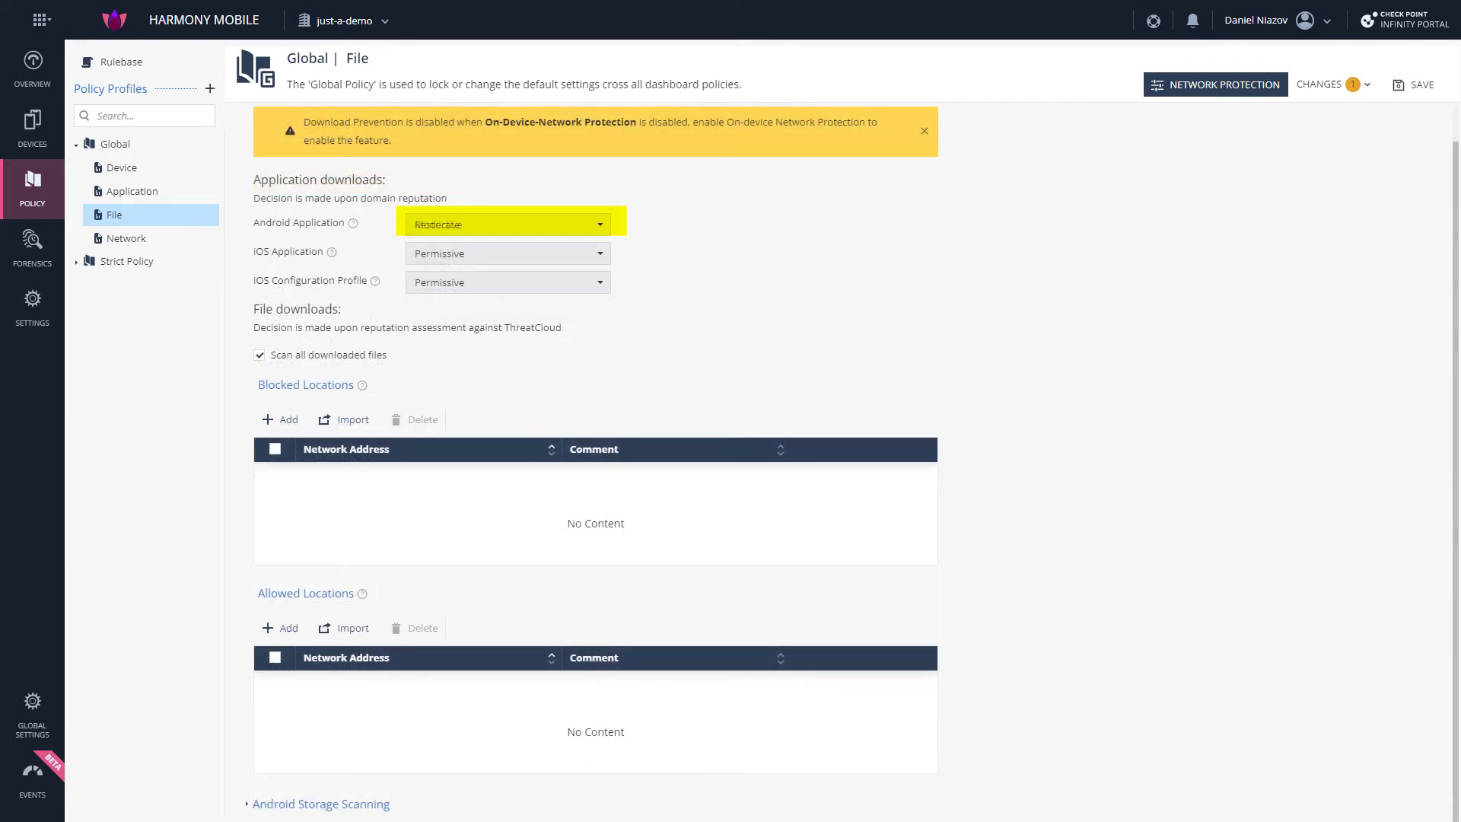
left_click(507, 224)
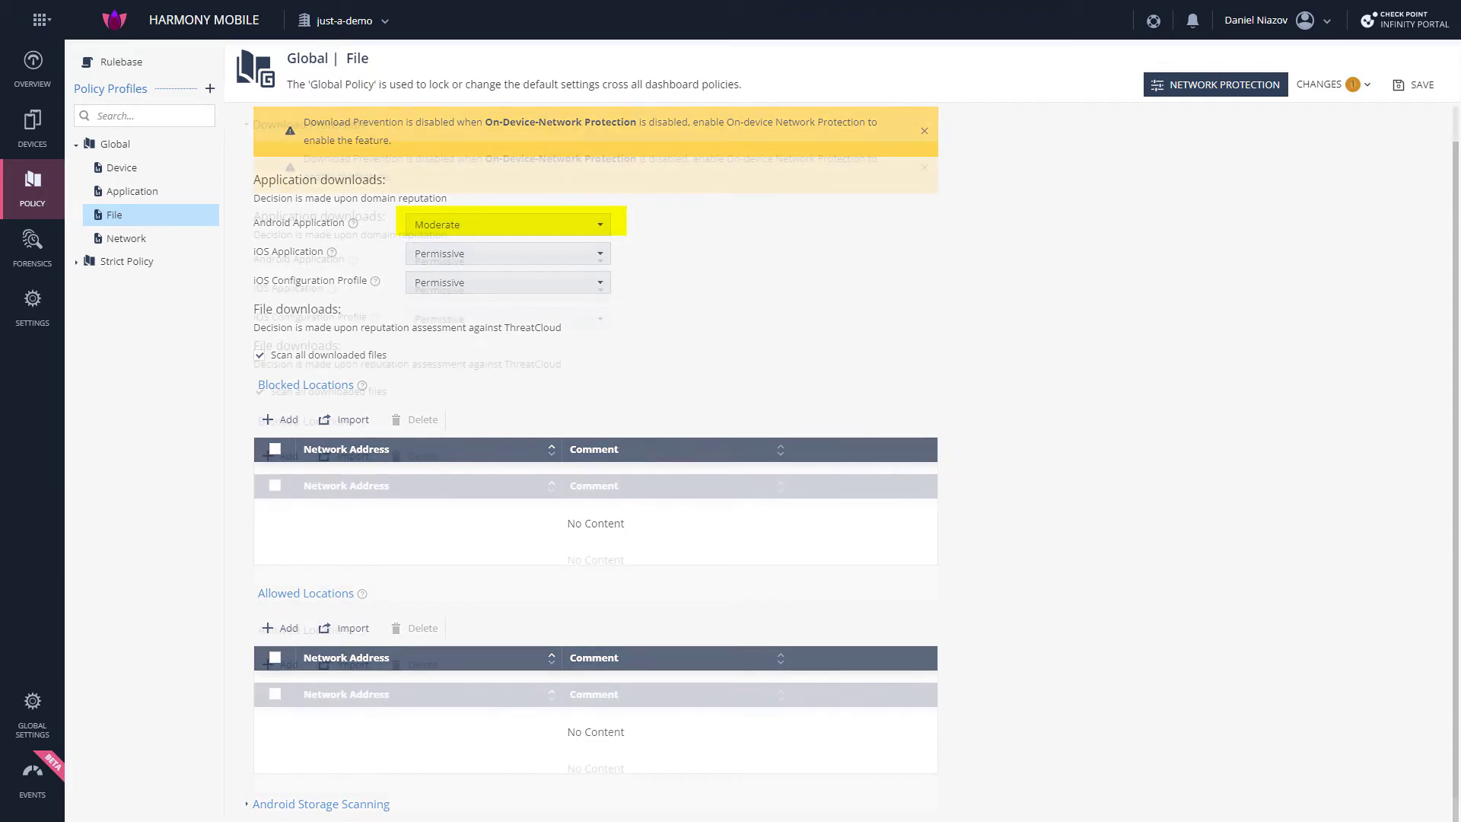
left_click(508, 223)
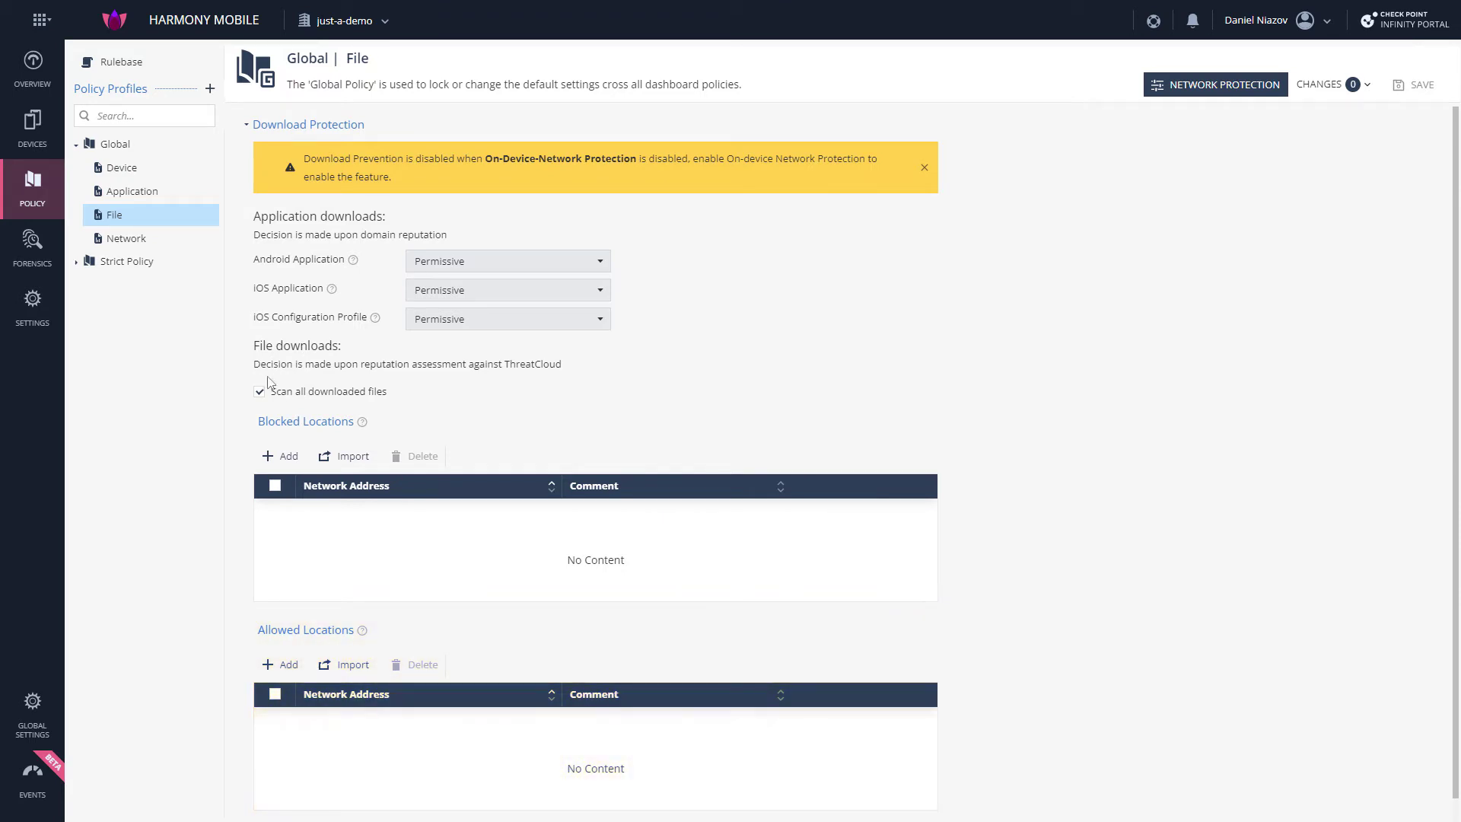
scroll("down", 3)
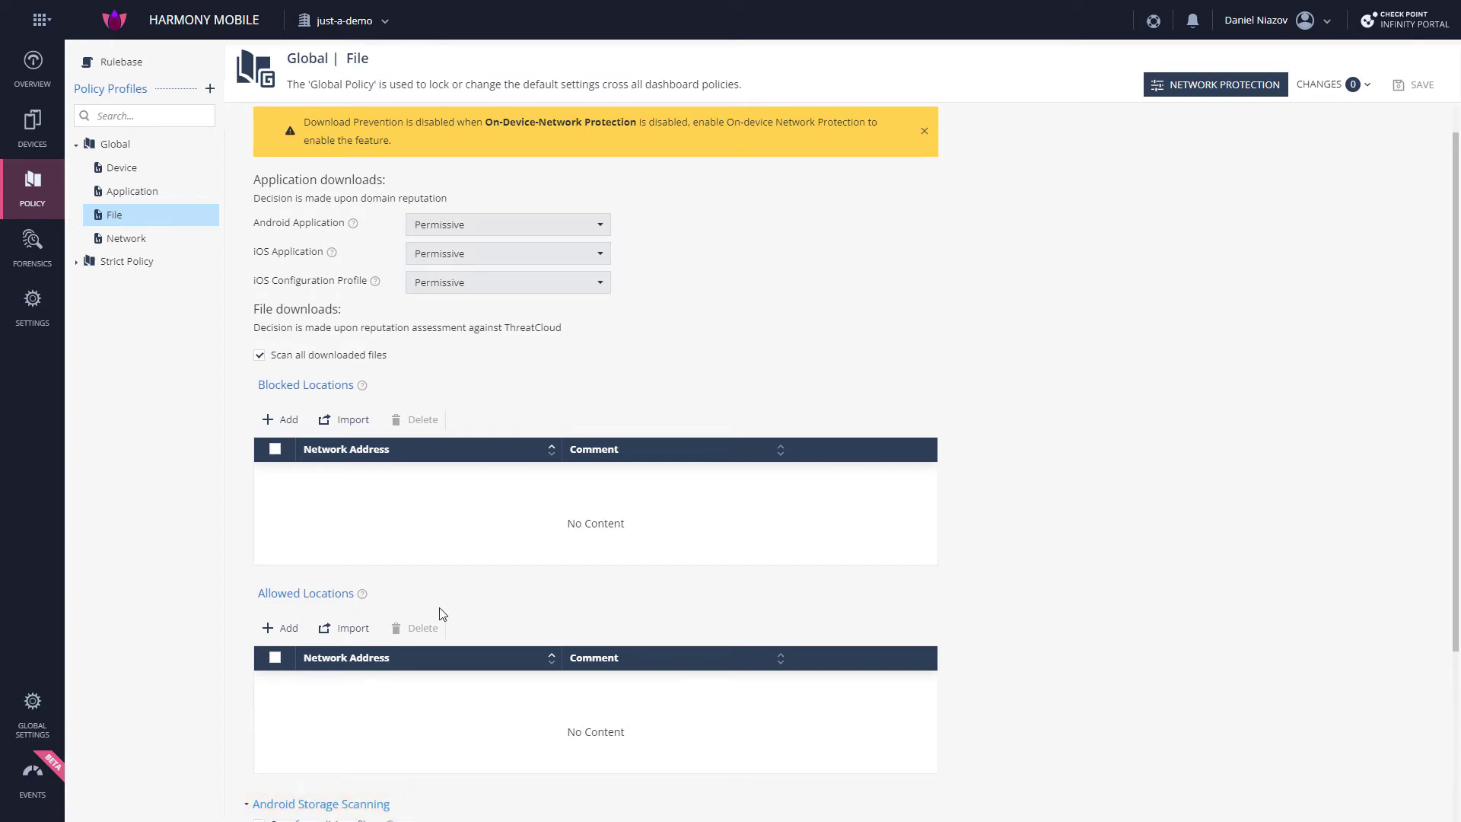
scroll("down", 3)
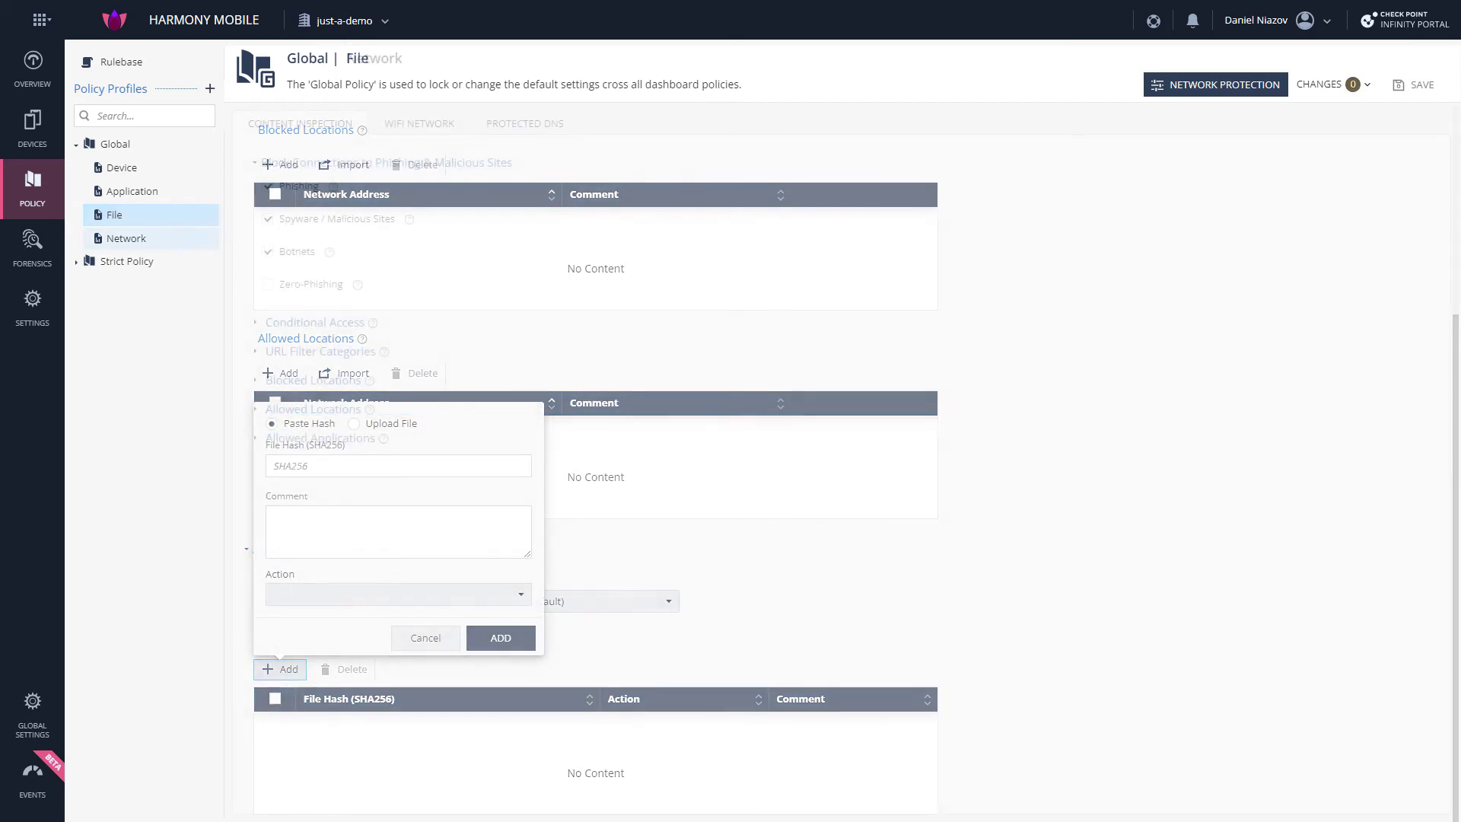
- In Global Network content inspection, review Conditional Access addresses, then expand the URL Filter Categories table
left_click(125, 238)
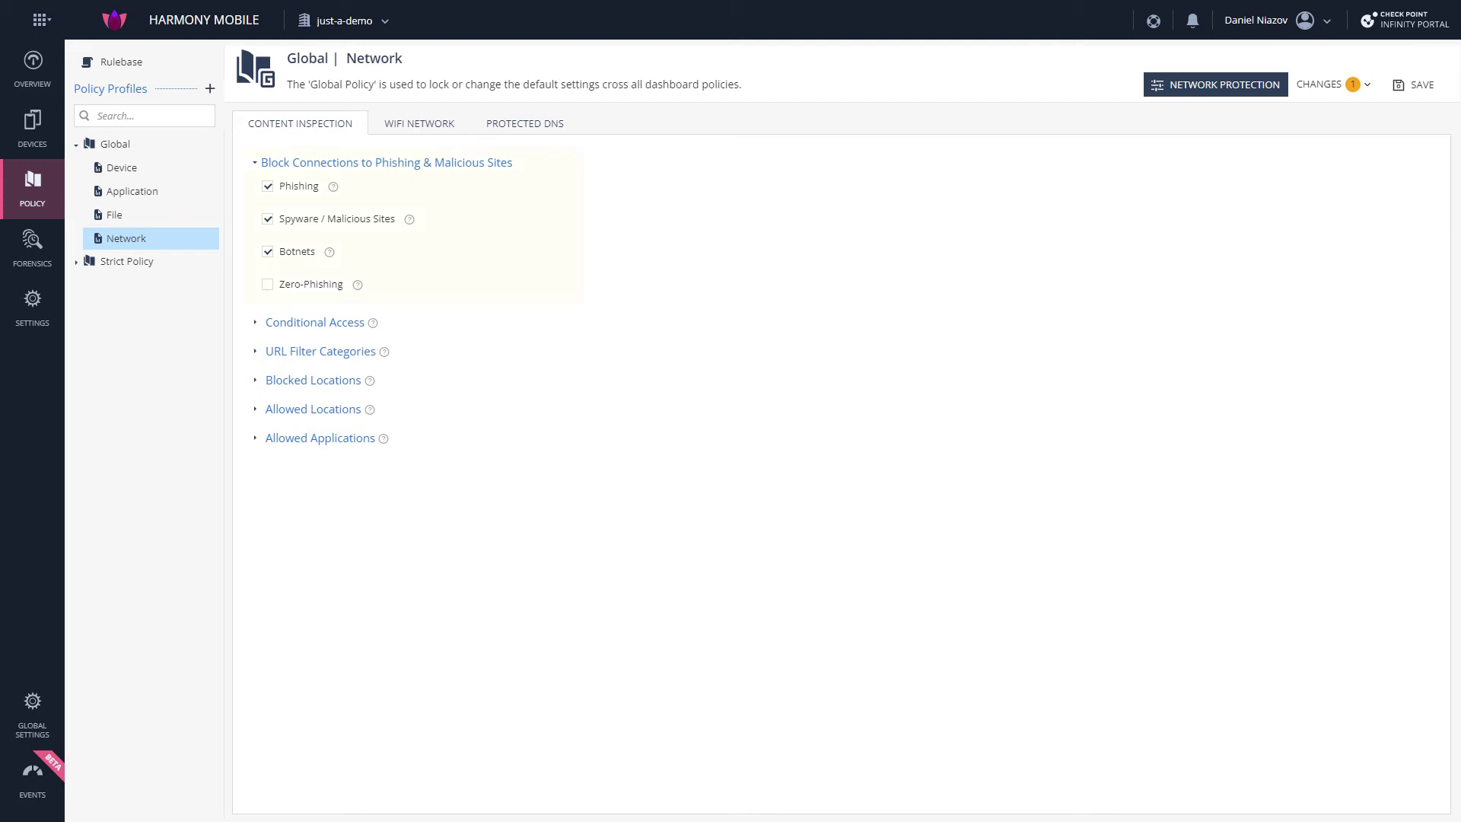
left_click(385, 163)
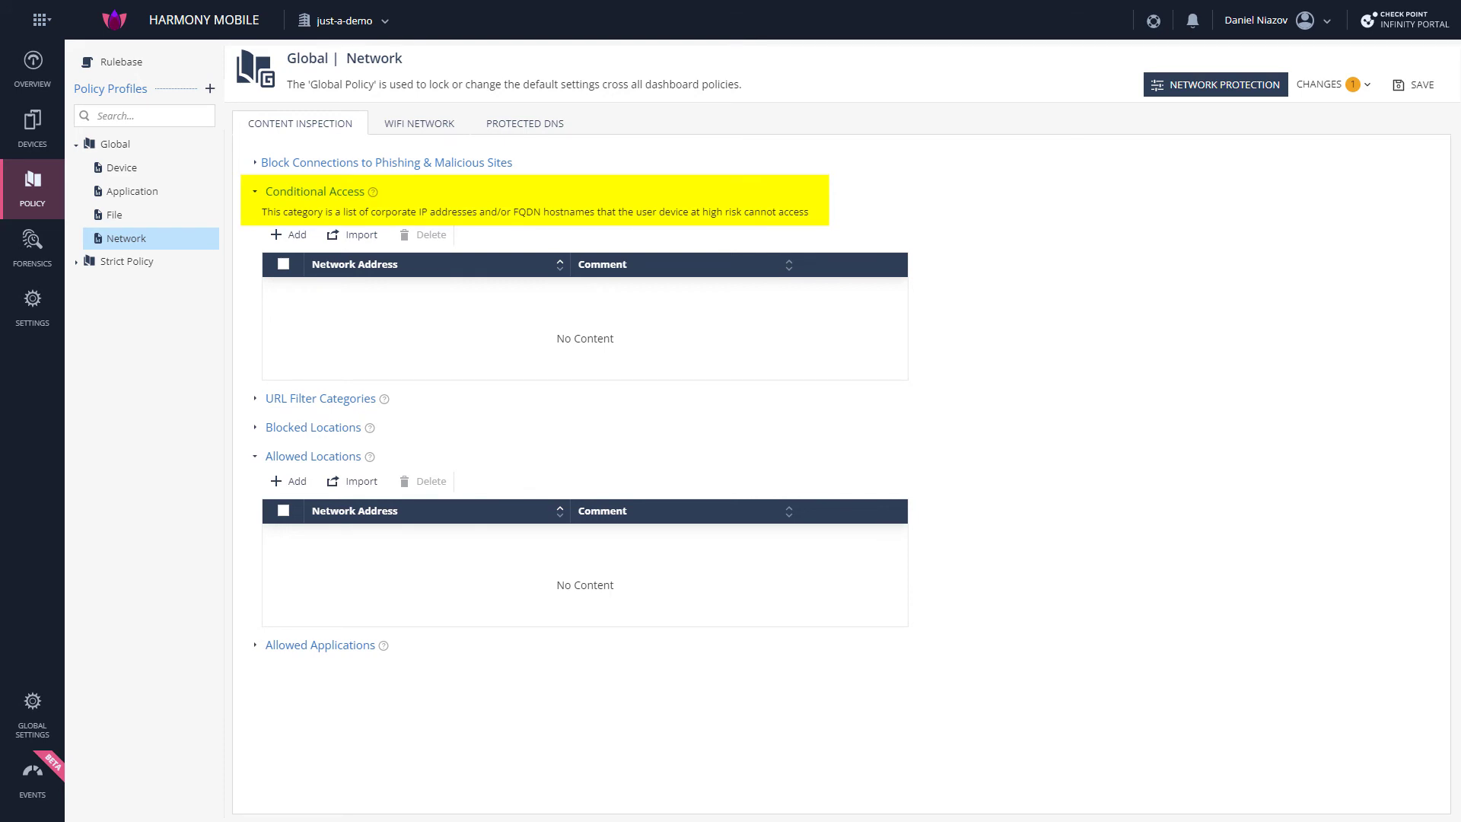
left_click(320, 397)
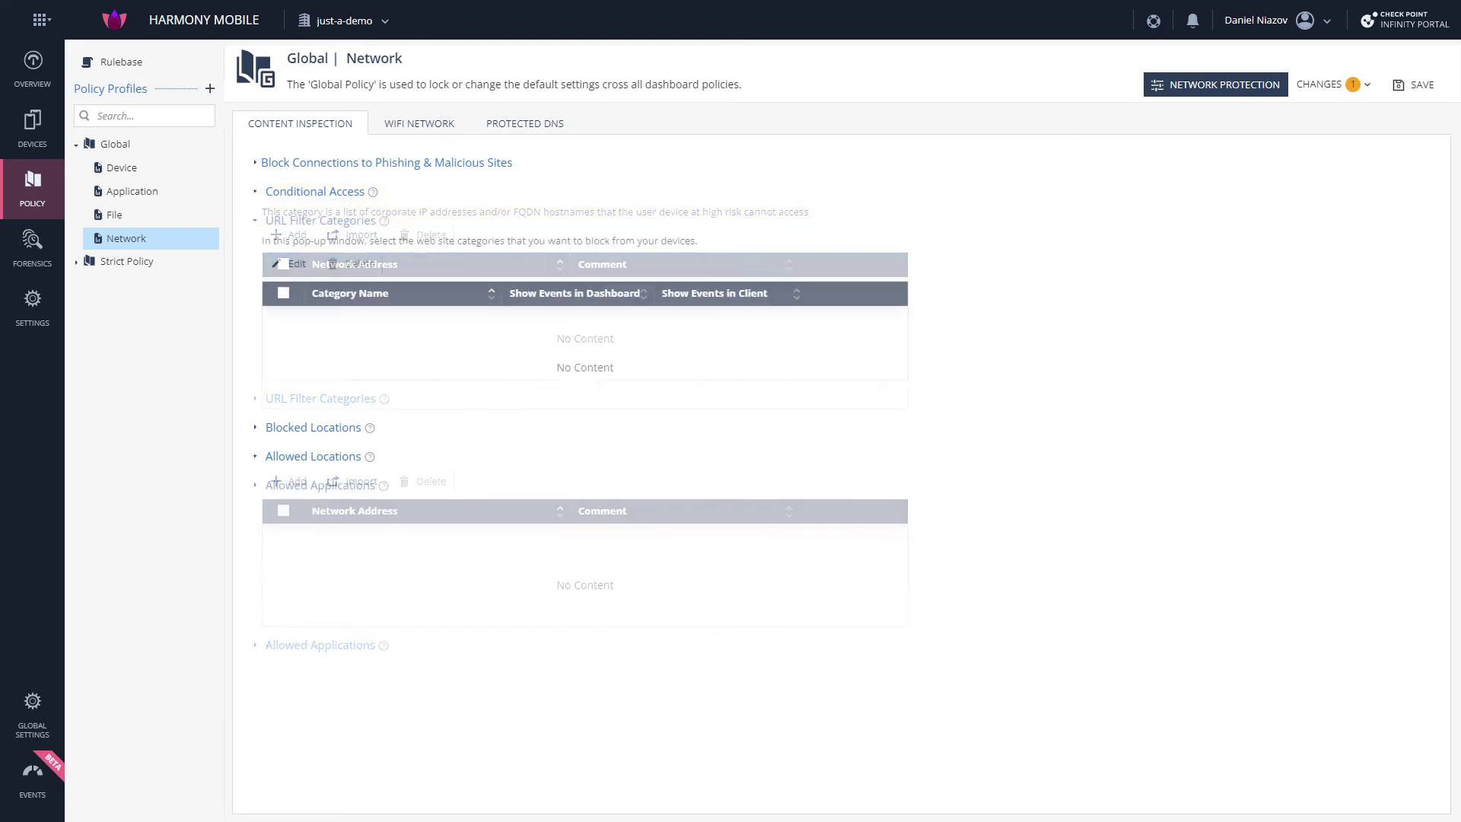
left_click(321, 219)
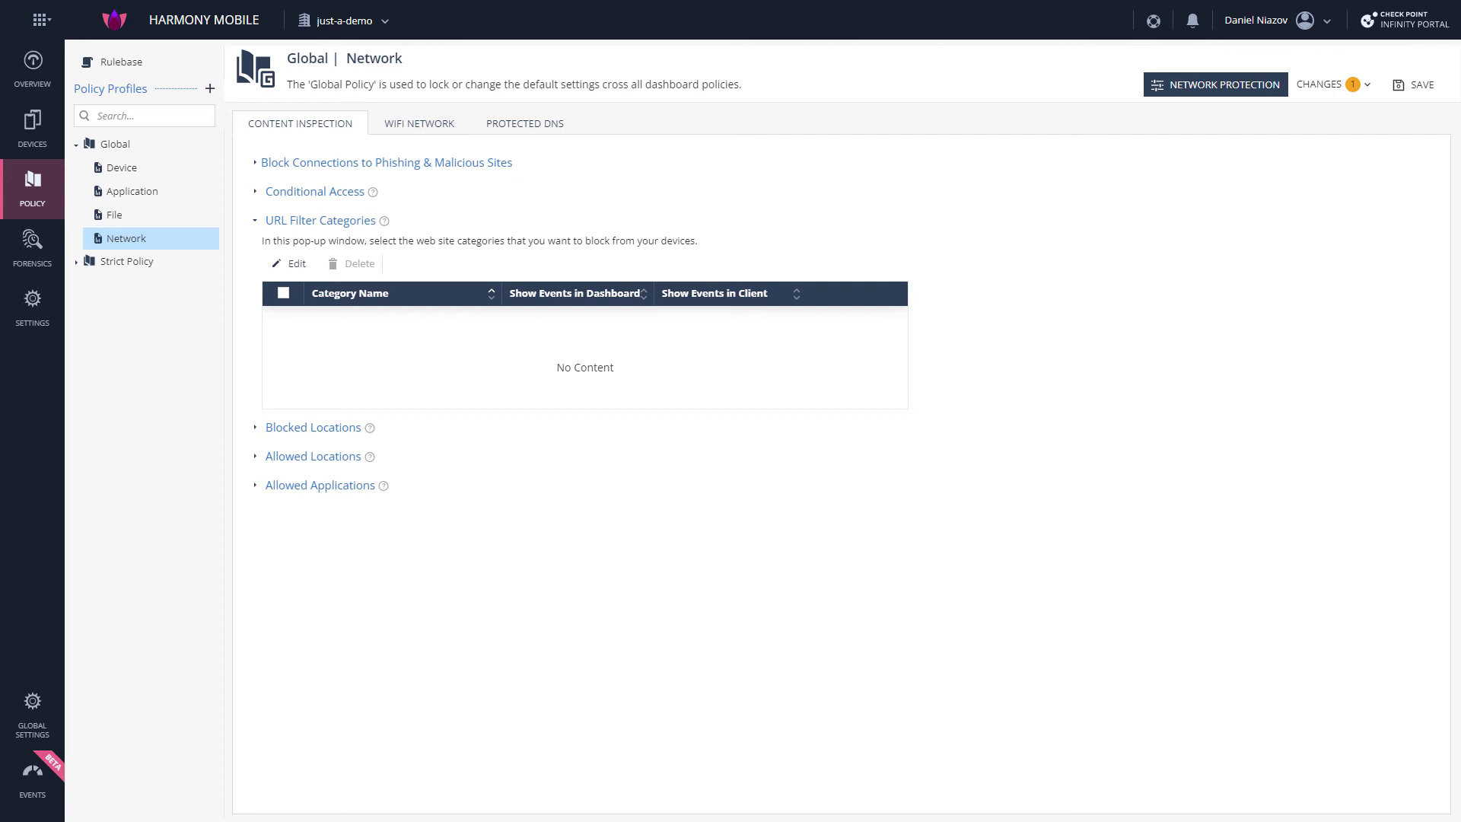
- Check the Wi-Fi network and protected DNS settings, then save the pending Global policy change
left_click(419, 123)
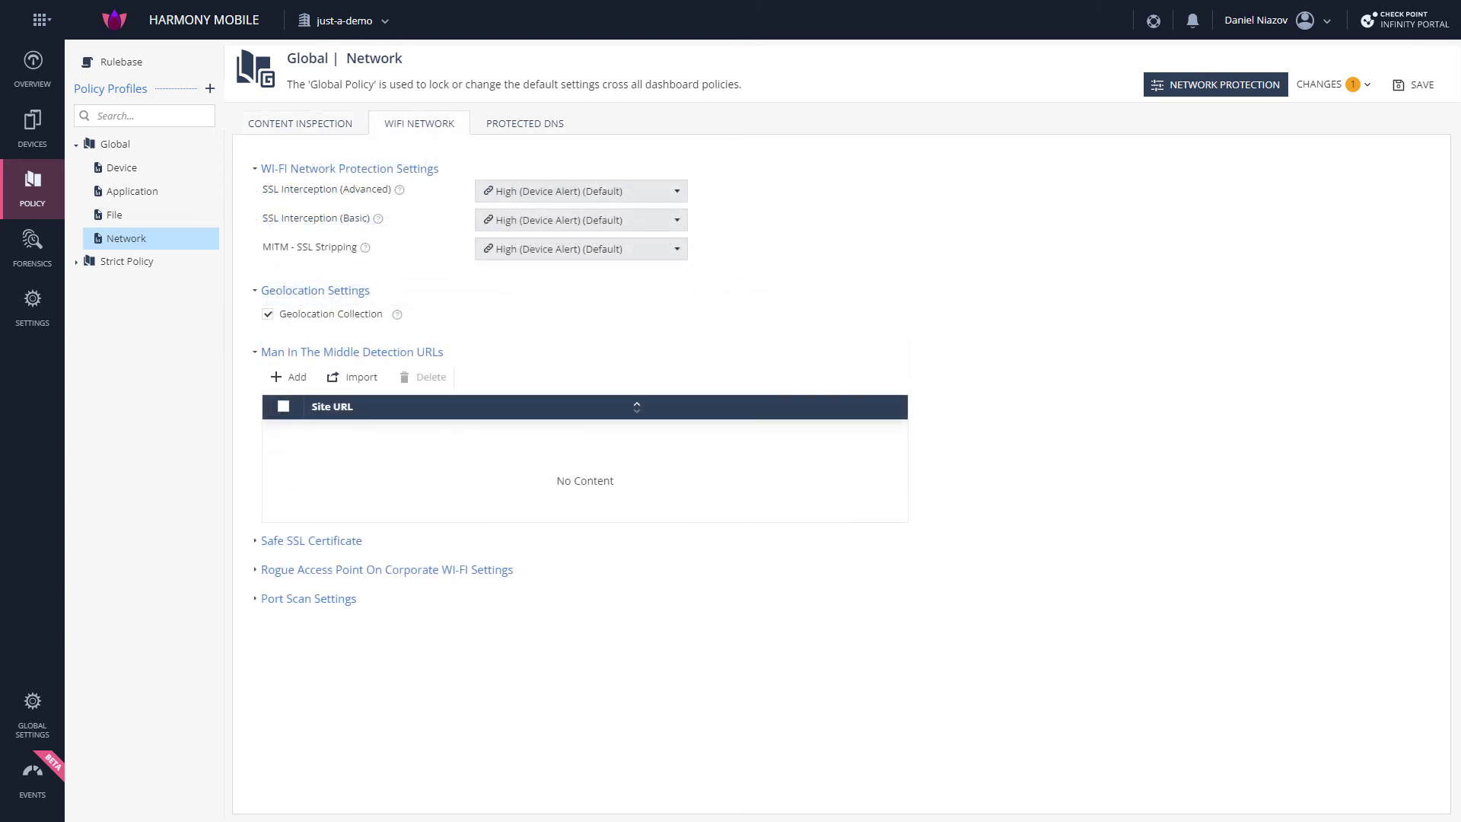
left_click(523, 122)
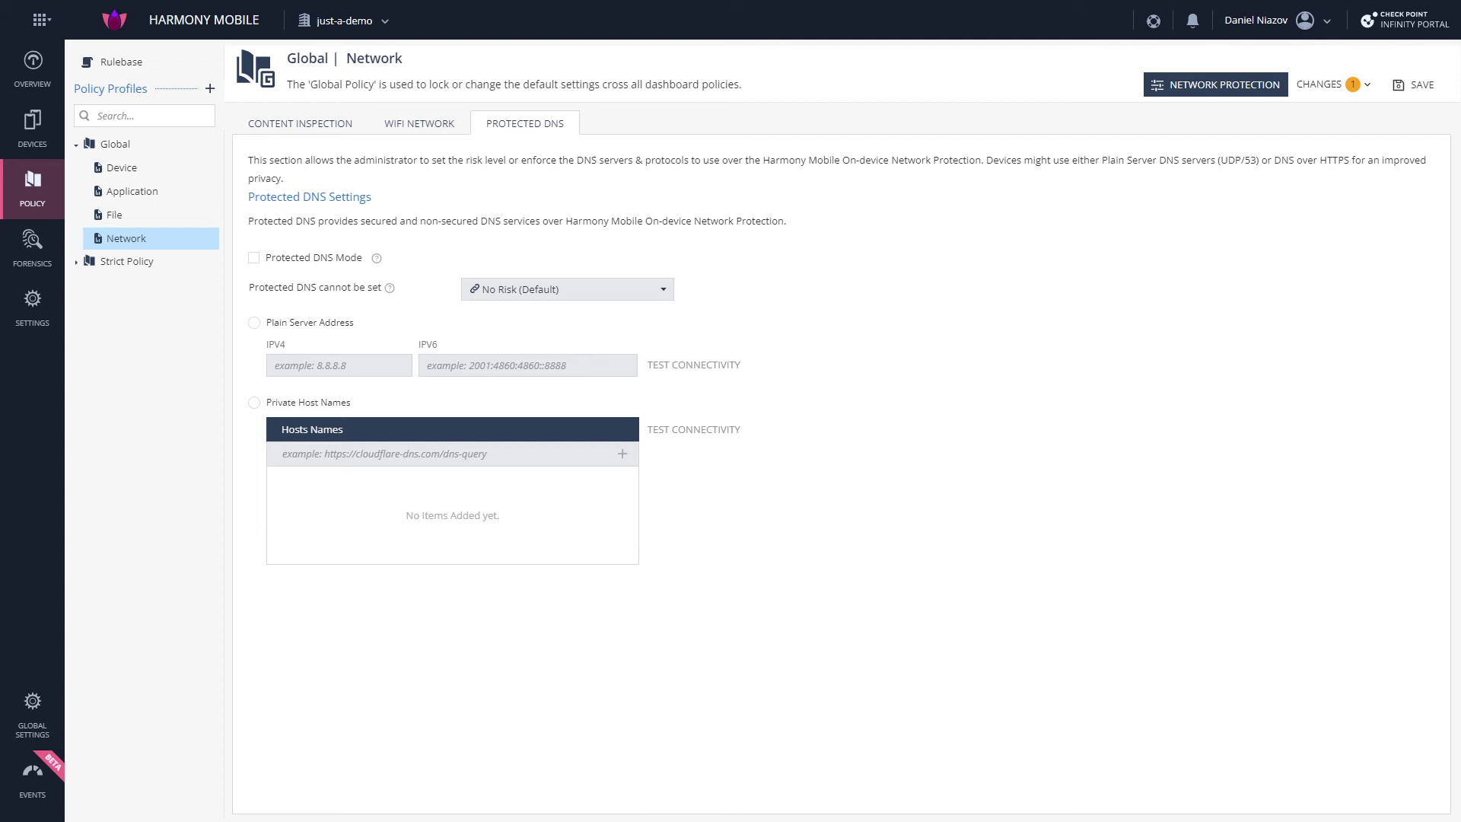
left_click(419, 121)
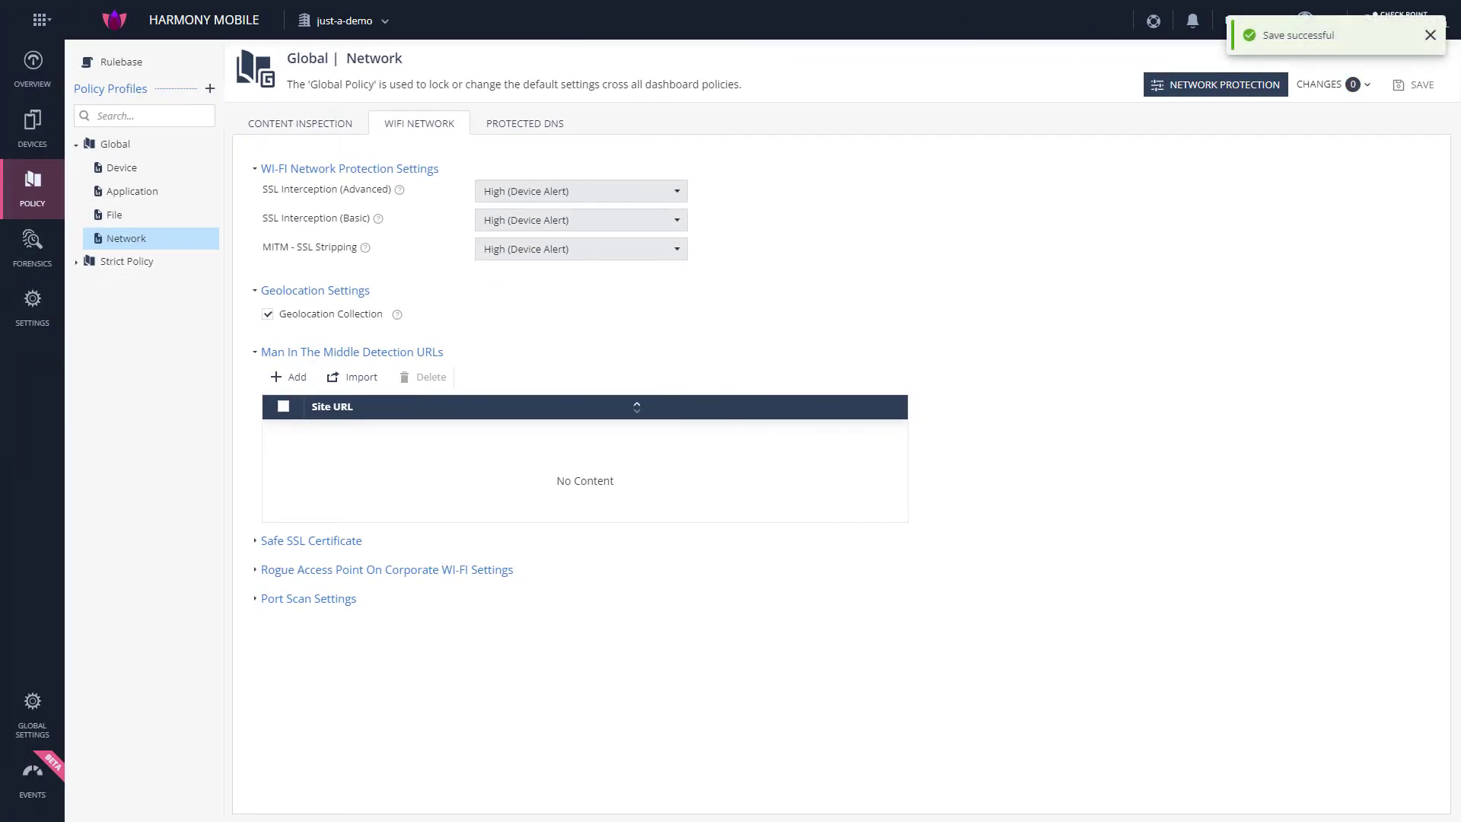
- Show the Strict Policy profile's Device settings inherited from Global
left_click(125, 167)
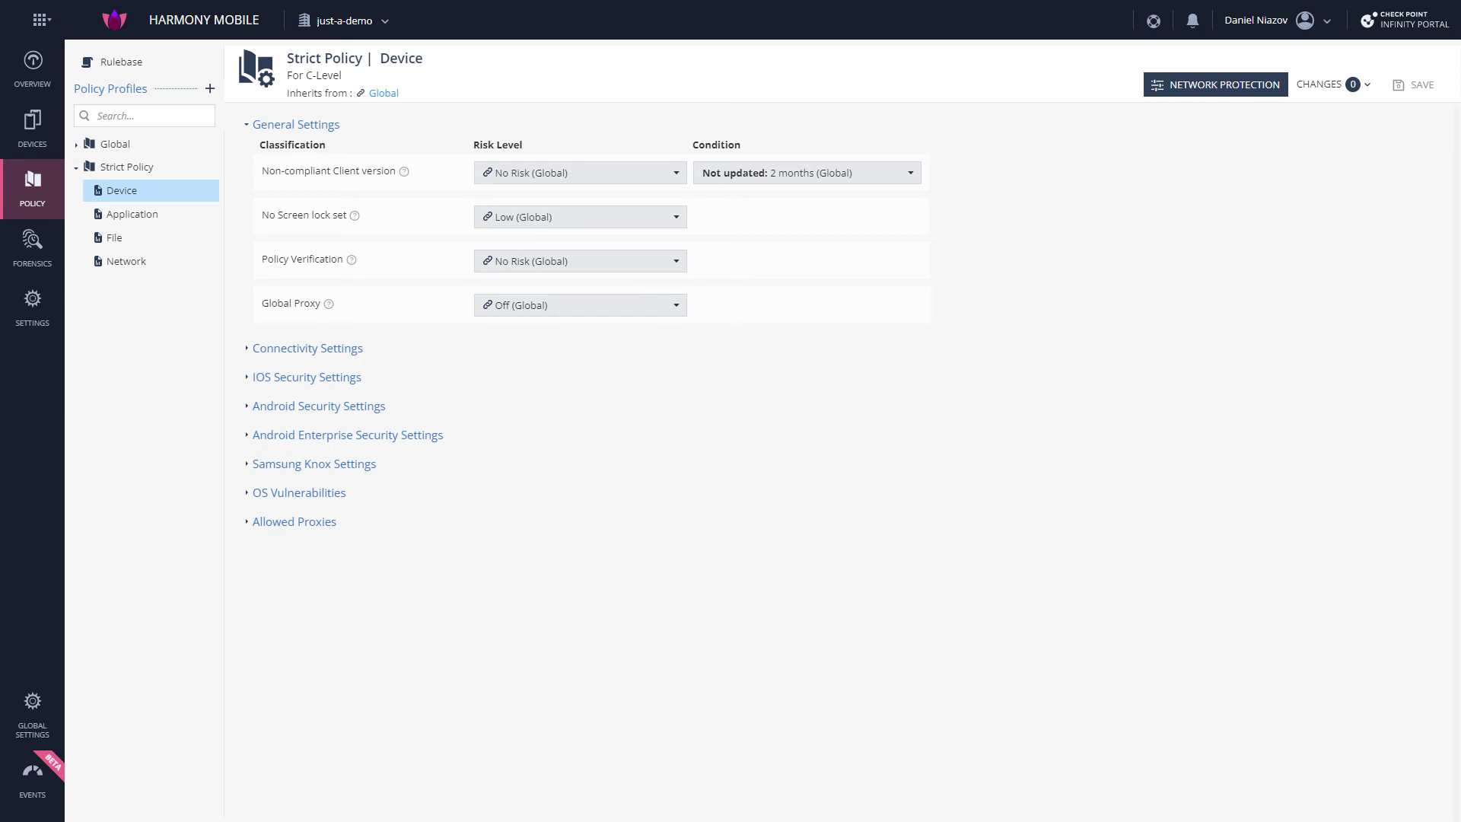
- Show the US Demo rulebase mapping device groups to policy profiles
left_click(120, 60)
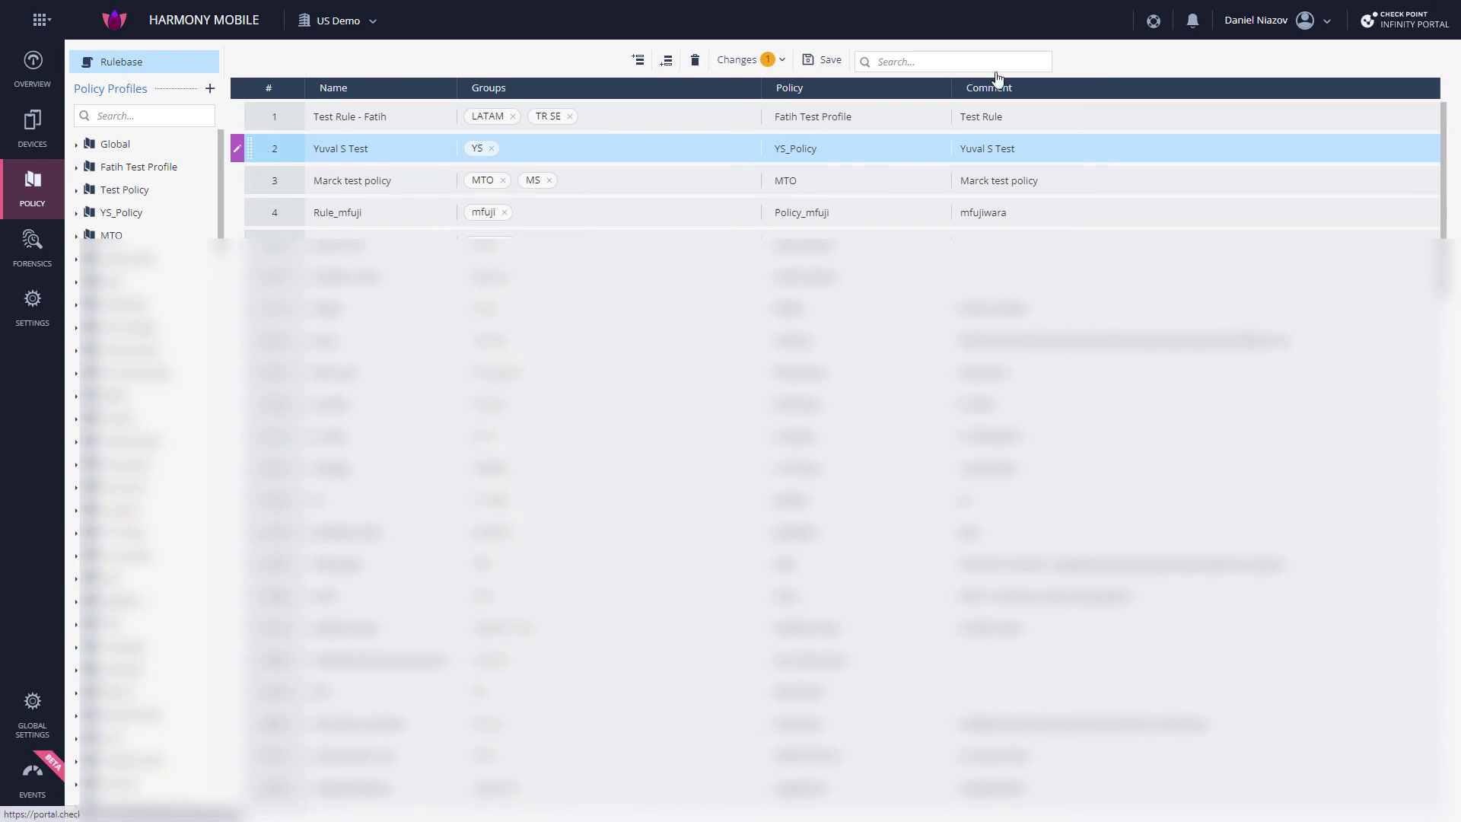
- From the overview dashboard's help menu, bring up the Harmony Mobile Administration Guide
left_click(824, 59)
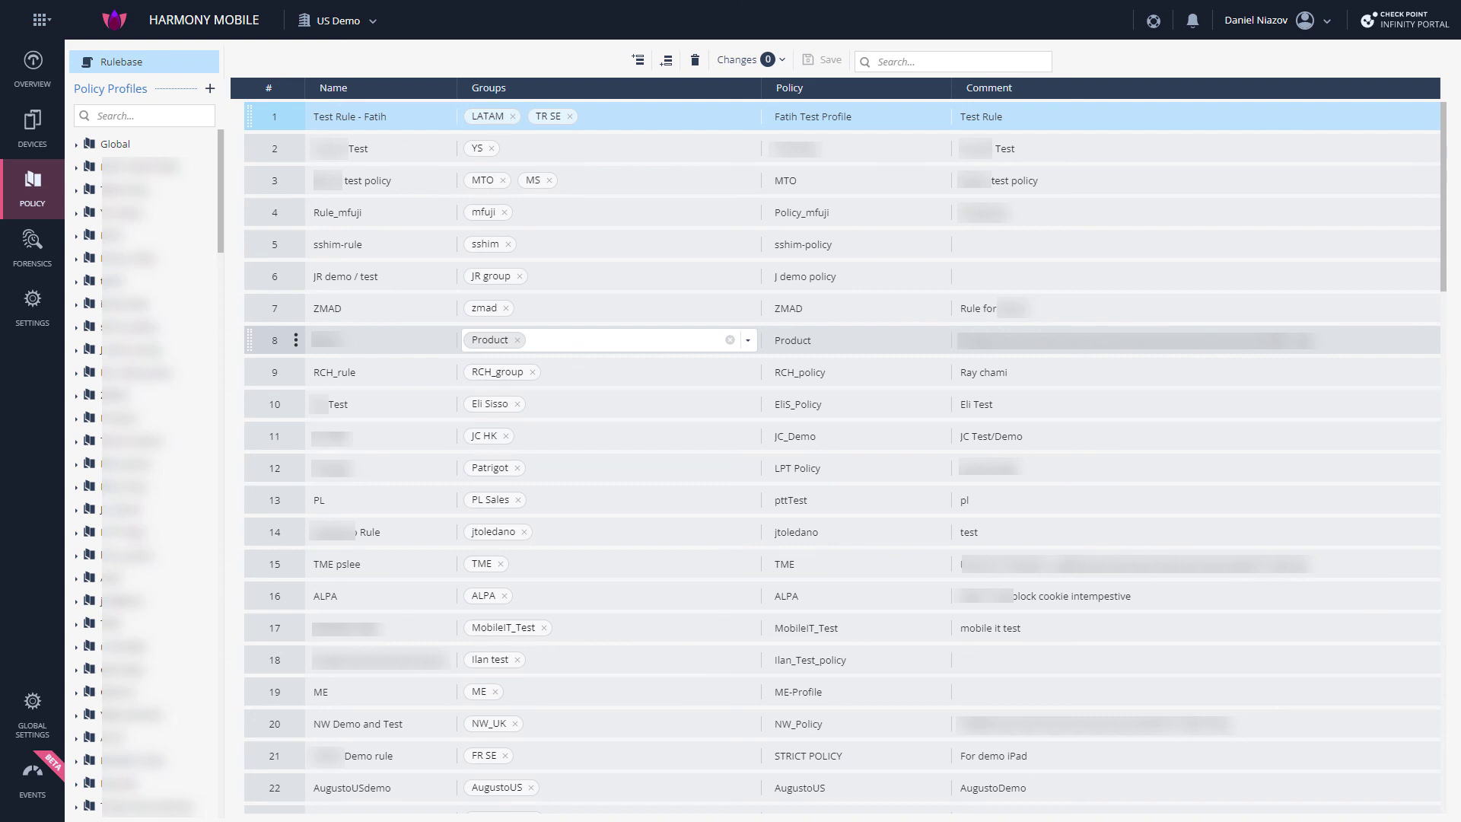
left_click(32, 68)
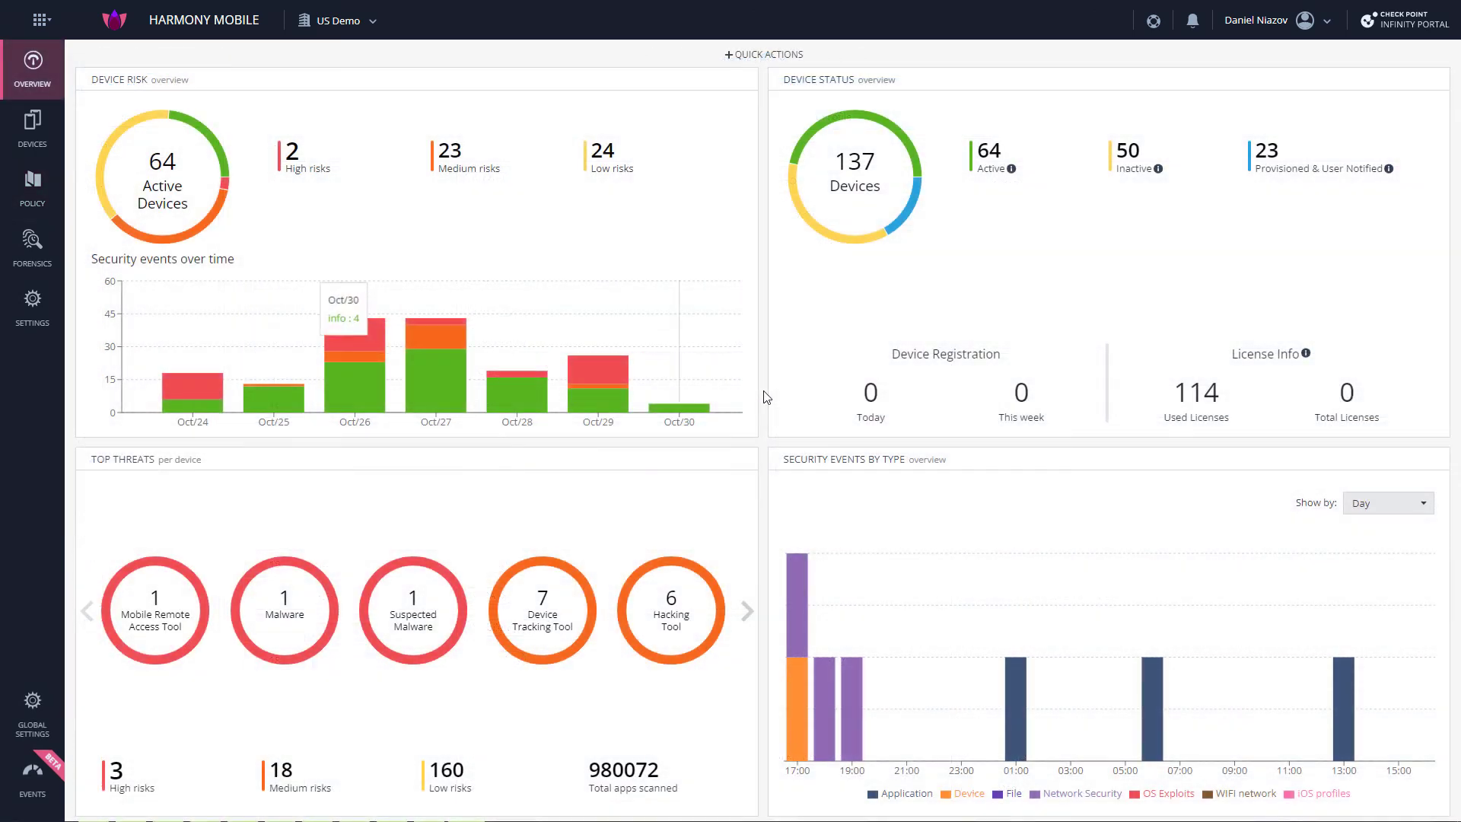
left_click(1154, 20)
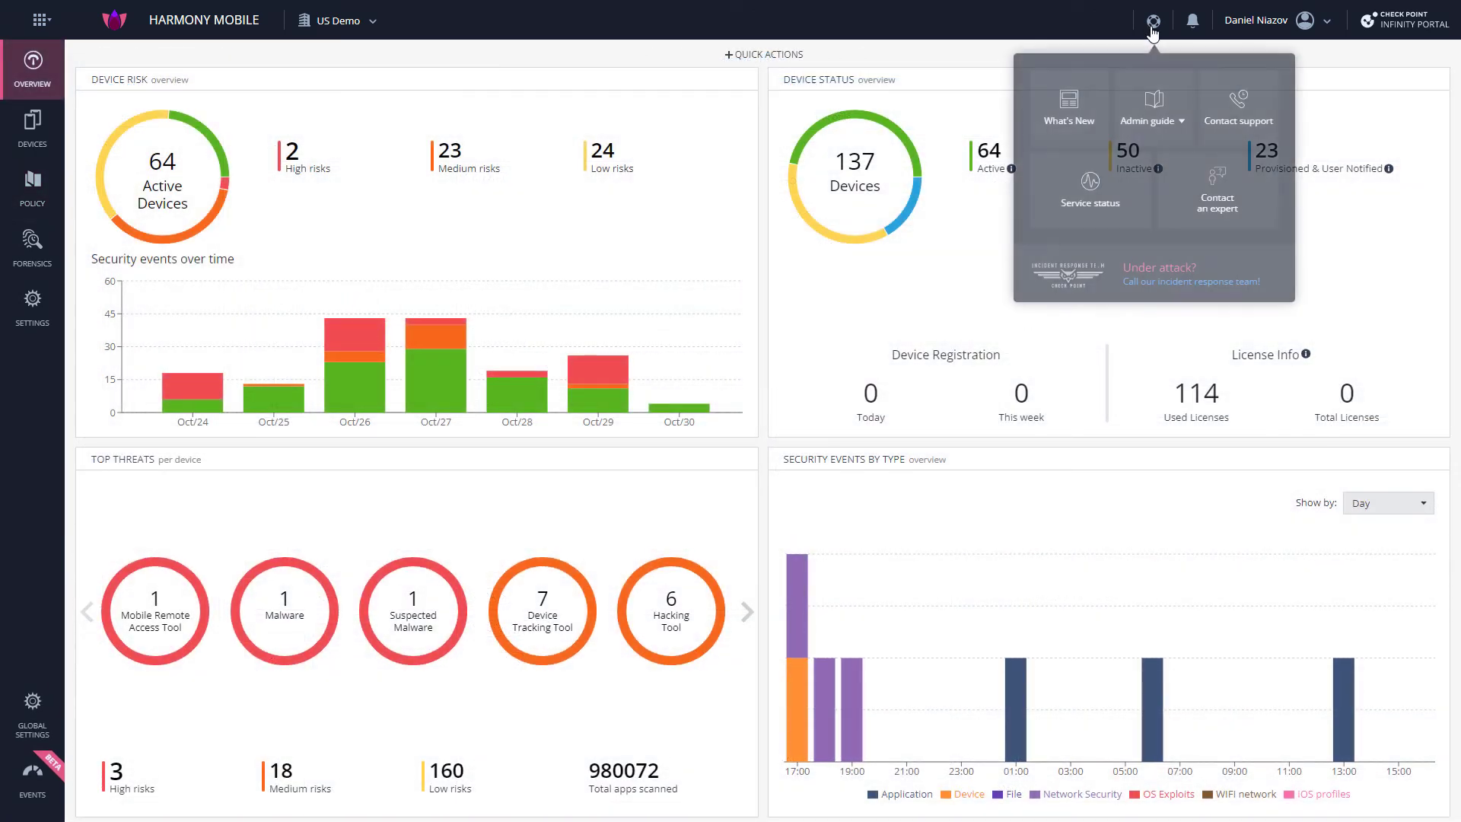
left_click(1152, 120)
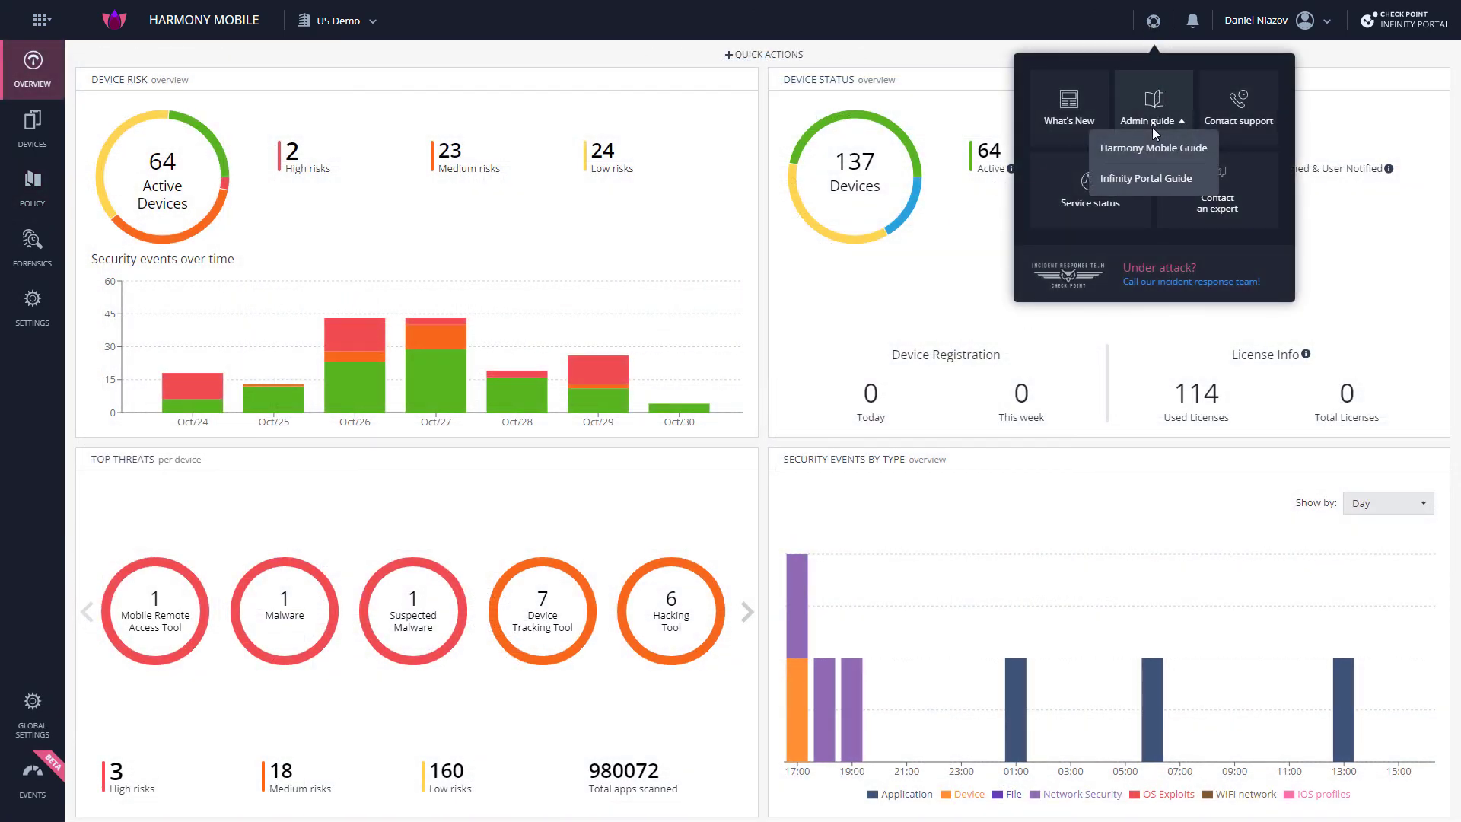
left_click(1152, 148)
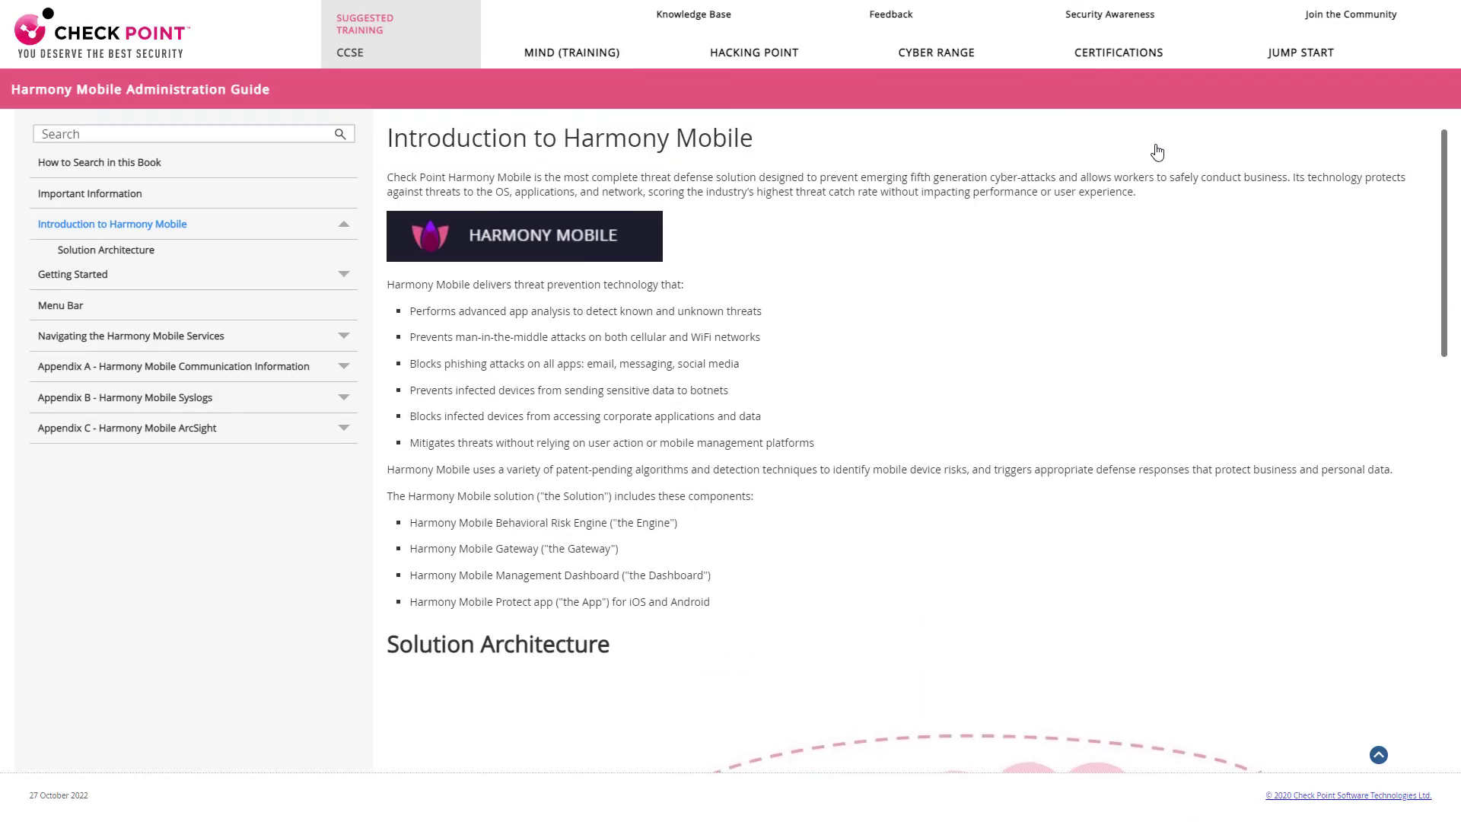